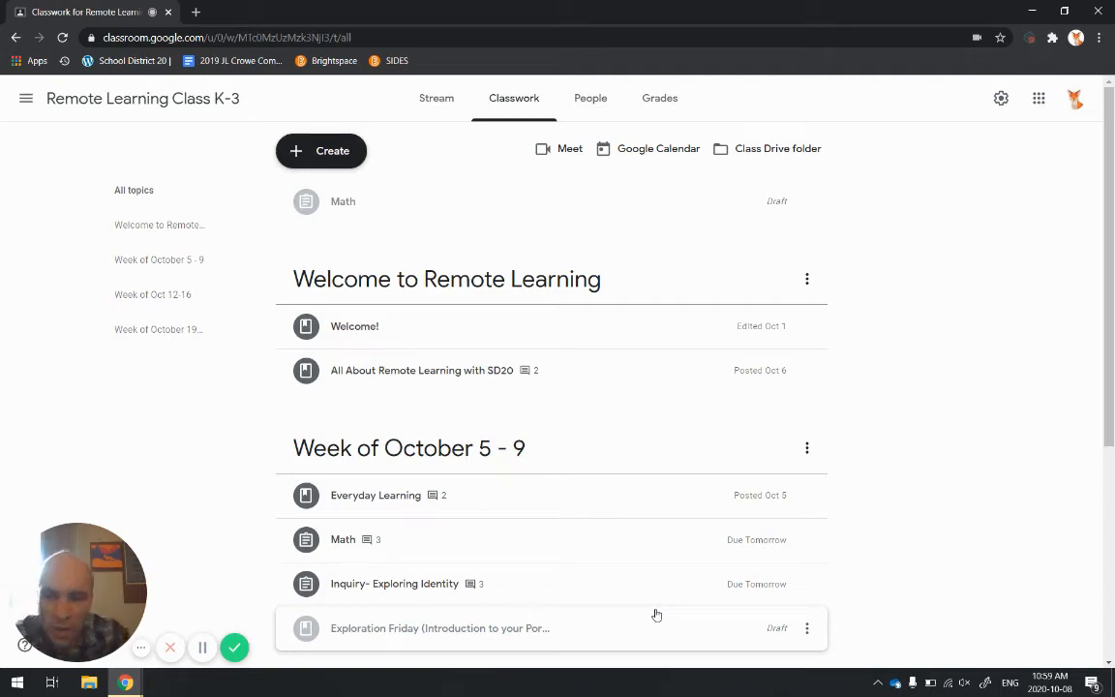
mouse_move(673, 600)
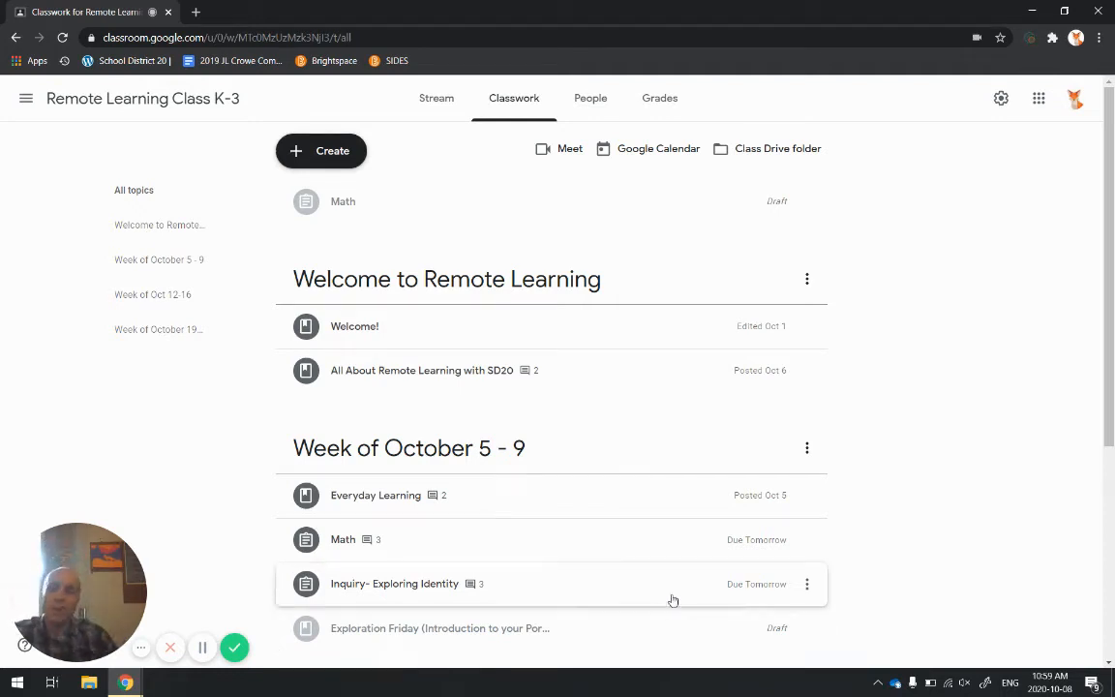
mouse_move(888, 507)
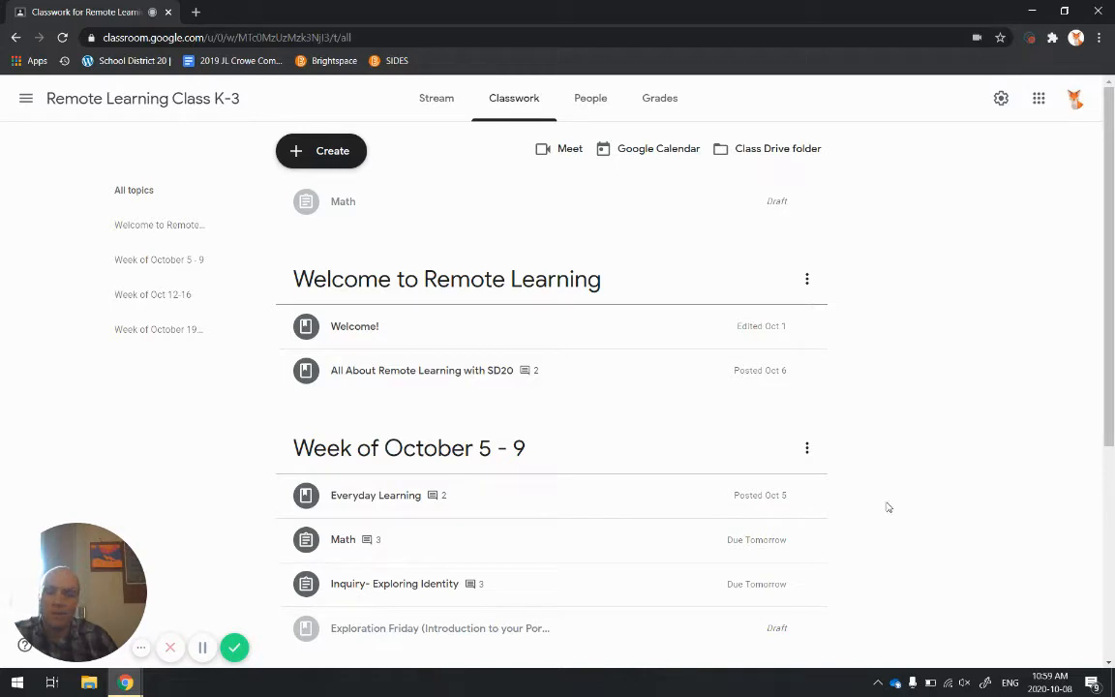
mouse_move(902, 503)
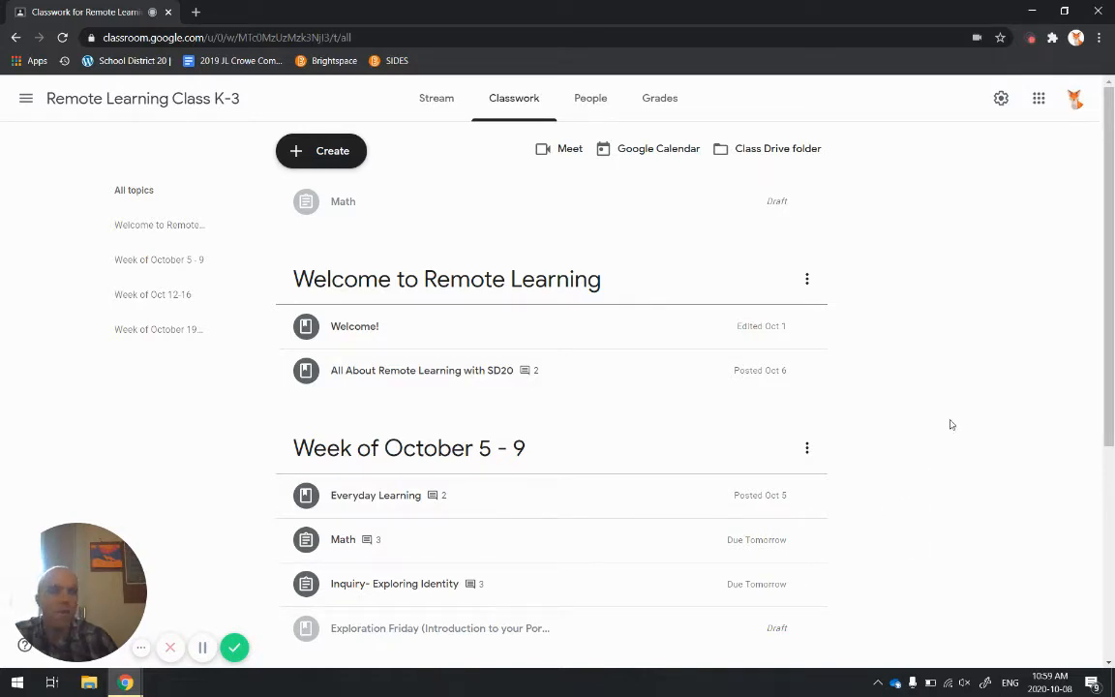
mouse_move(936, 373)
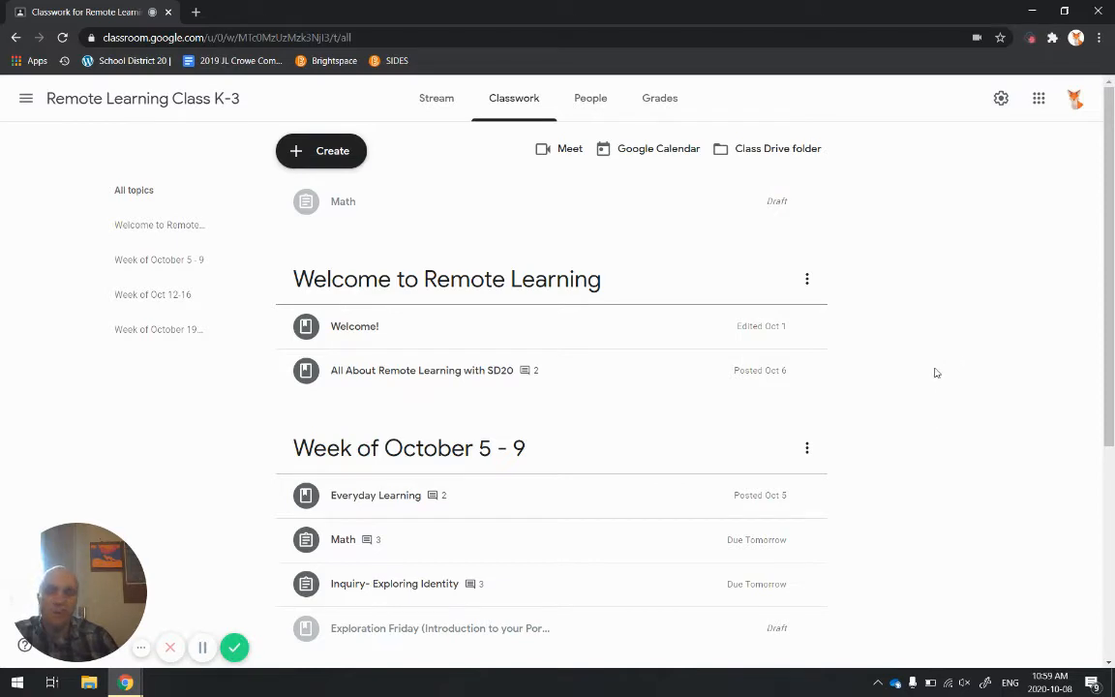
mouse_move(756, 387)
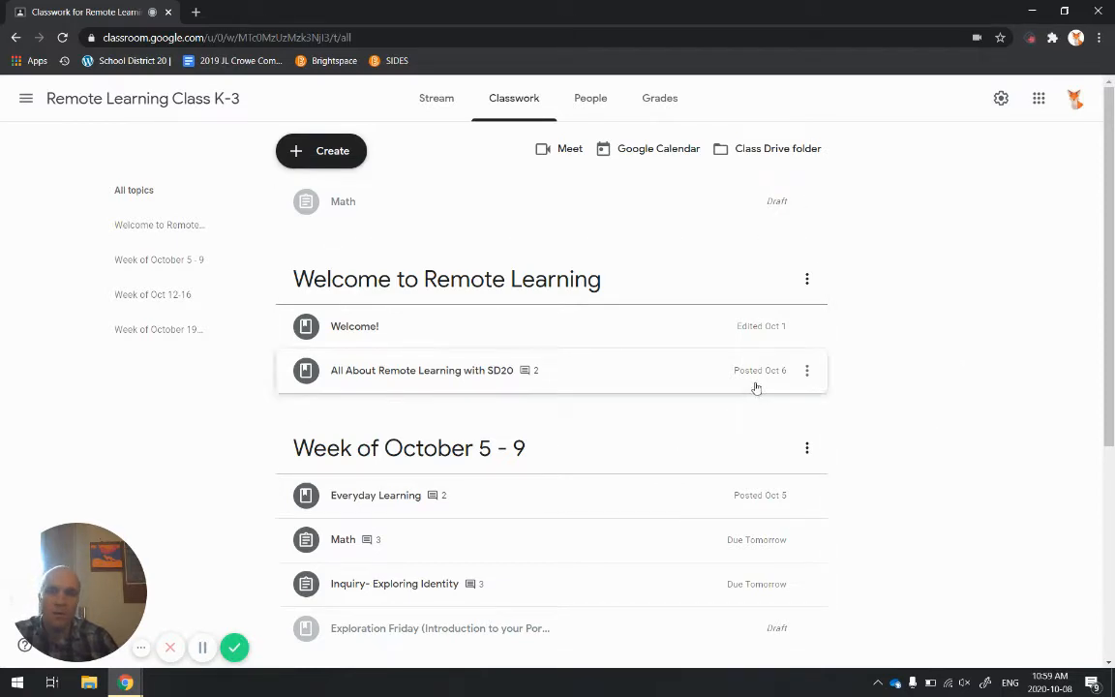
mouse_move(1038, 97)
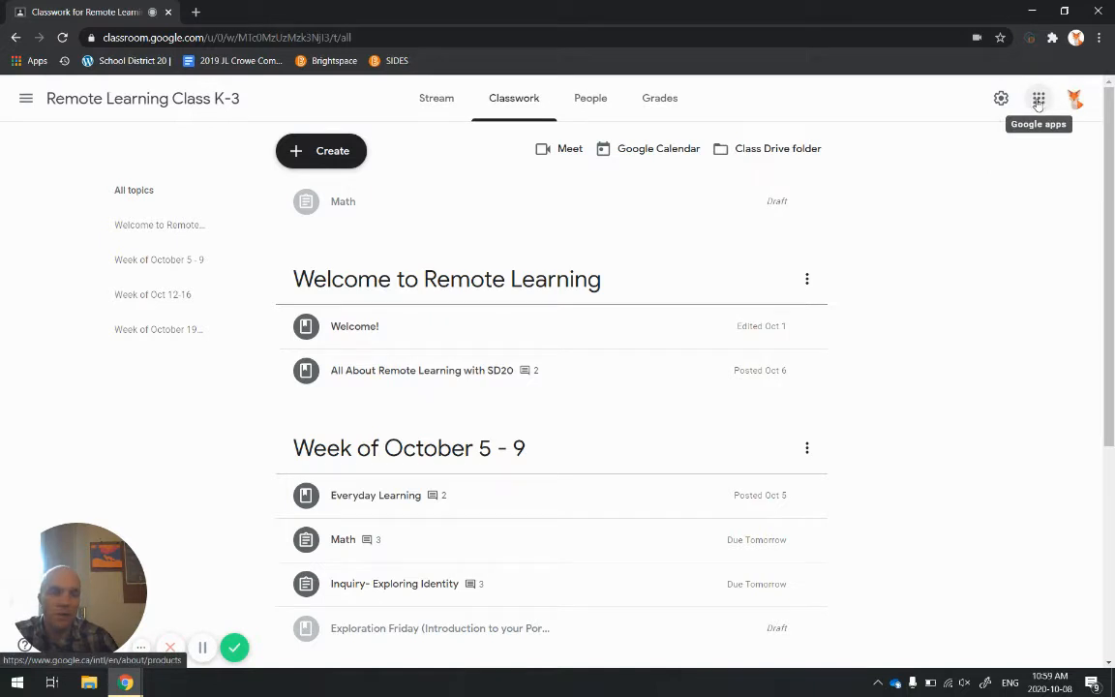
- Launch Google Sites from the Google apps grid in Classroom
click(1039, 97)
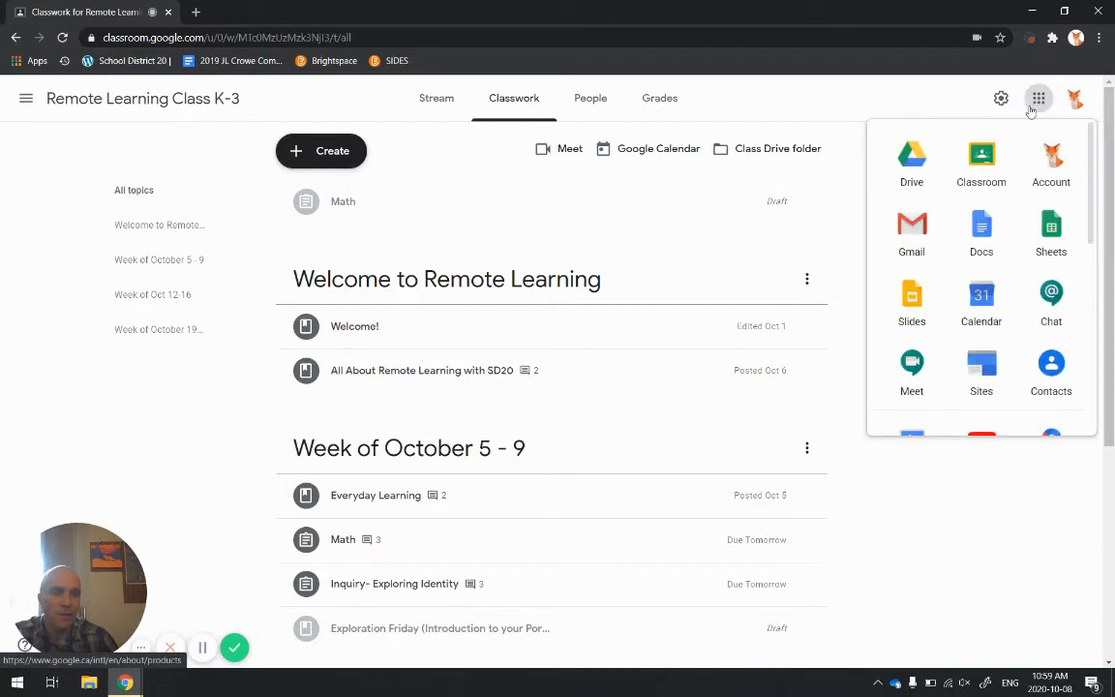
mouse_move(980, 362)
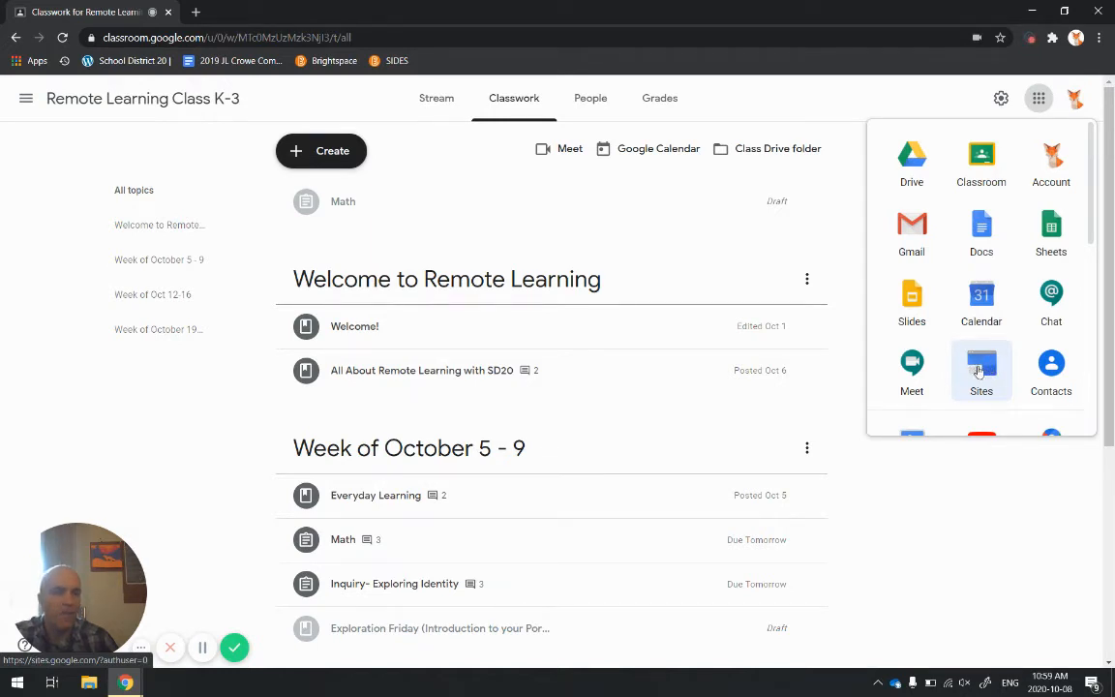
mouse_move(980, 363)
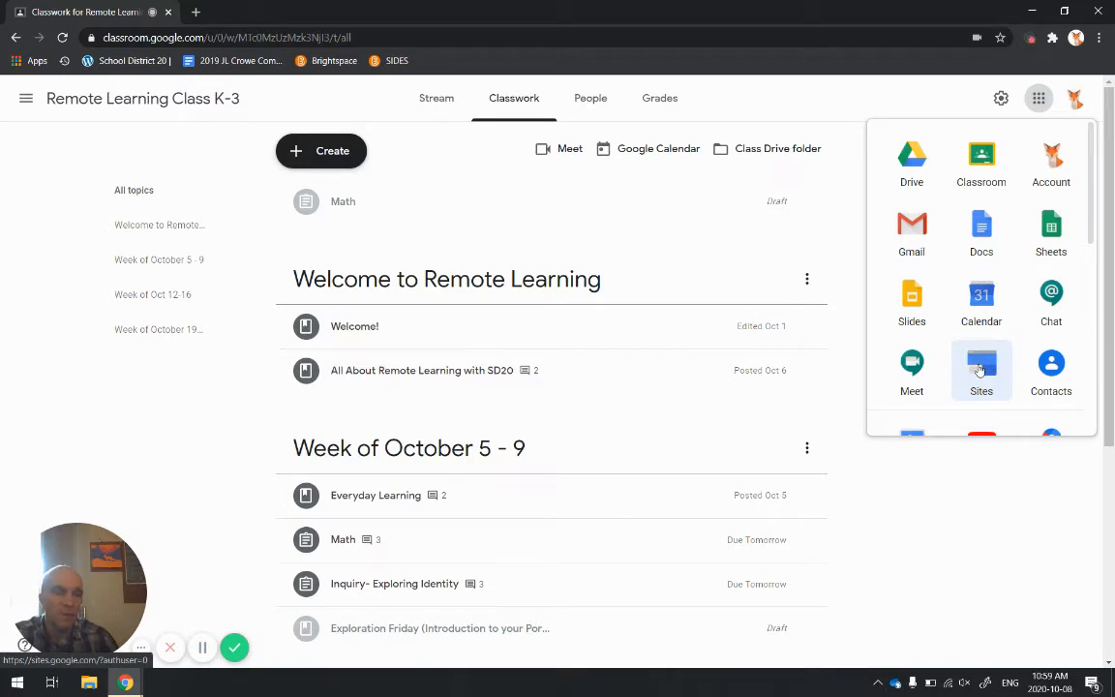
click(980, 363)
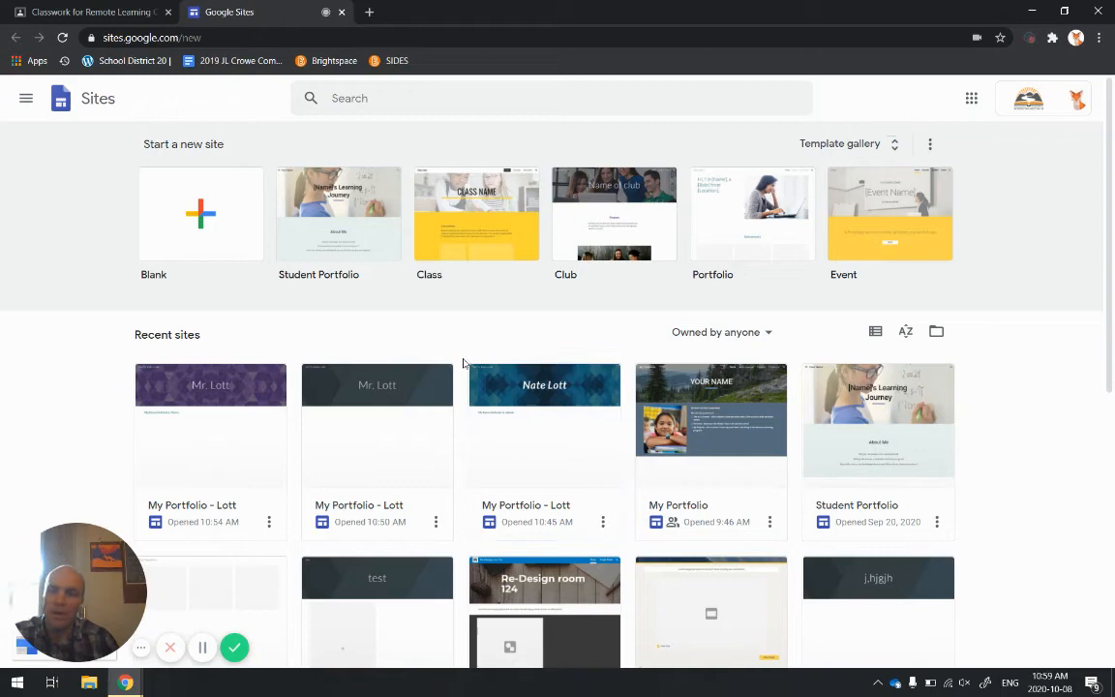
- Create a new site from the Blank template
click(200, 212)
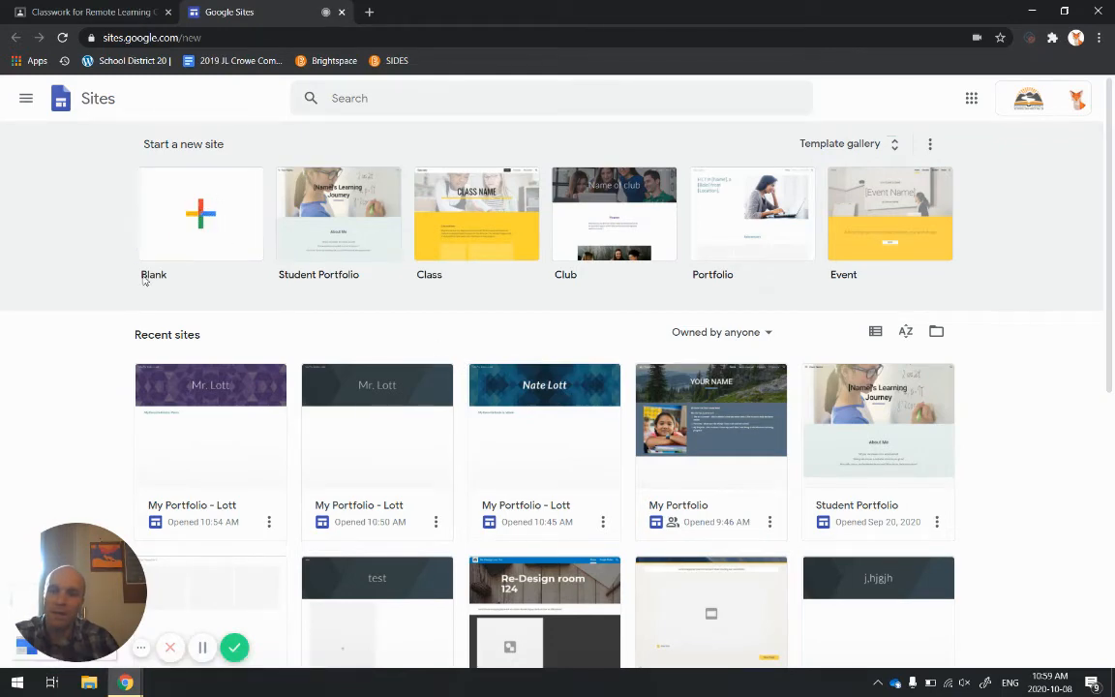
click(200, 213)
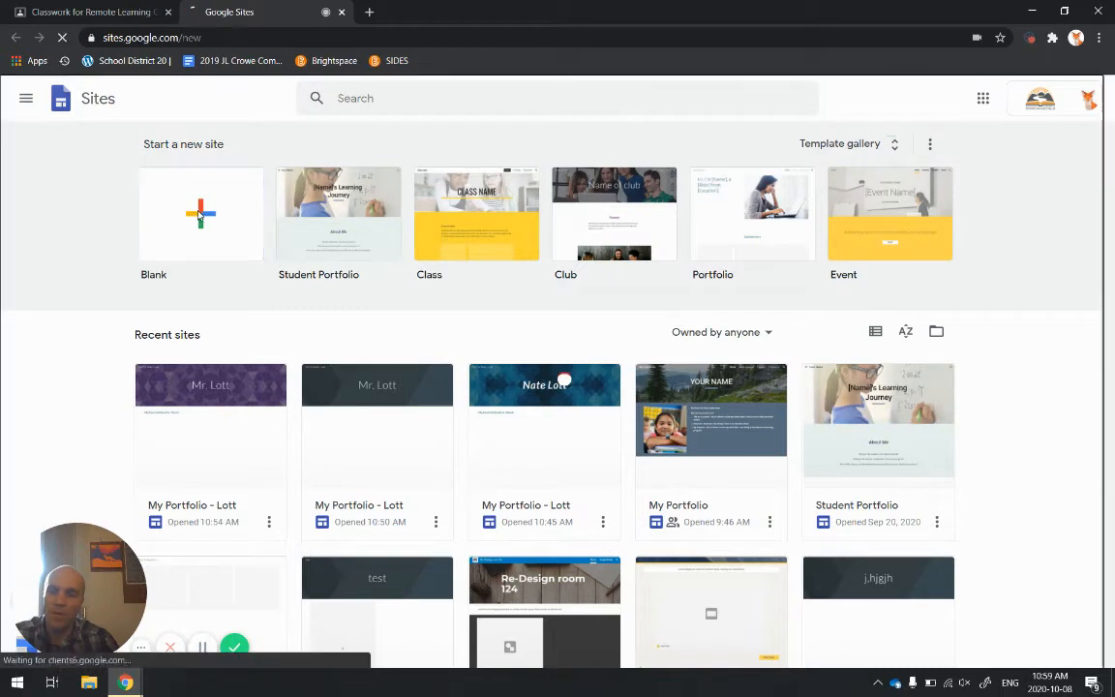
click(200, 213)
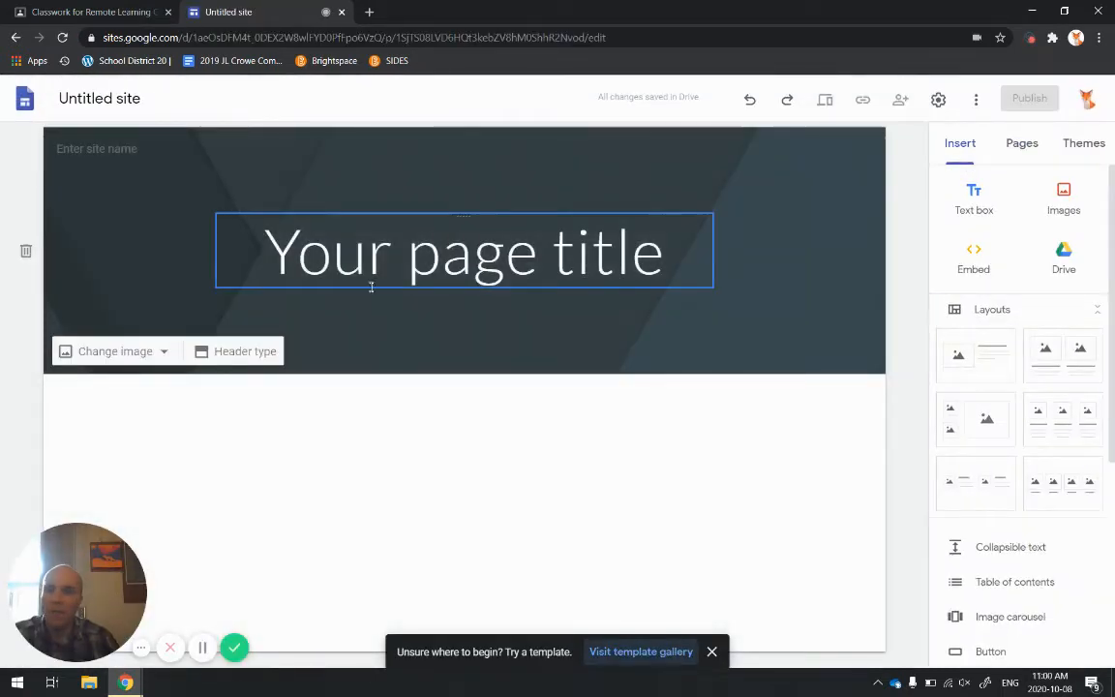
- Rename the Untitled site document to 'My portfolio - Lott'
click(396, 419)
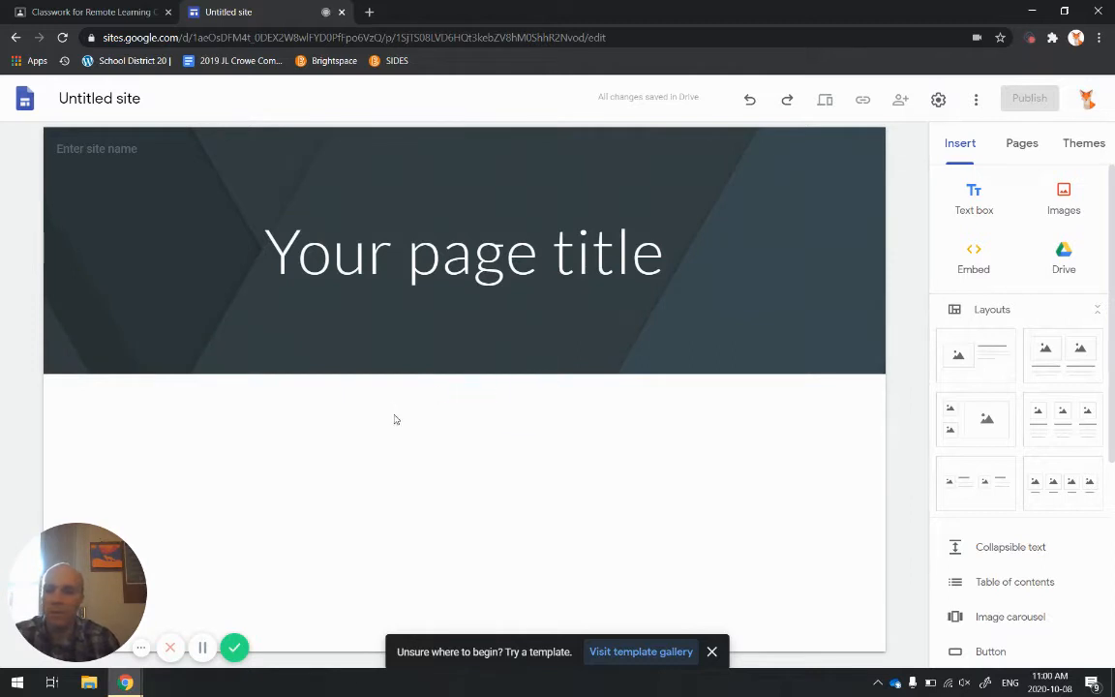
click(464, 252)
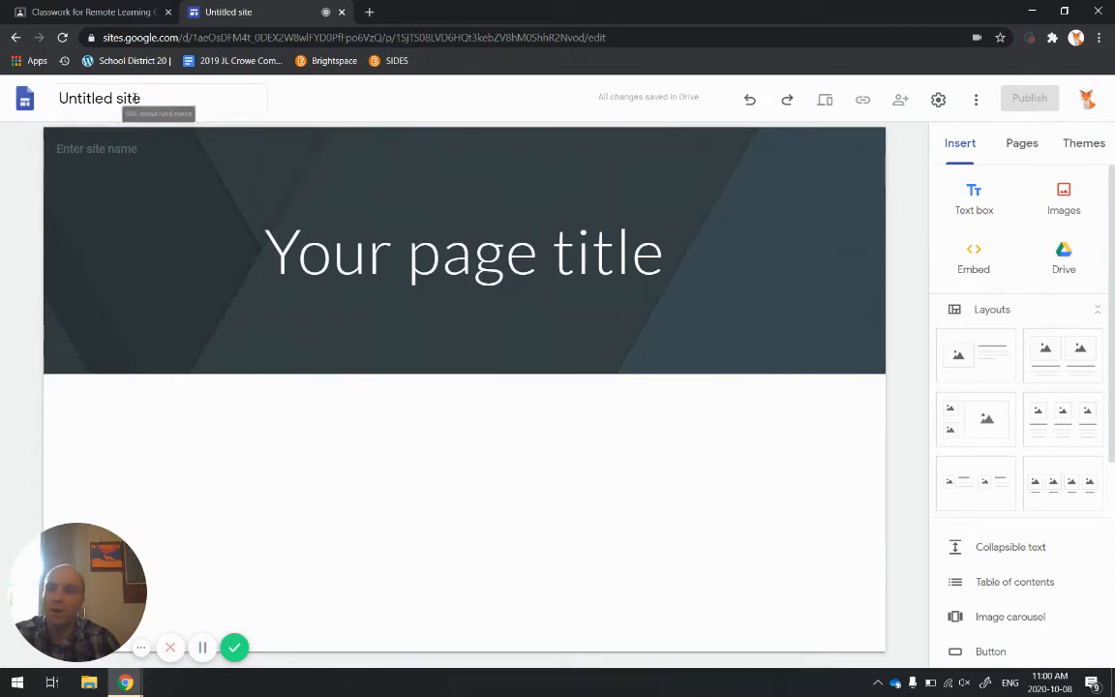
click(98, 98)
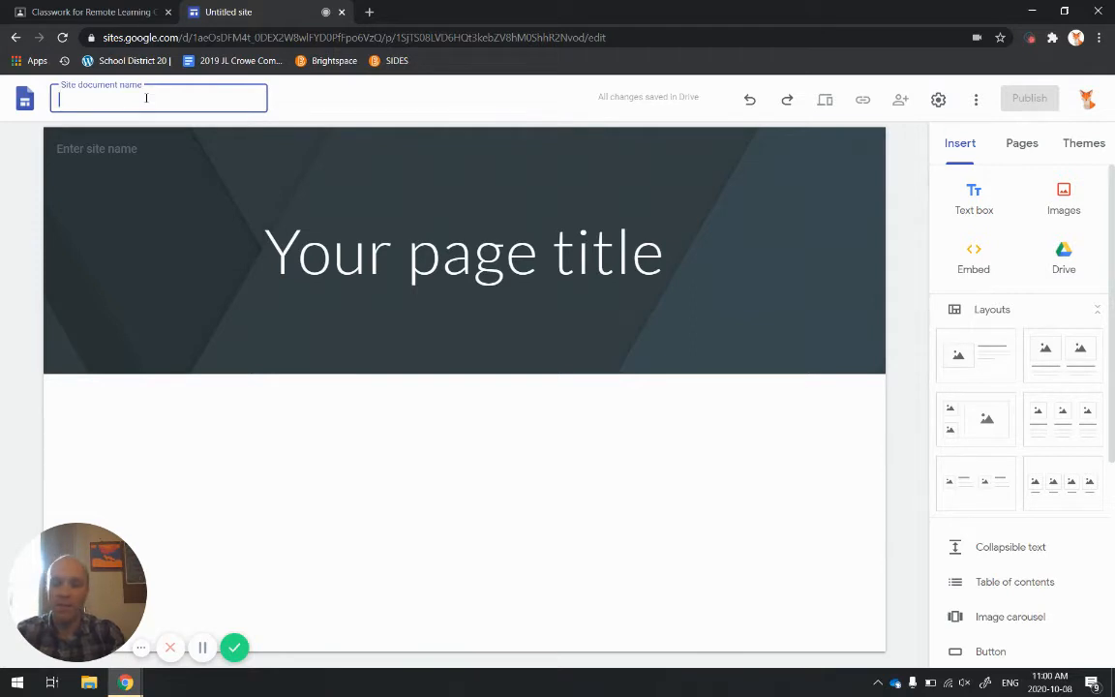
text(My)
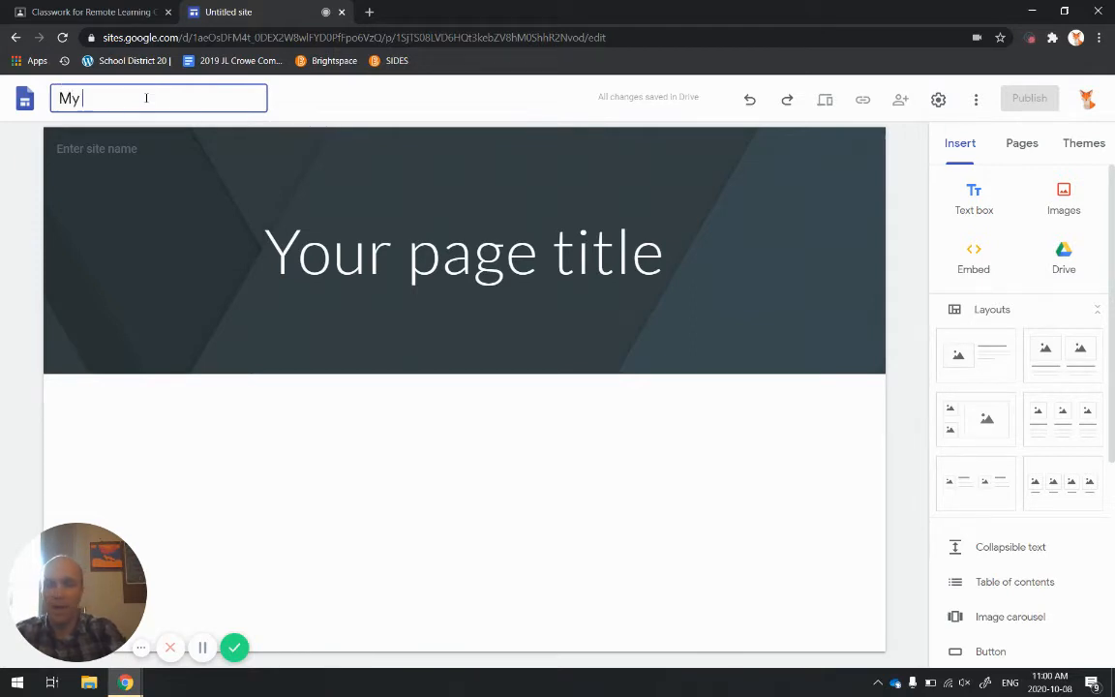
text(portfolio!)
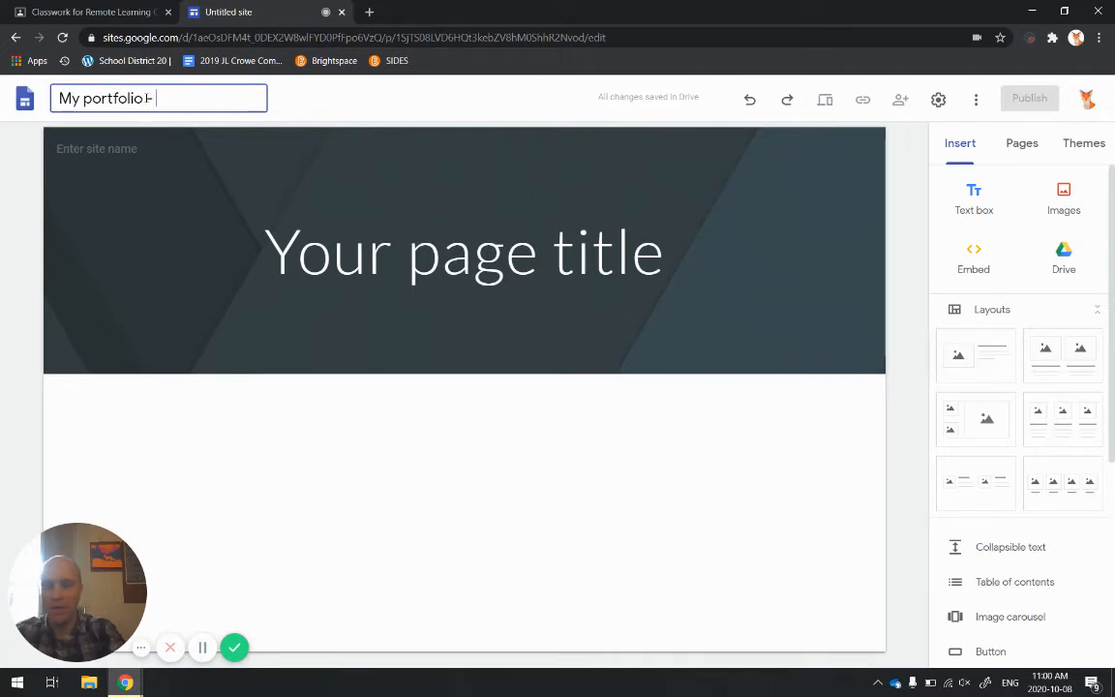
text(Lott)
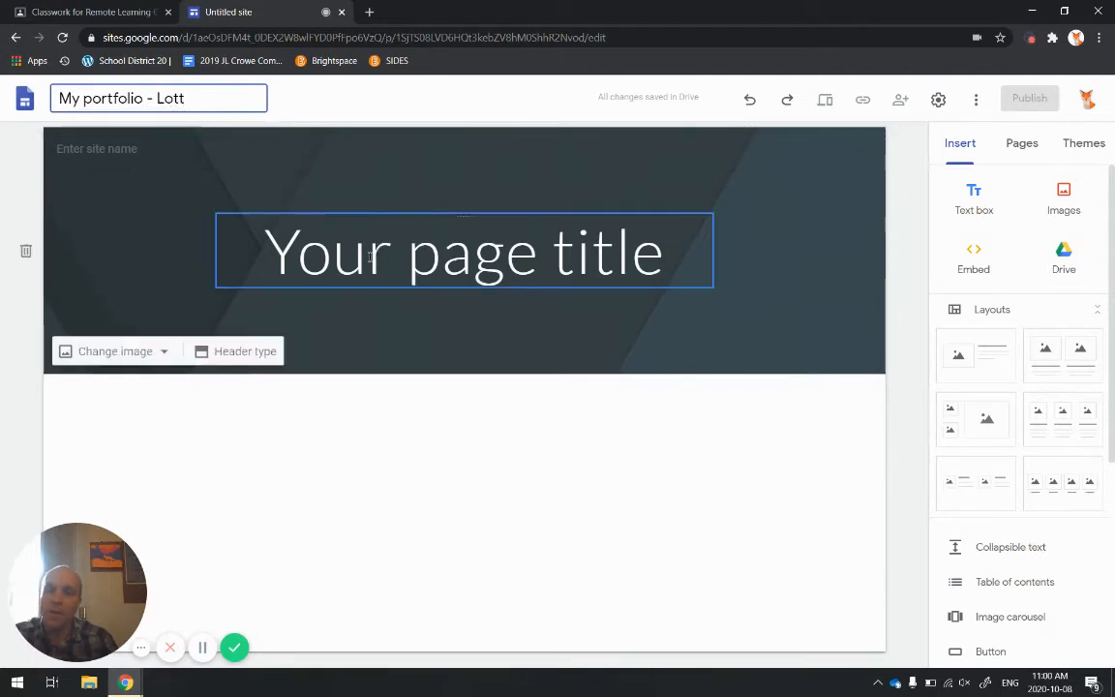
mouse_move(371, 298)
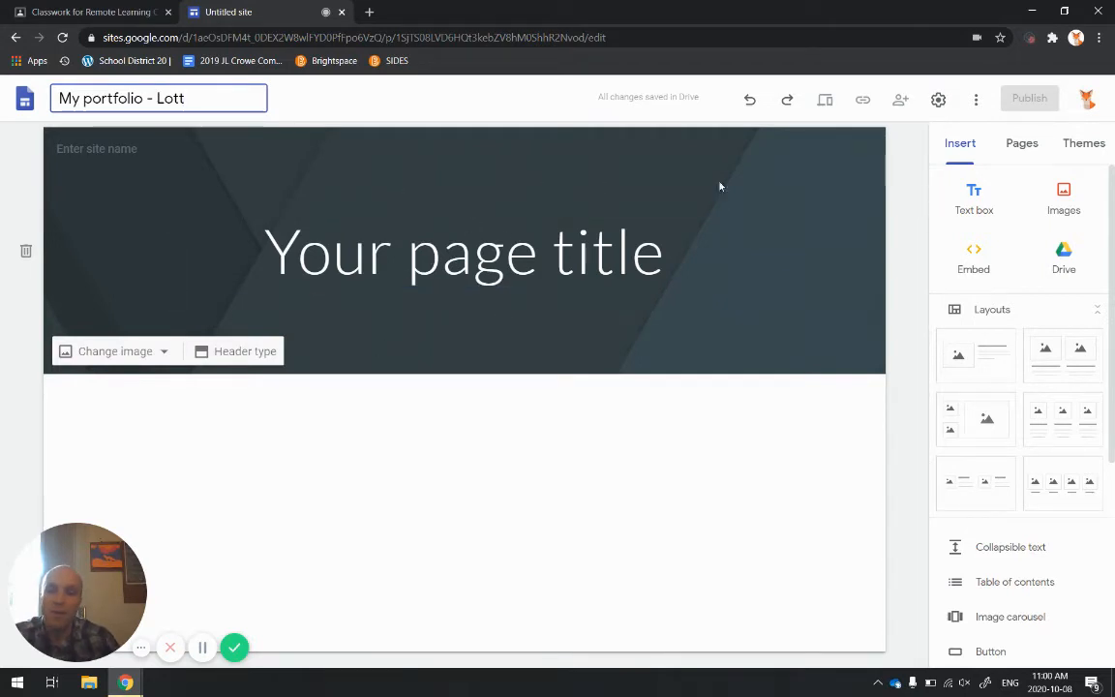
- Replace the 'Your page title' placeholder with 'Mr. Lott' and select it
click(462, 252)
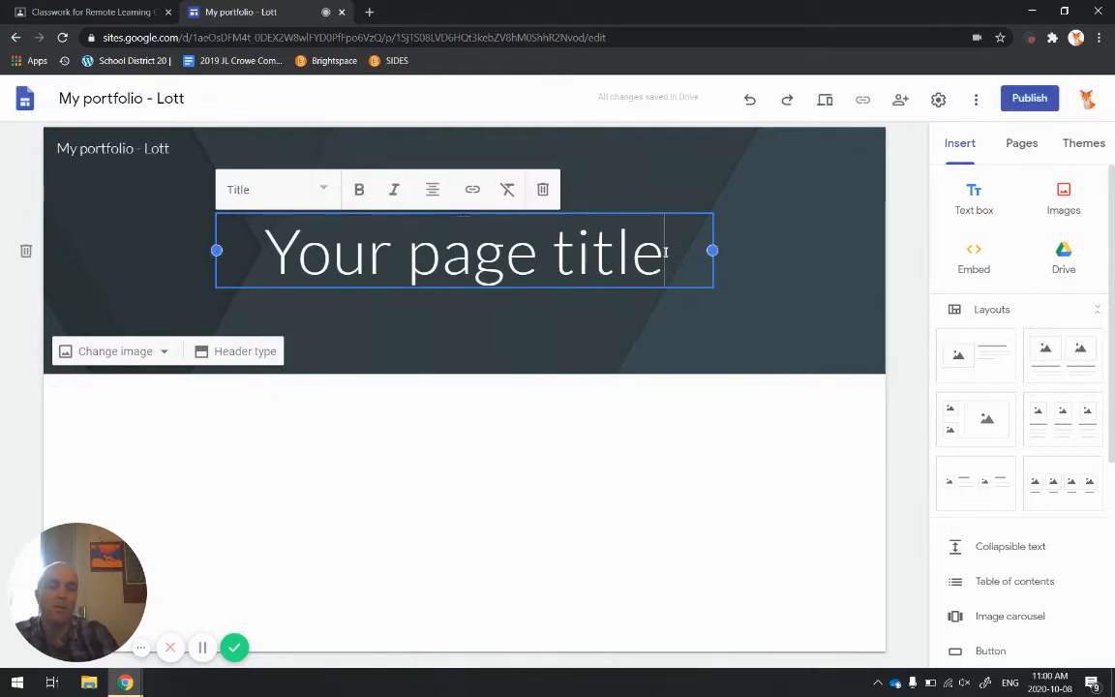
key(Backspace)
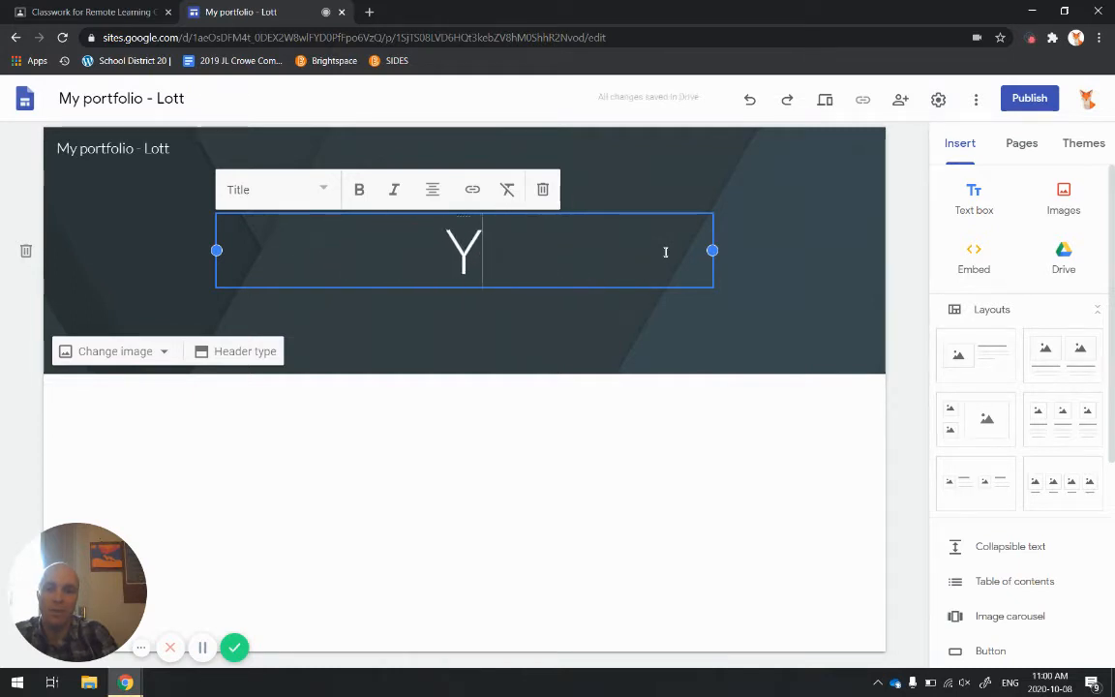
key(Backspace)
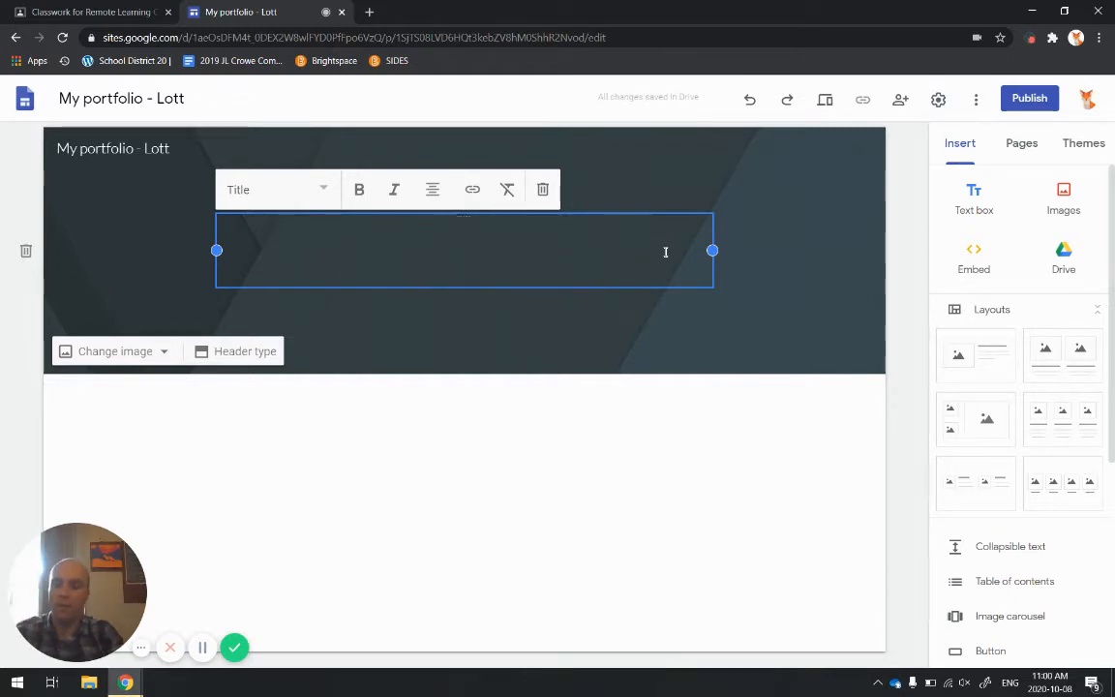
text(Mr.)
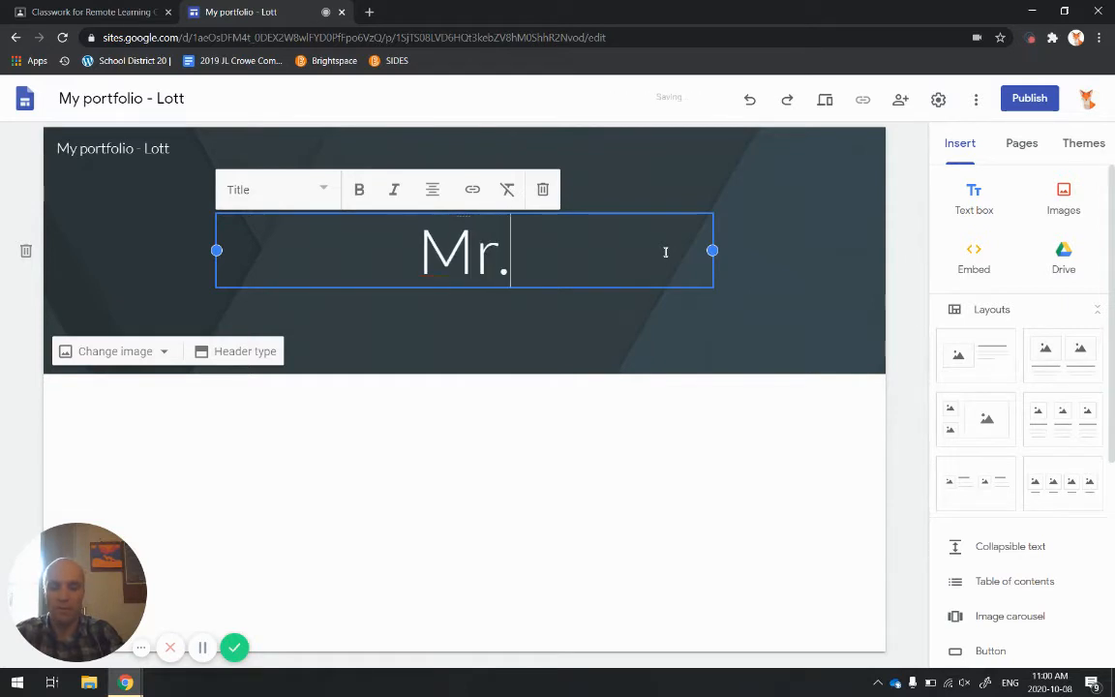
text(Lott)
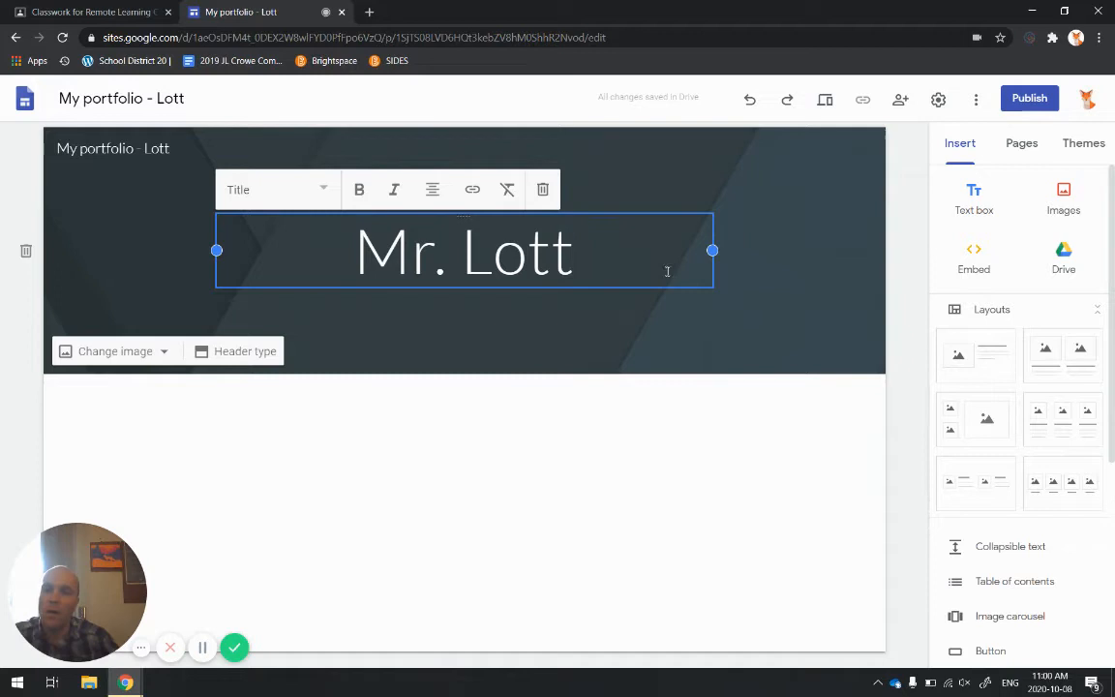
click(358, 189)
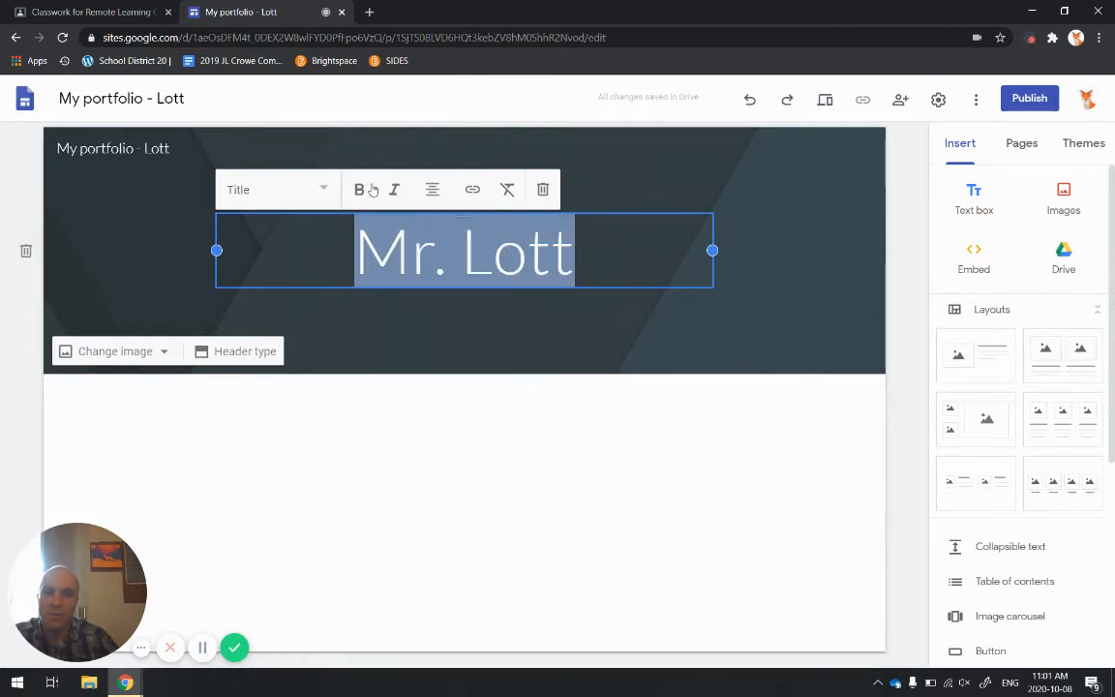
- Make the Mr. Lott title bold and italic
click(359, 188)
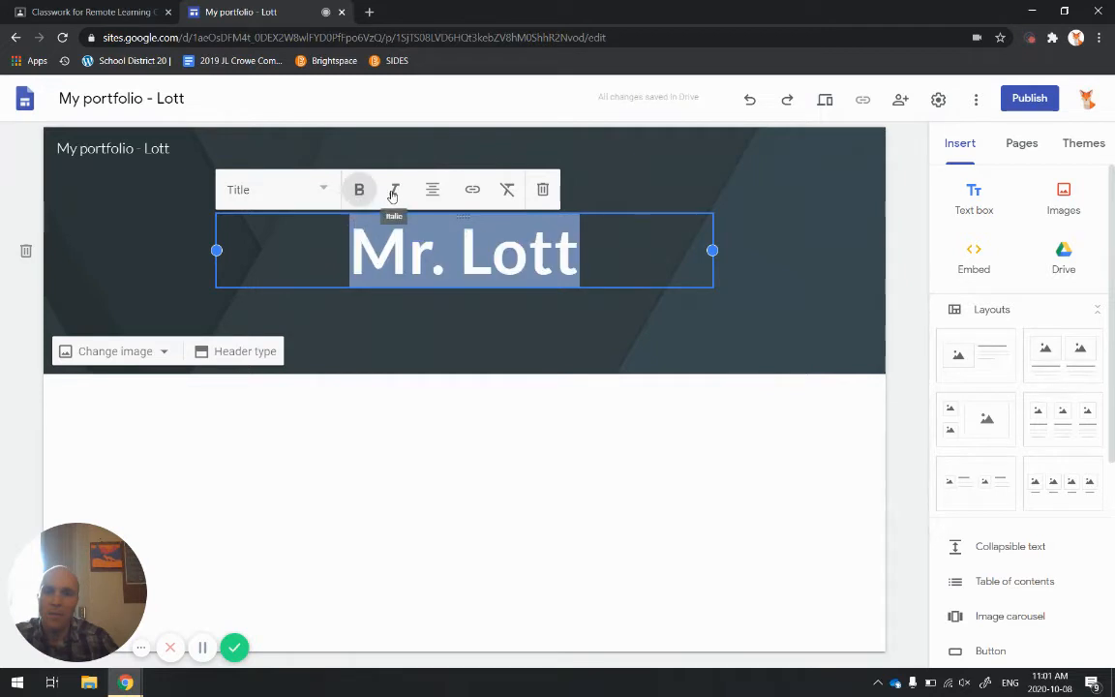
click(393, 189)
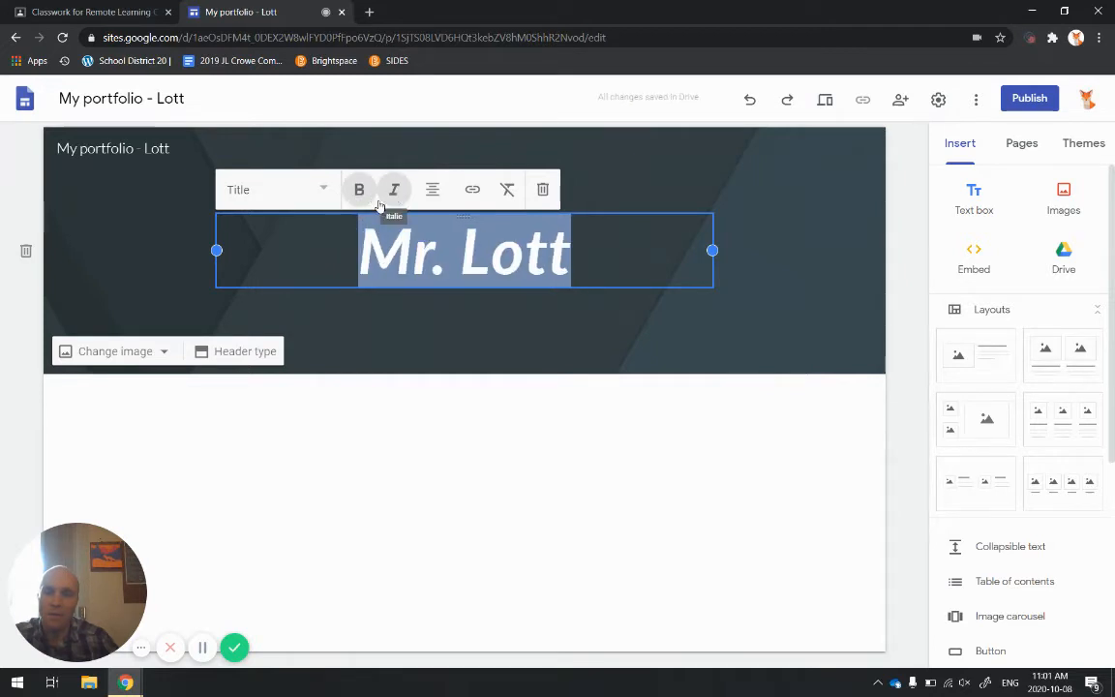
click(393, 189)
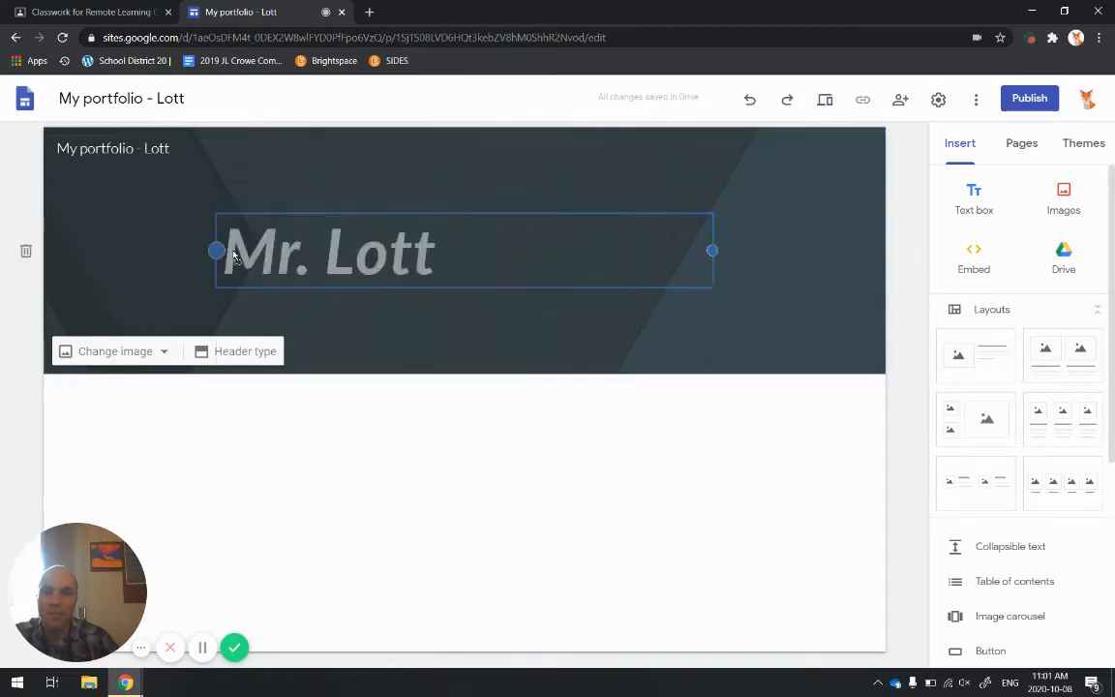
- Resize the title box and move the Mr. Lott title to the header's centre
drag(215, 250, 295, 251)
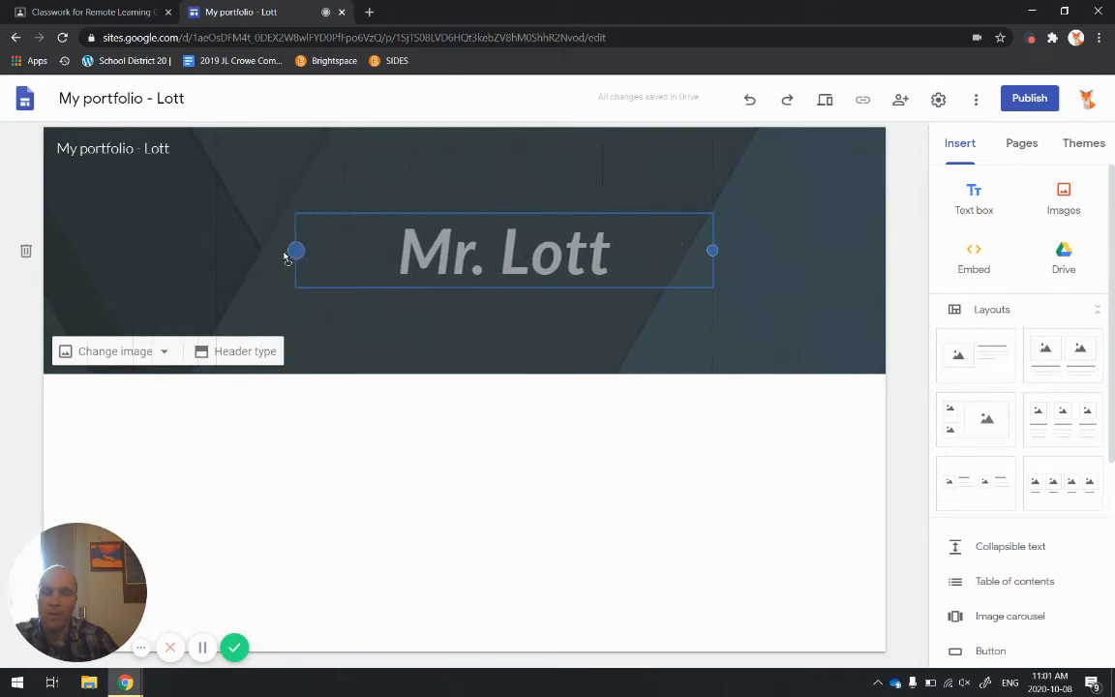
drag(295, 251, 249, 251)
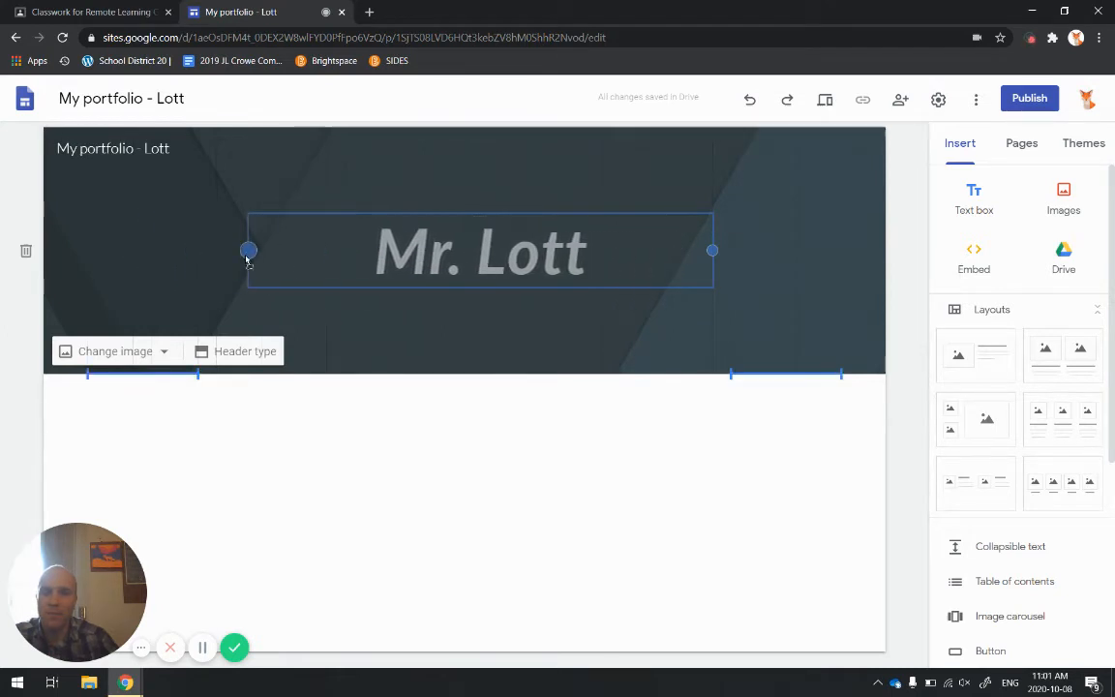
click(481, 250)
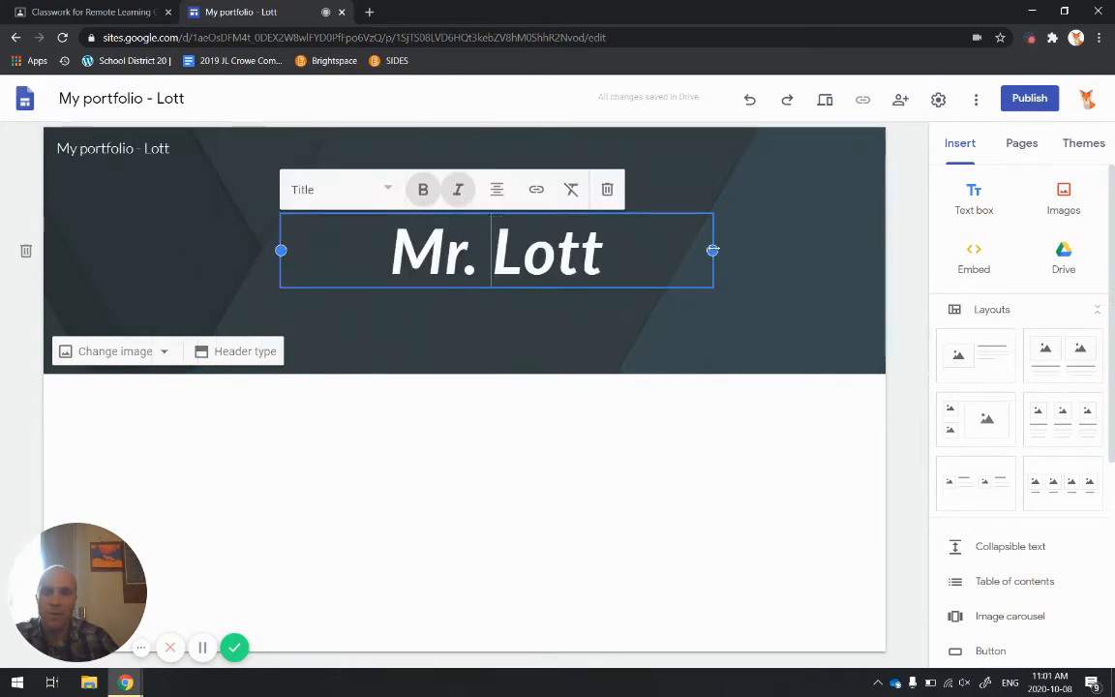
drag(713, 250, 747, 252)
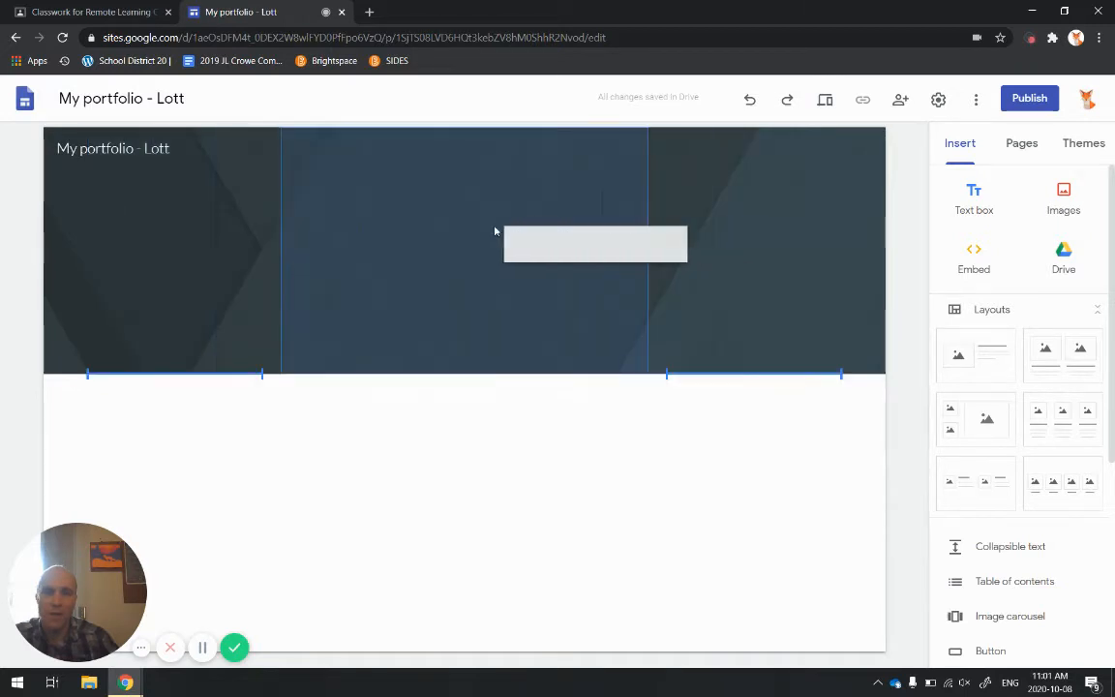
text(Mr. Lott)
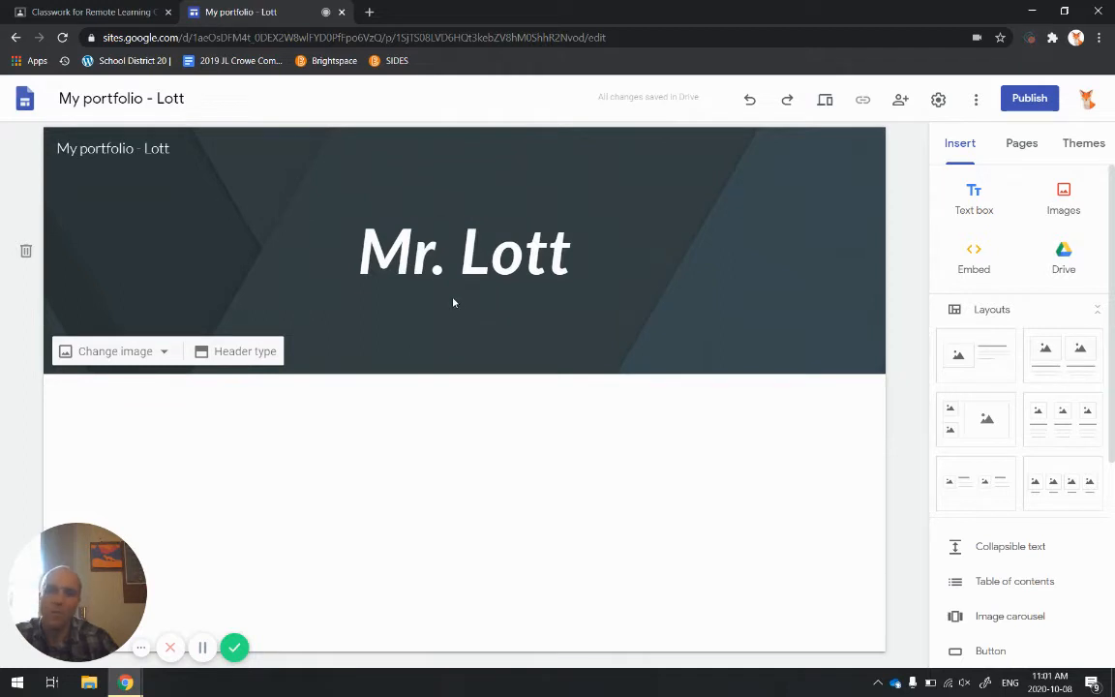
mouse_move(180, 244)
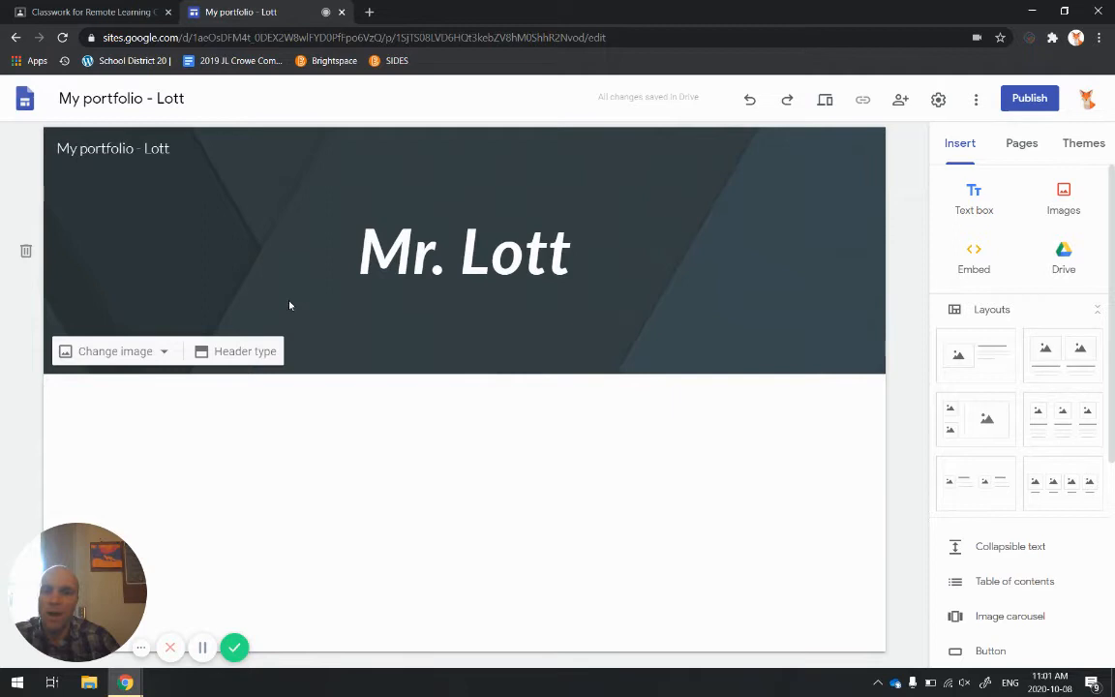
mouse_move(250, 279)
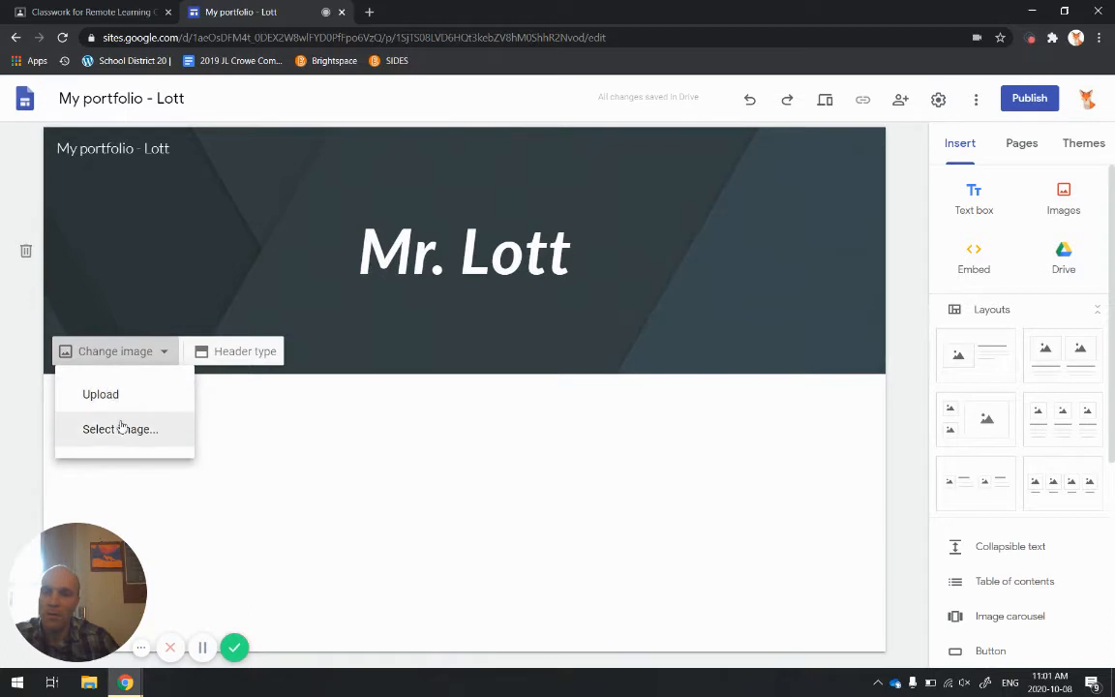
mouse_move(136, 441)
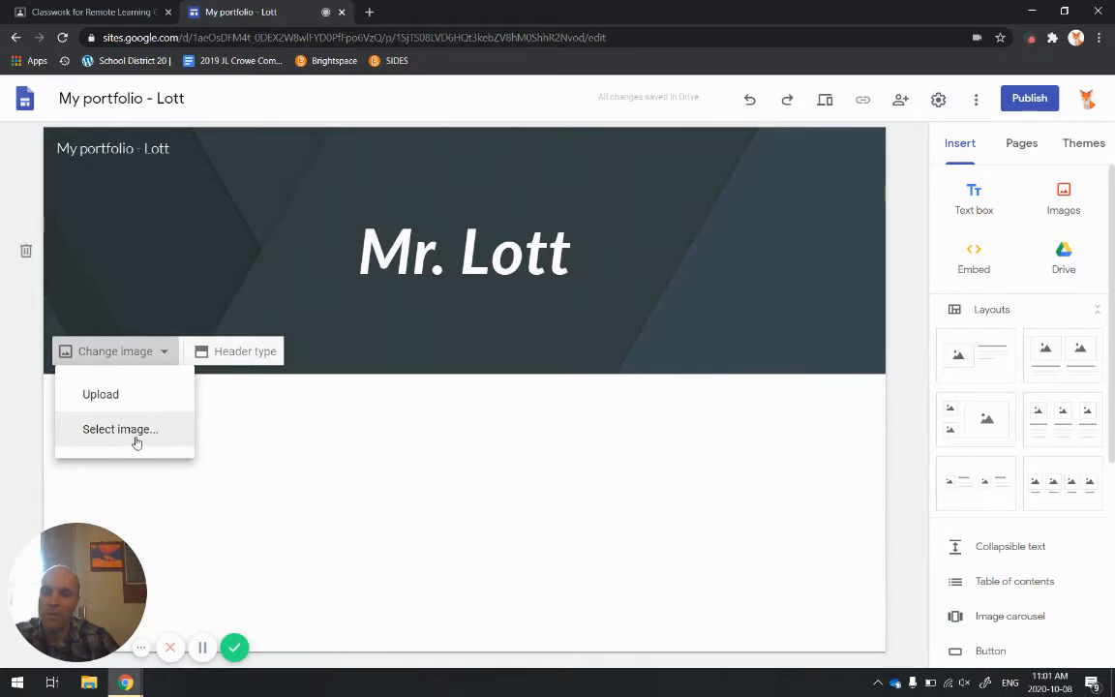
- Set the header background to the blue-grey geometric kaleidoscope gallery image
click(120, 429)
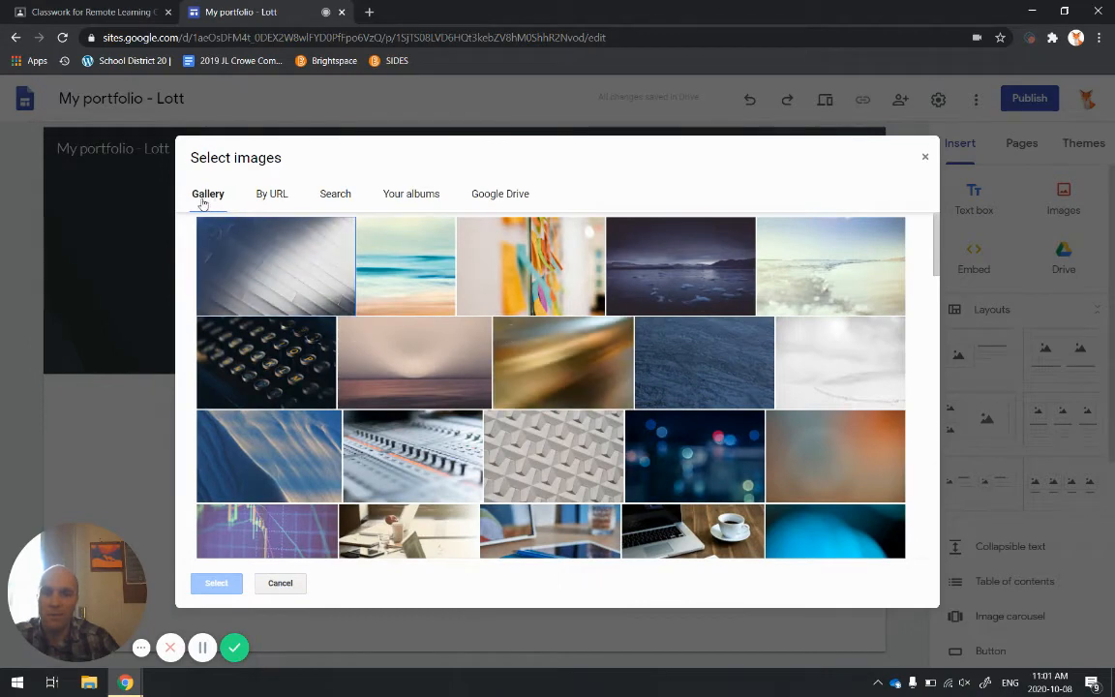
scroll(down, 3)
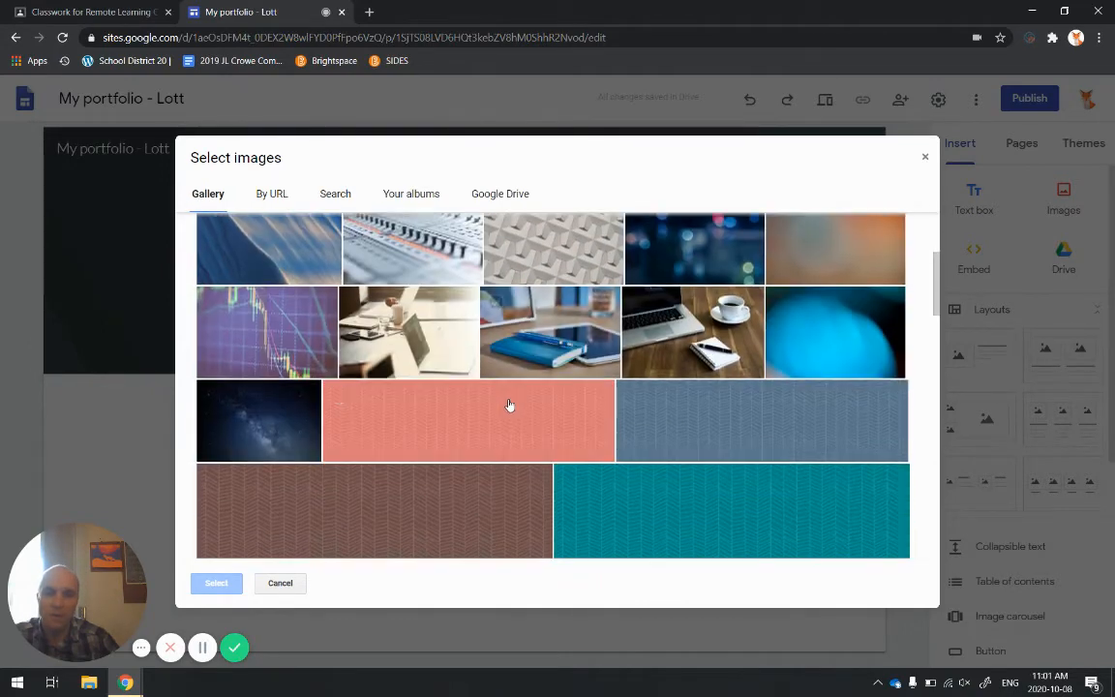
scroll(down, 3)
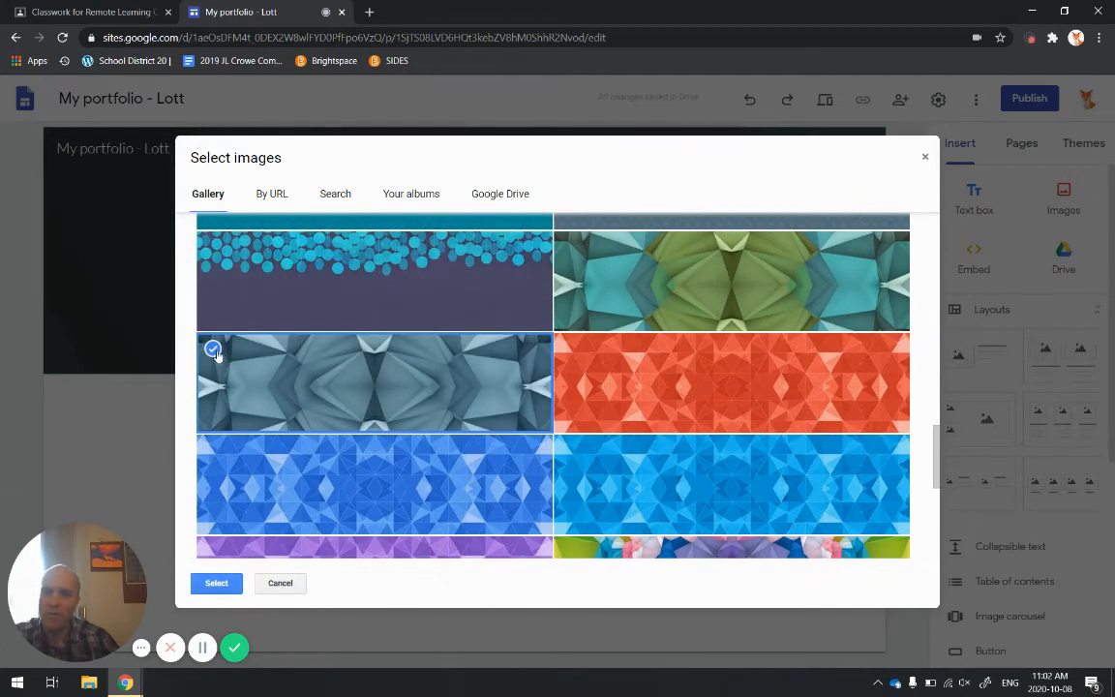
click(216, 582)
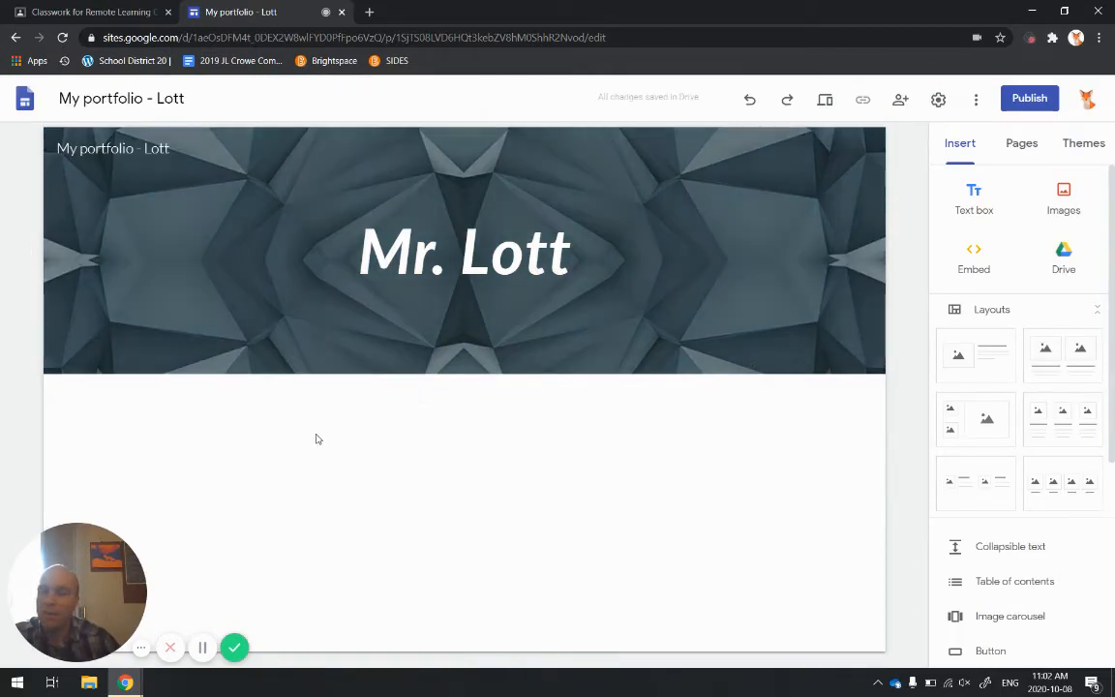
mouse_move(243, 437)
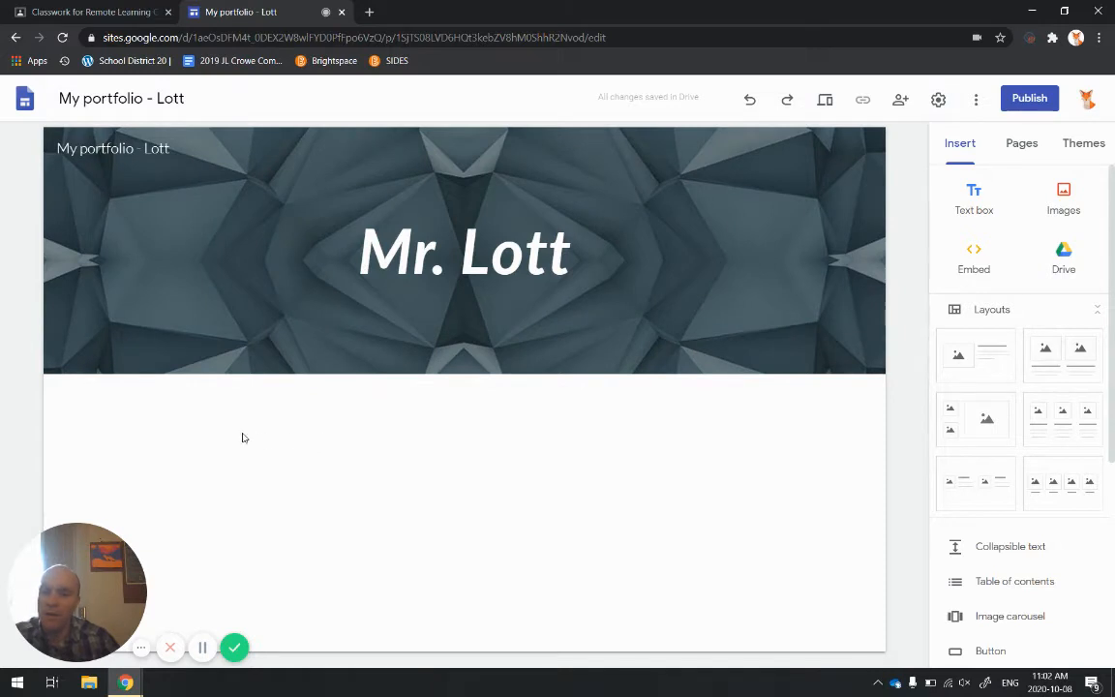
mouse_move(289, 421)
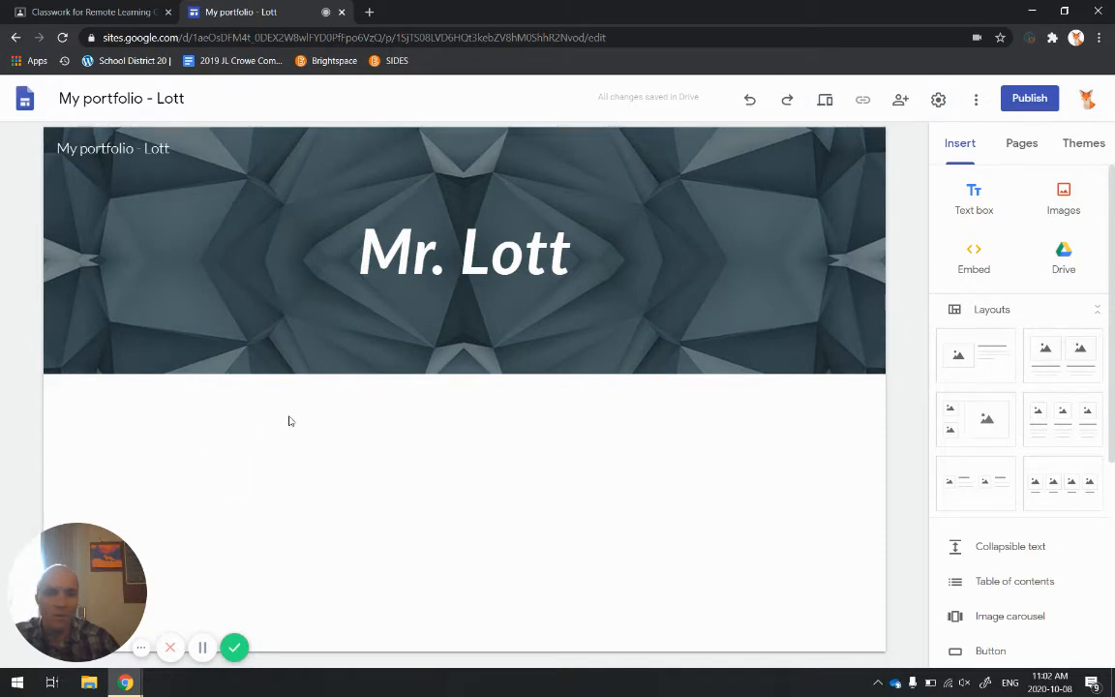
mouse_move(374, 440)
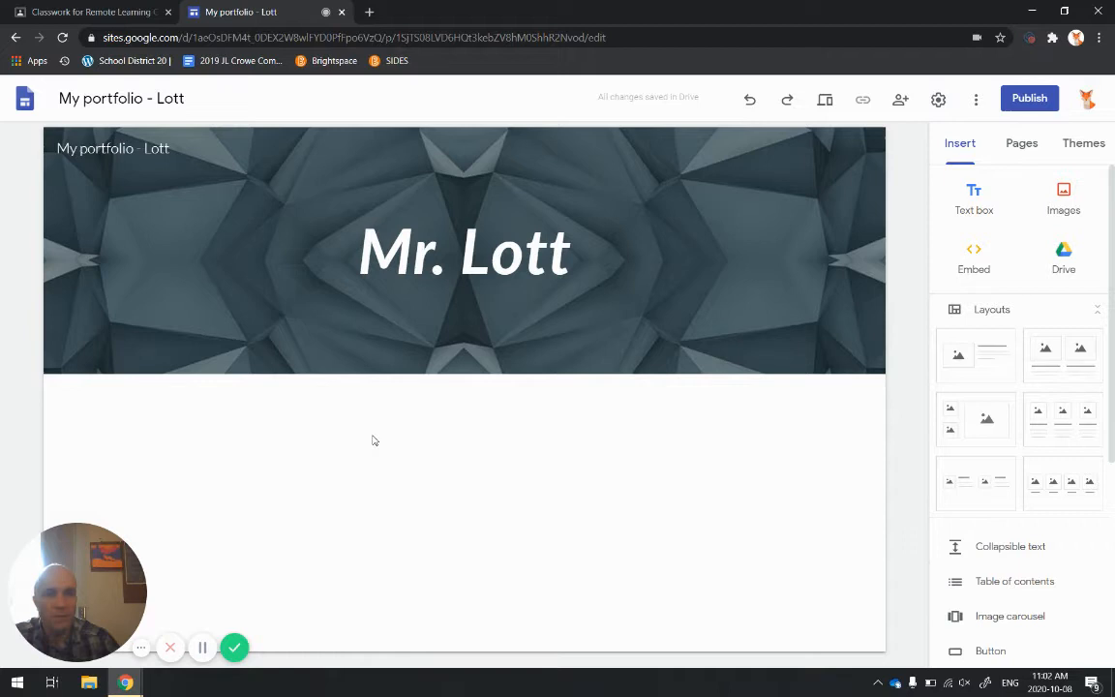
mouse_move(1023, 215)
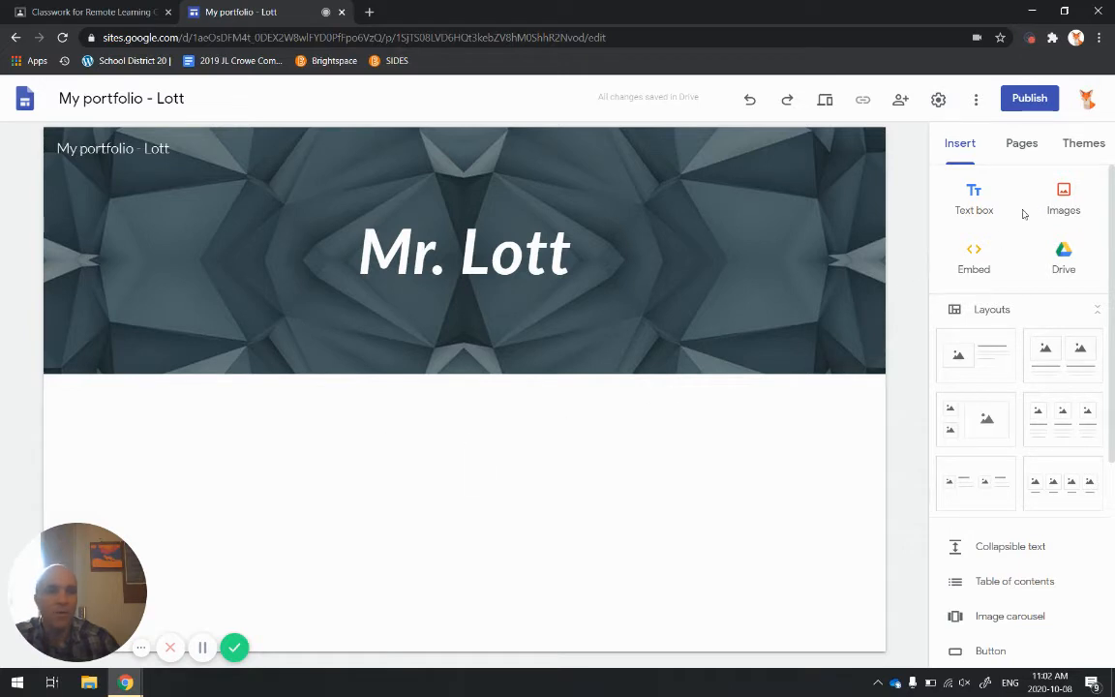
click(1021, 142)
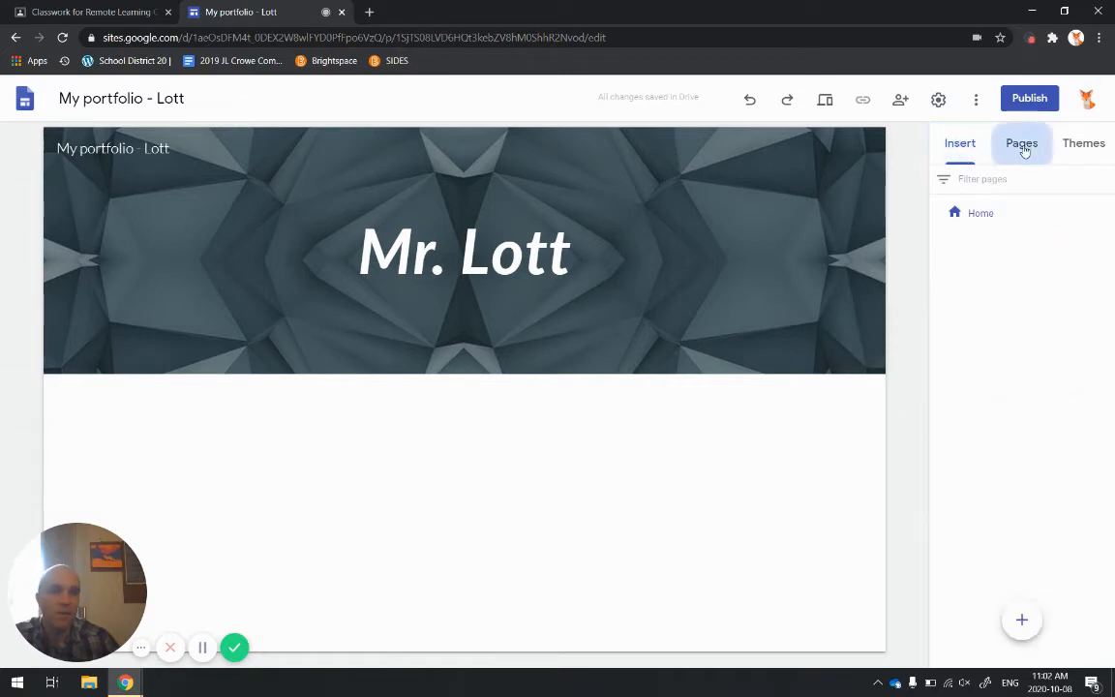
click(959, 143)
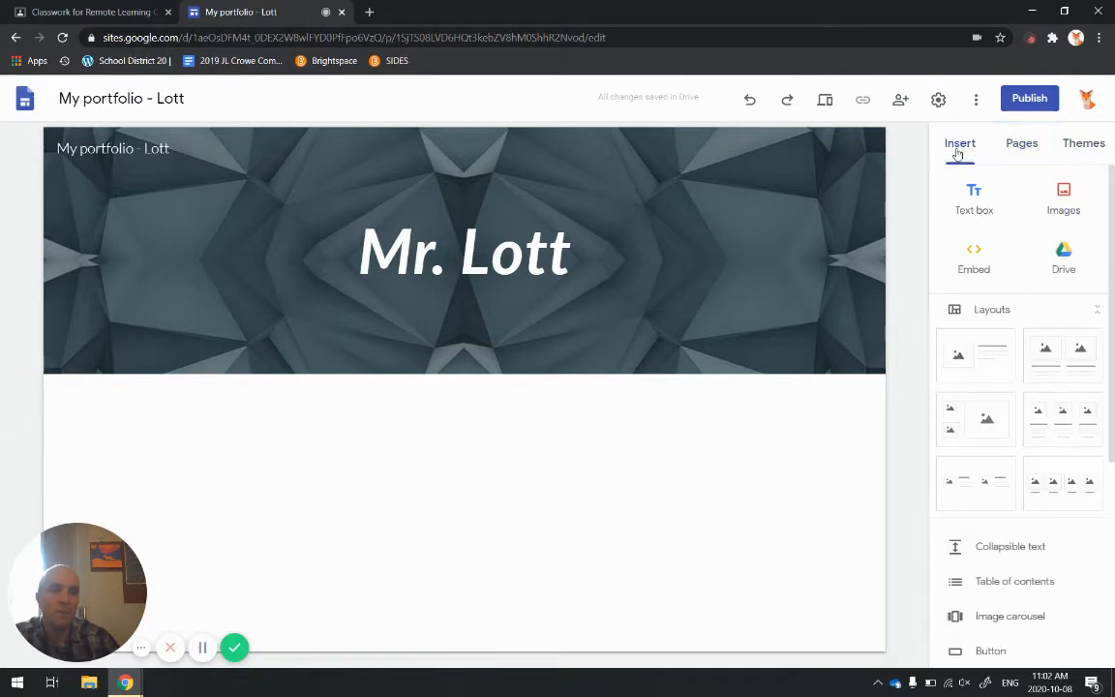
mouse_move(975, 204)
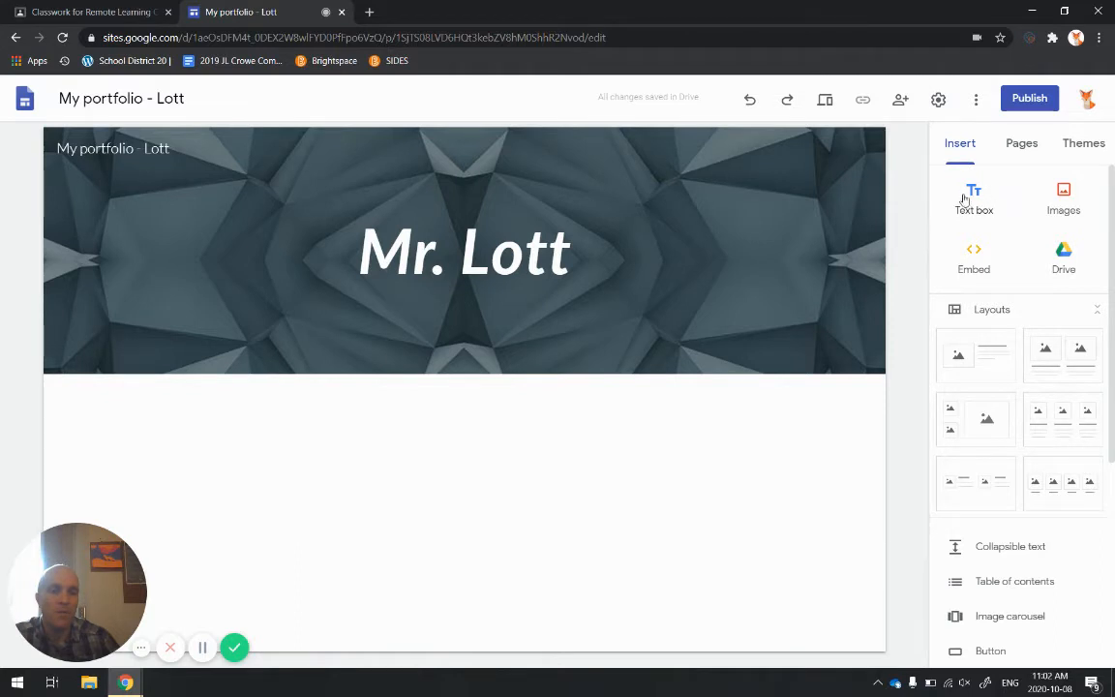
mouse_move(973, 194)
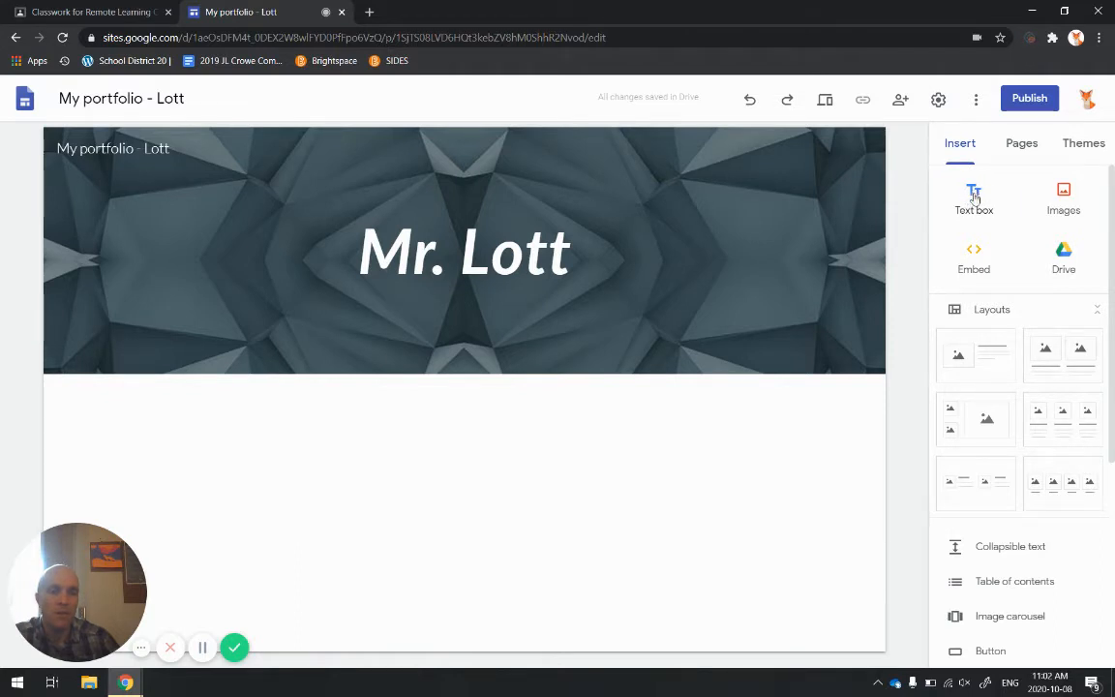
- Add a text box below the header reading 'My favorite food is pasta, with lots of sauce'
click(974, 191)
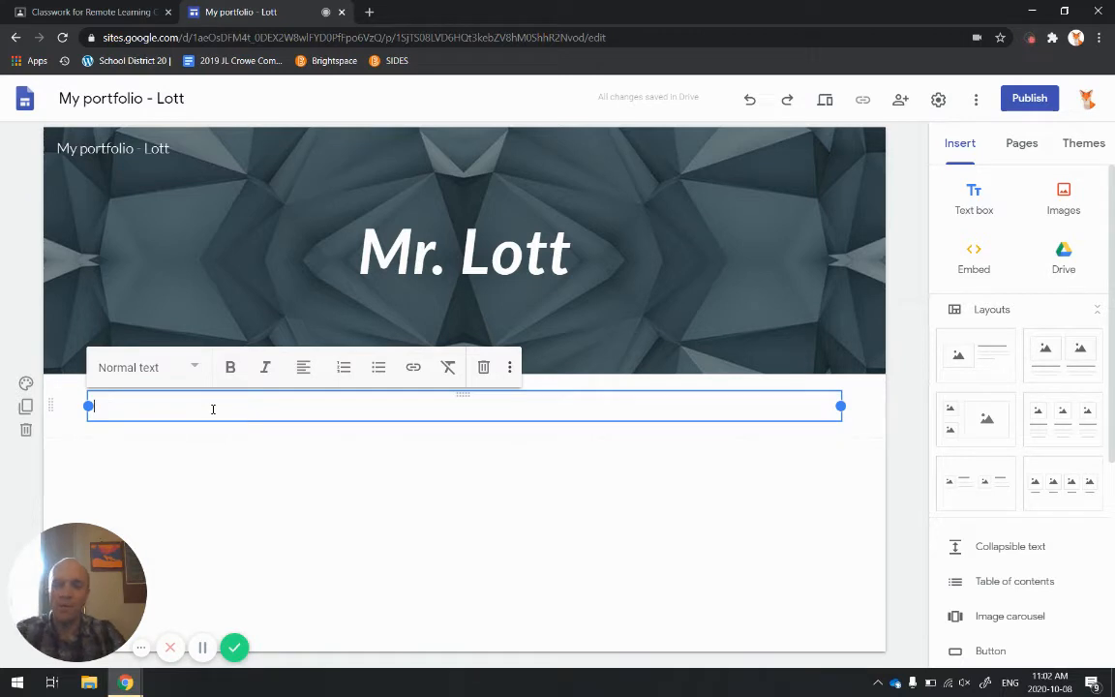
text(My favo)
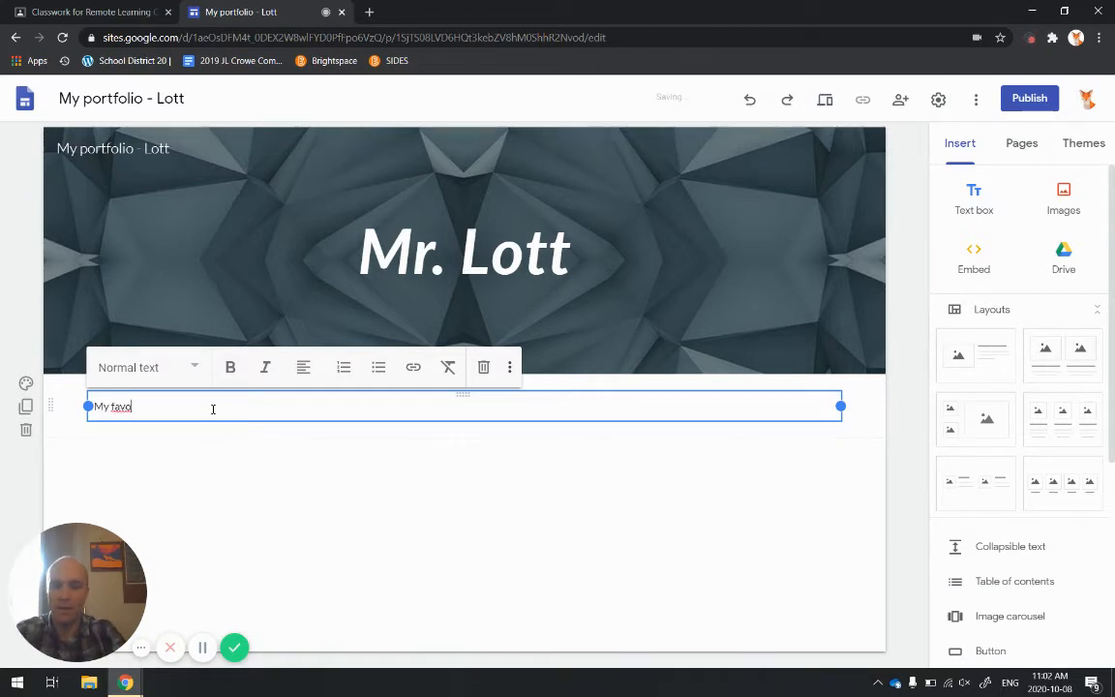
text(rite food)
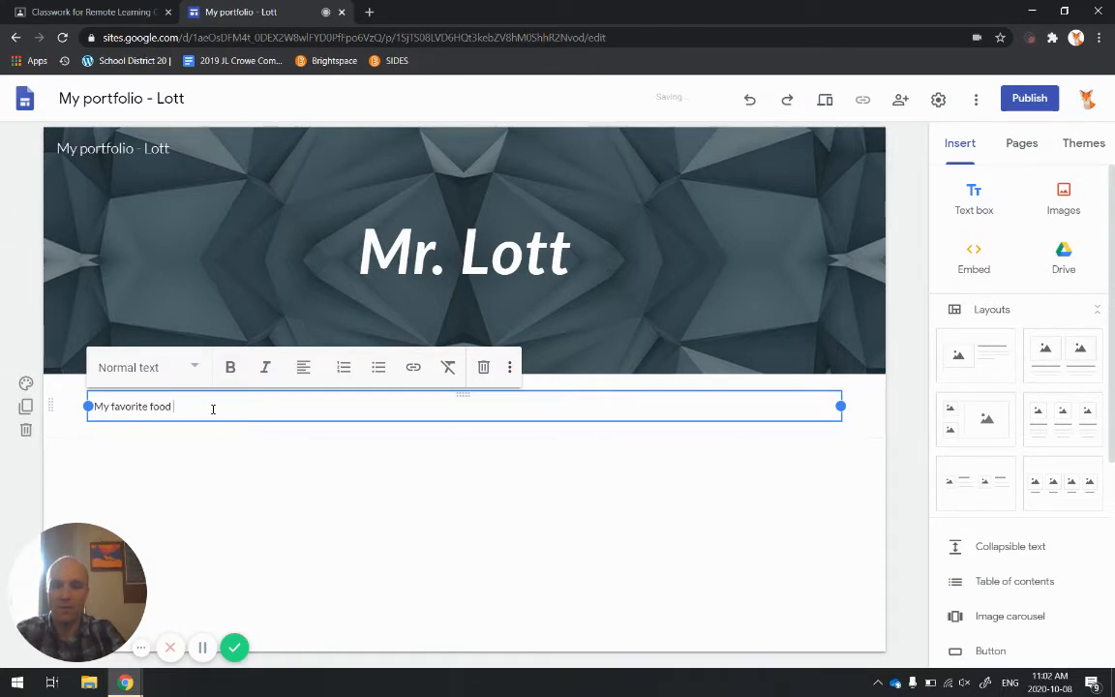
text(is past)
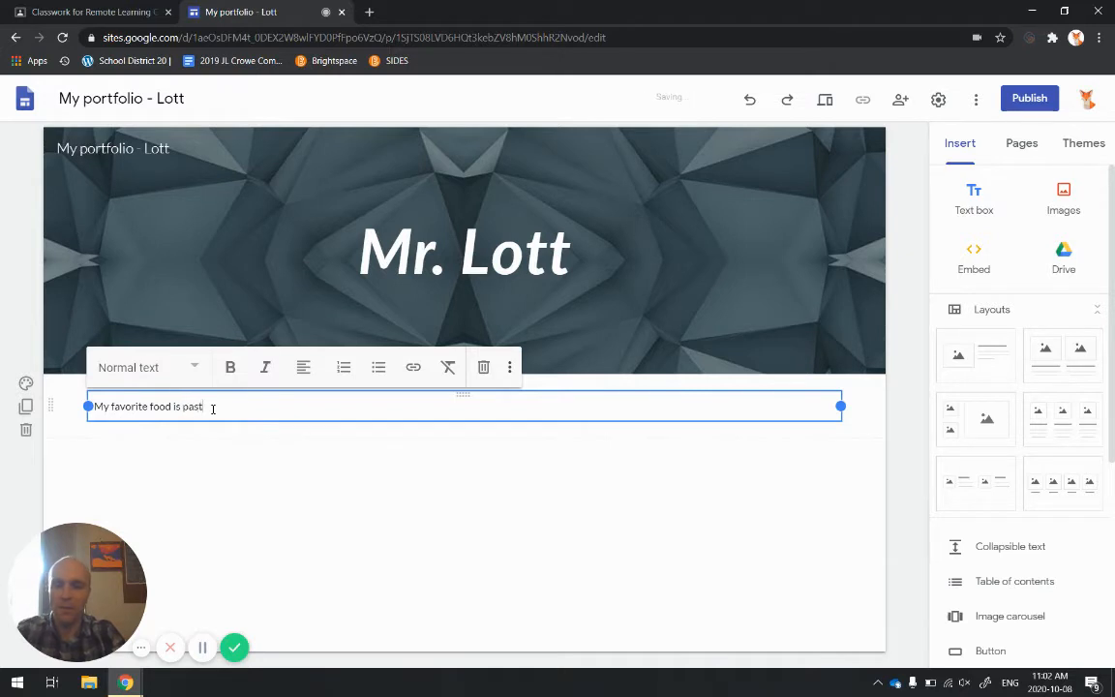
text(a)
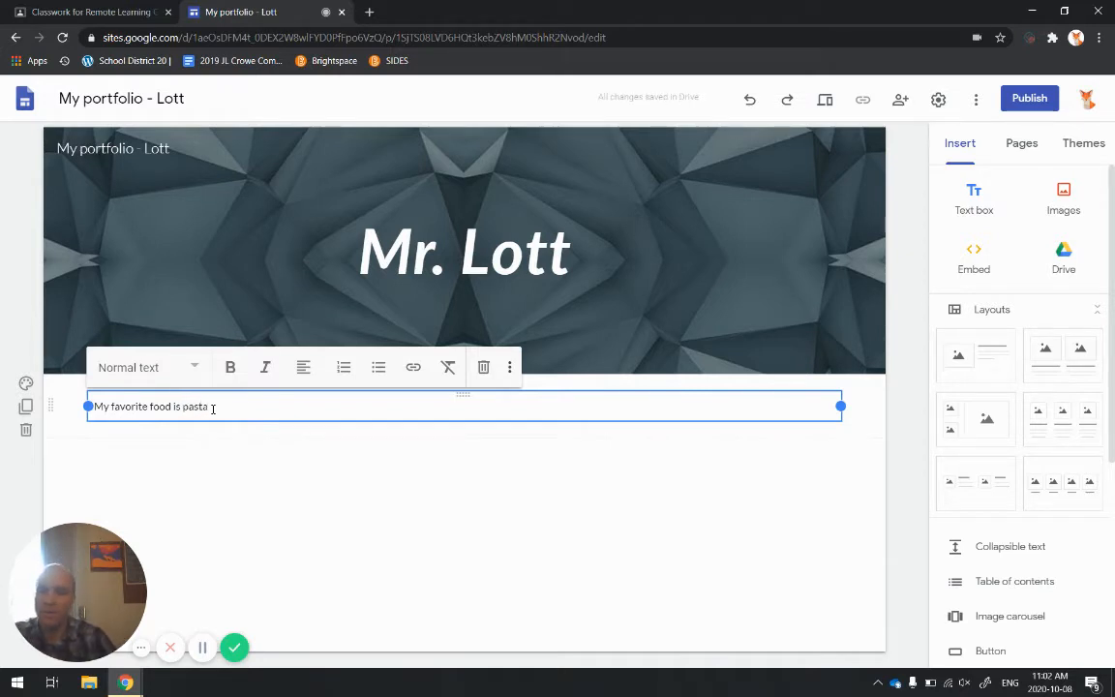
text(.)
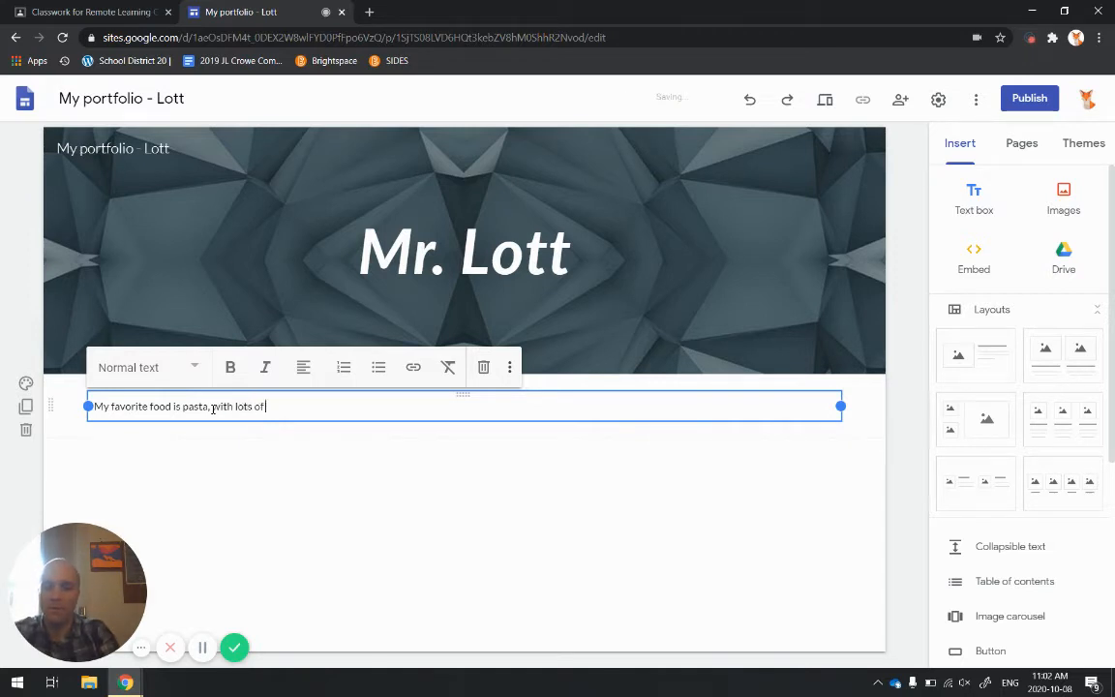
text(sauce)
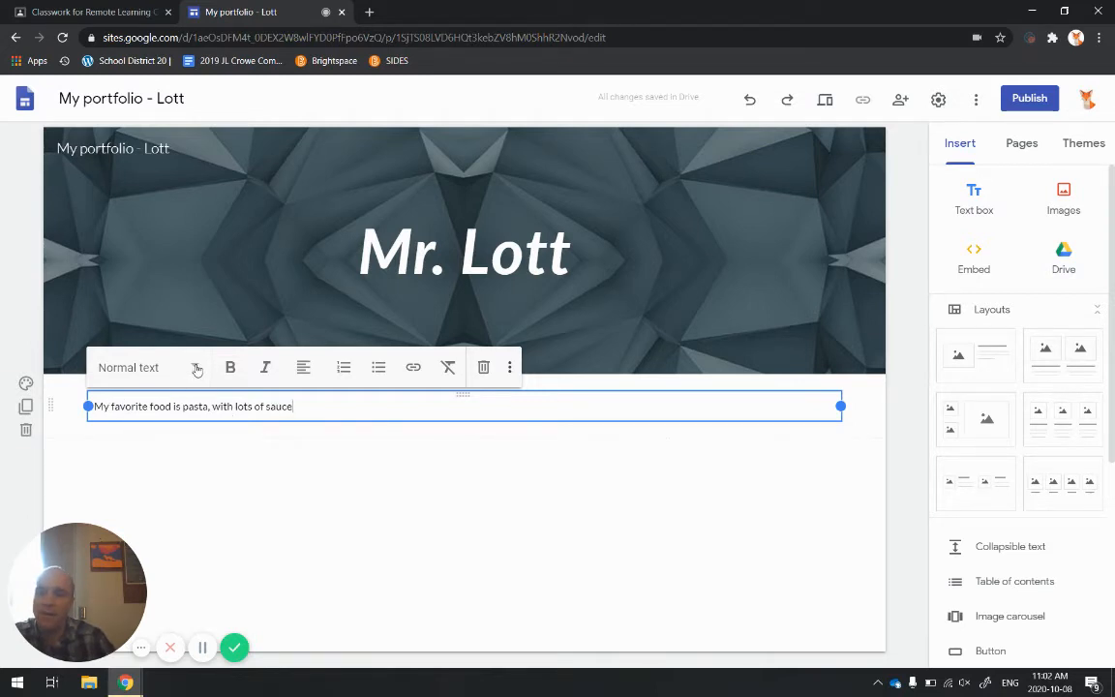
- Style the pasta sentence as a larger heading and deselect it
click(128, 367)
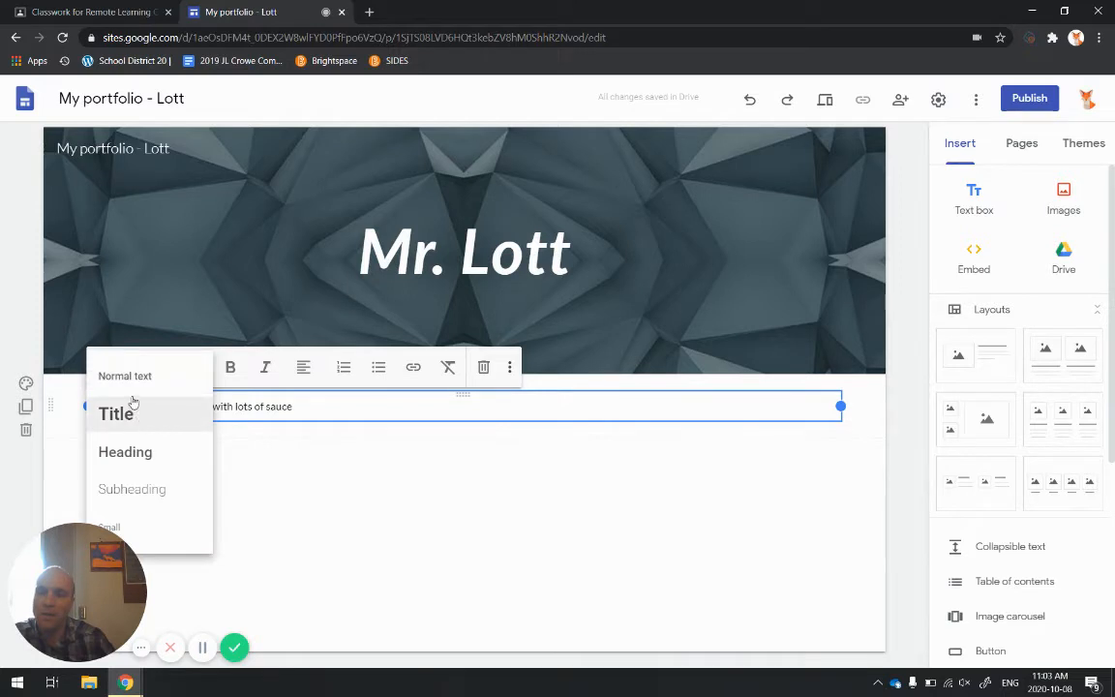
click(125, 451)
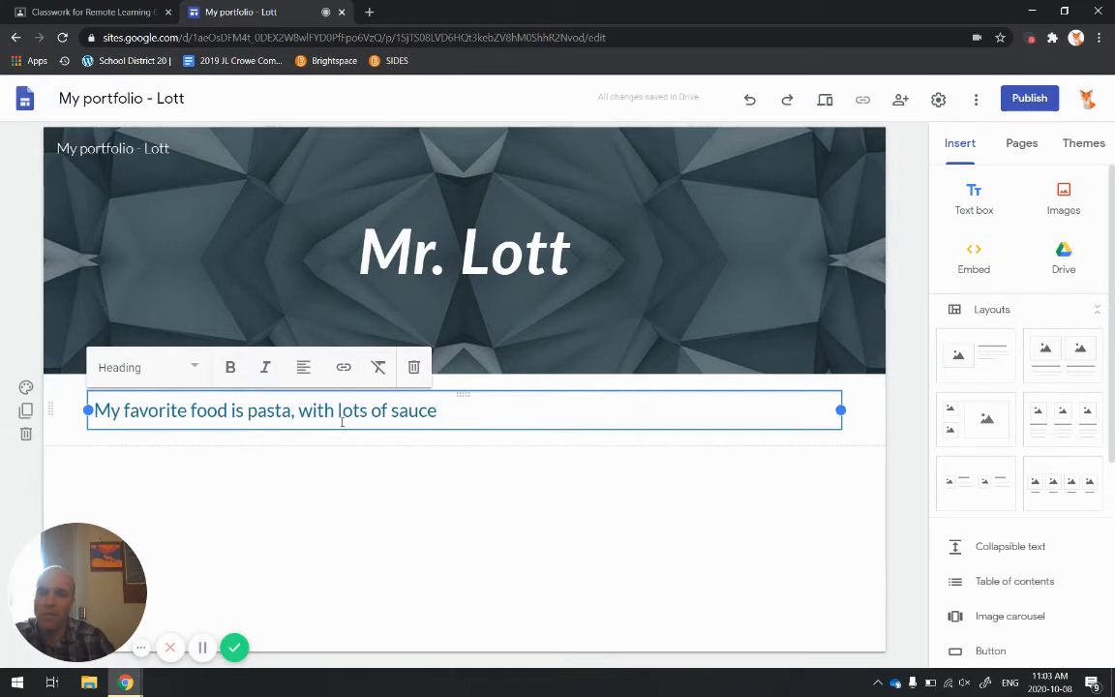
click(348, 479)
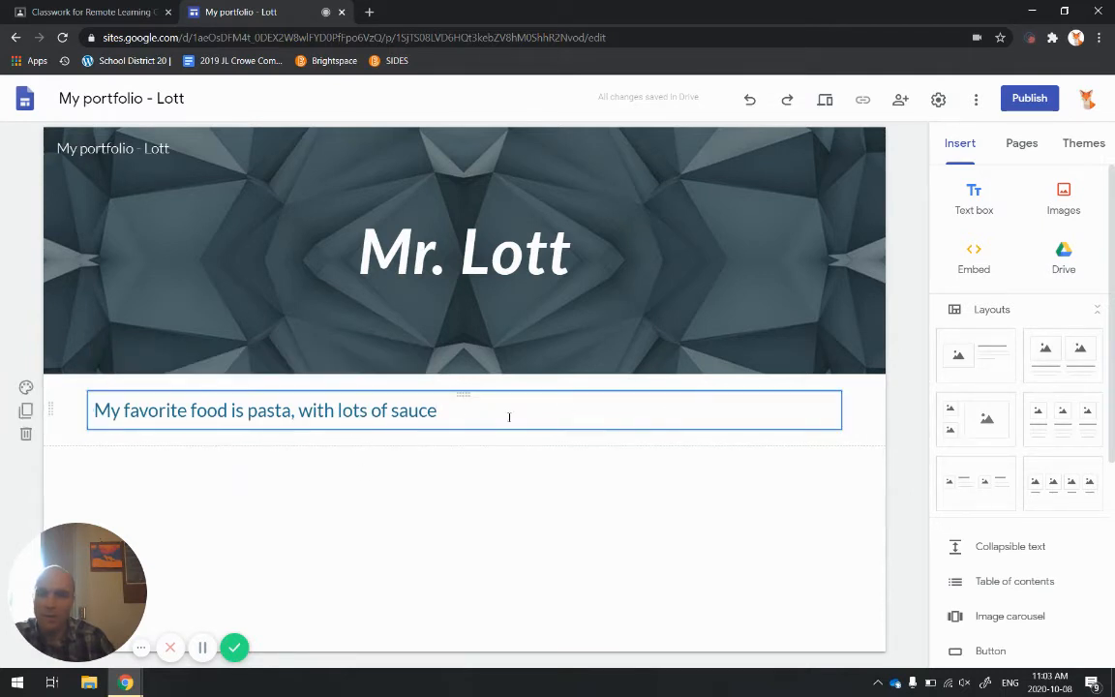
click(345, 531)
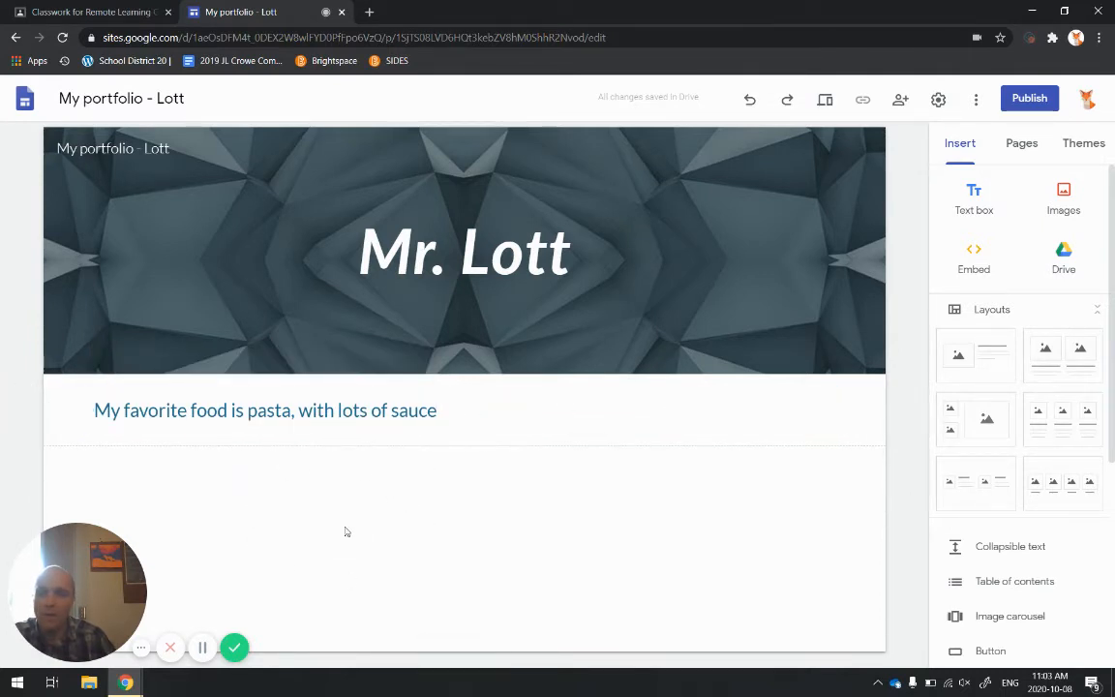
click(464, 250)
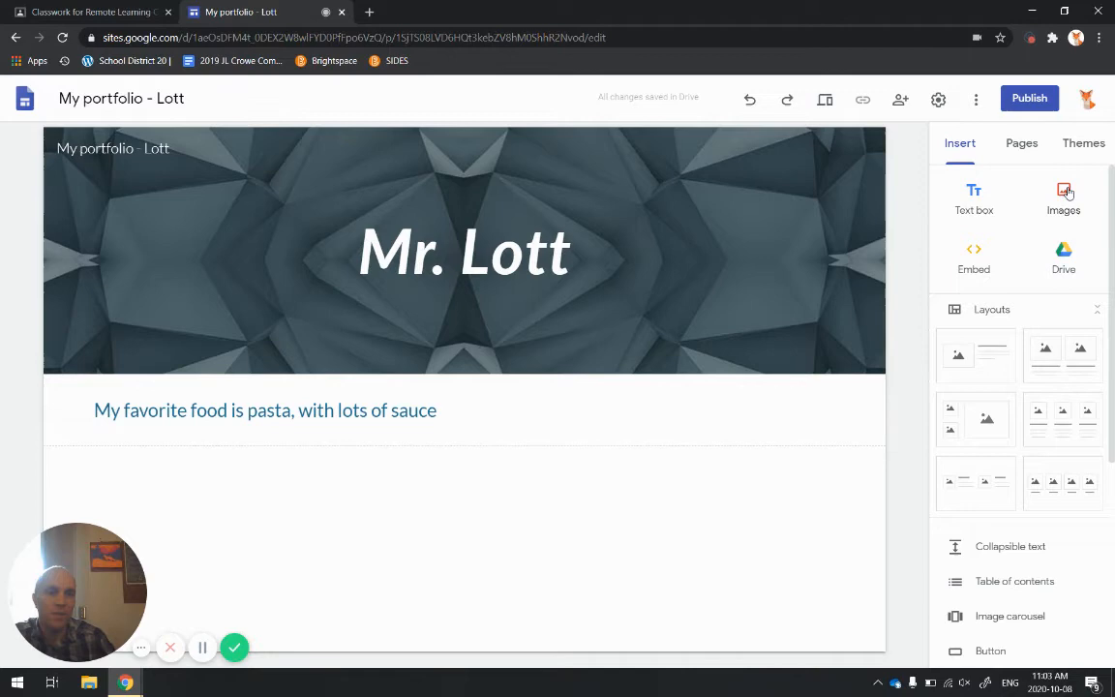
- Open the Insert Images picker on the Google Image Search tab
click(1063, 198)
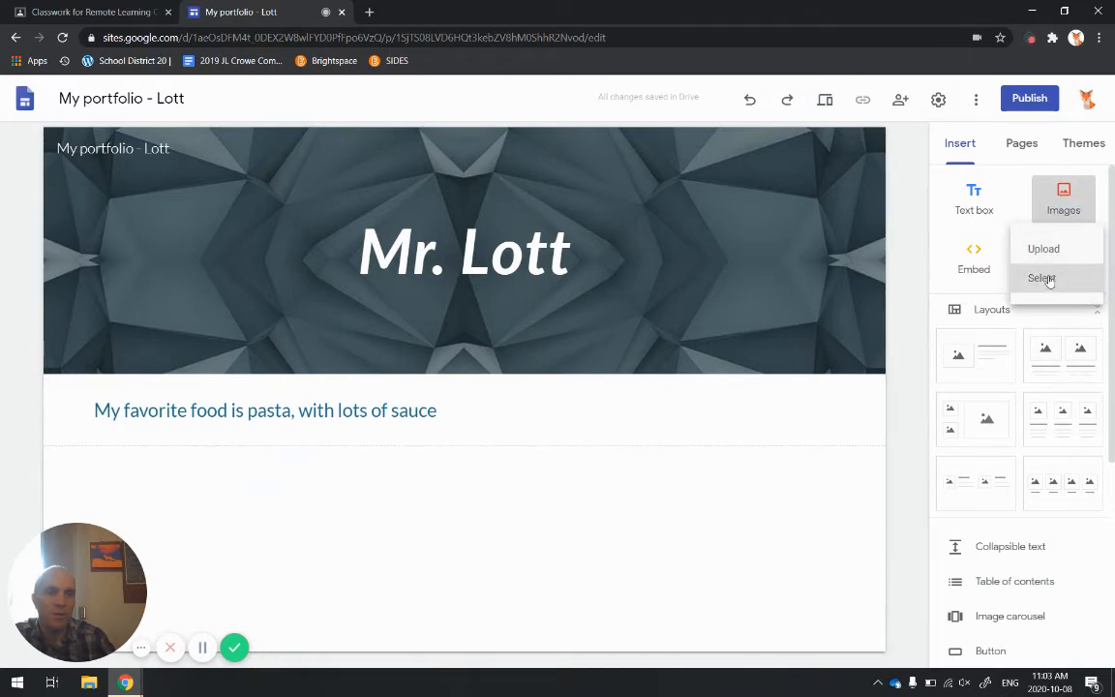
click(1042, 278)
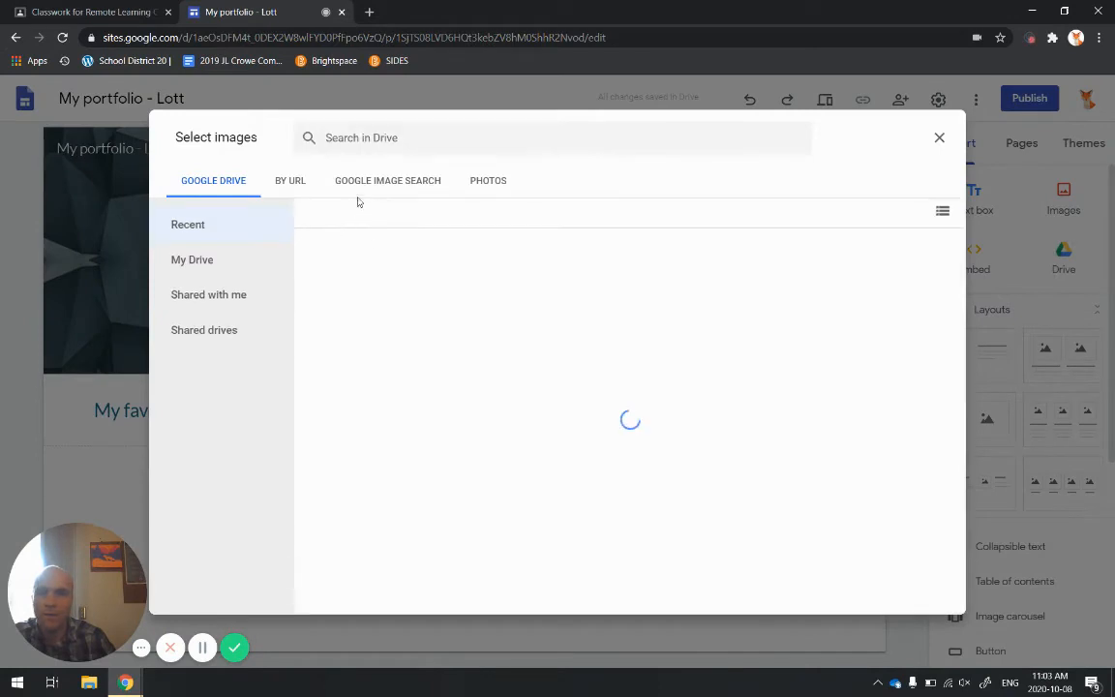
click(387, 180)
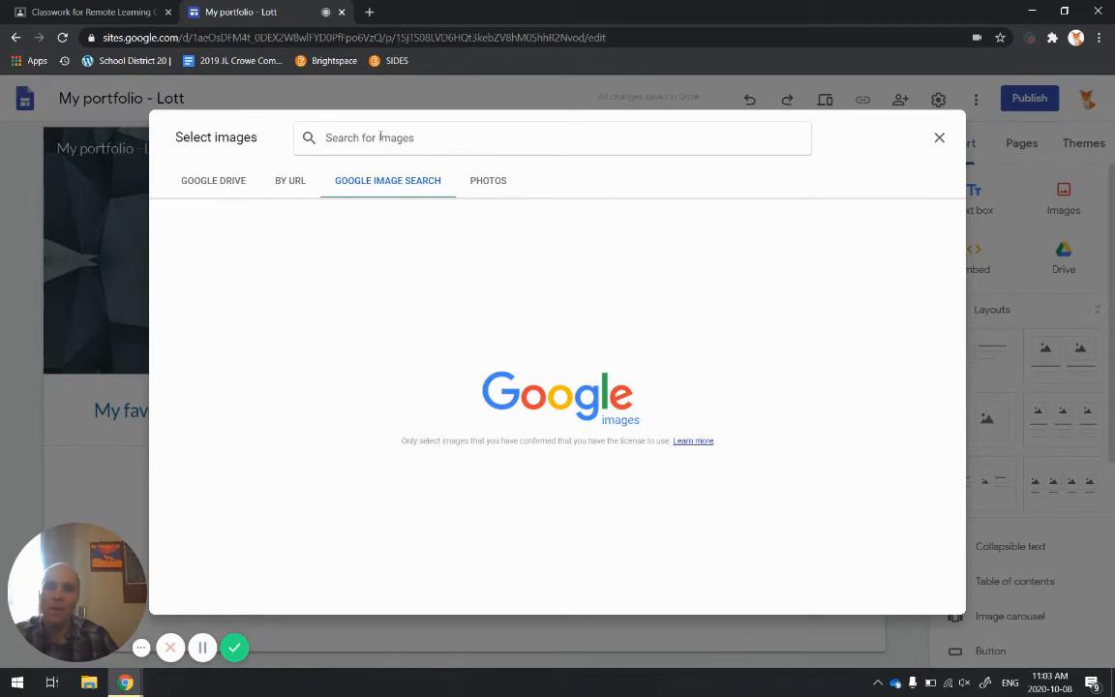
- Search images for 'pasta' and insert the pasta-with-broccoli photo
text(pasta)
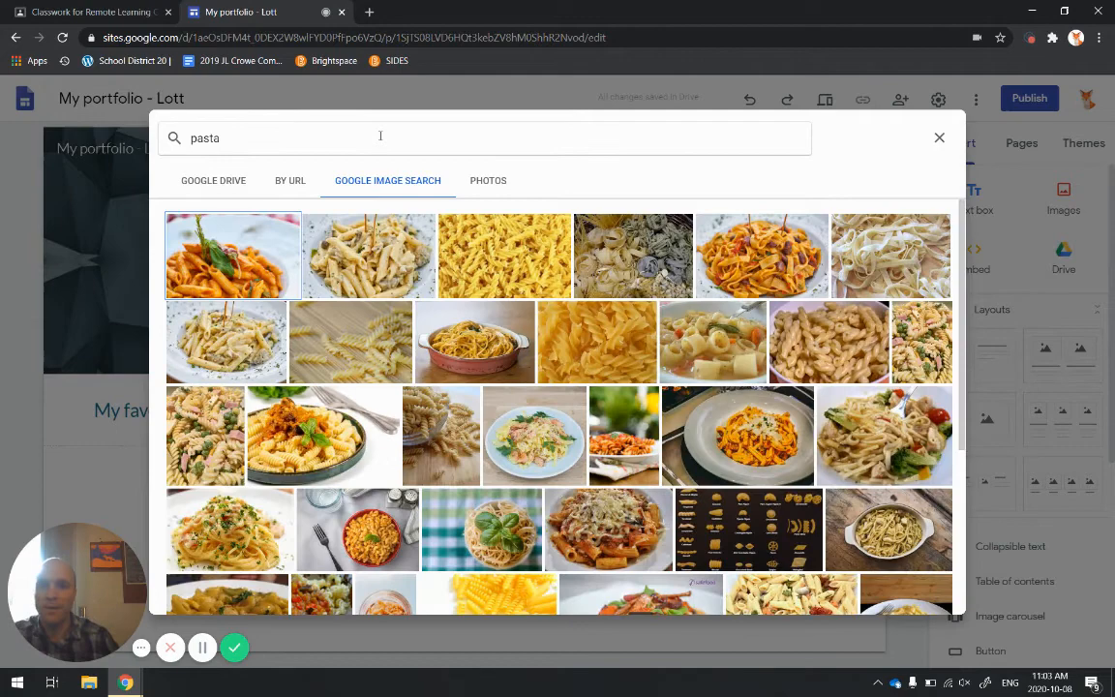
scroll(down, 3)
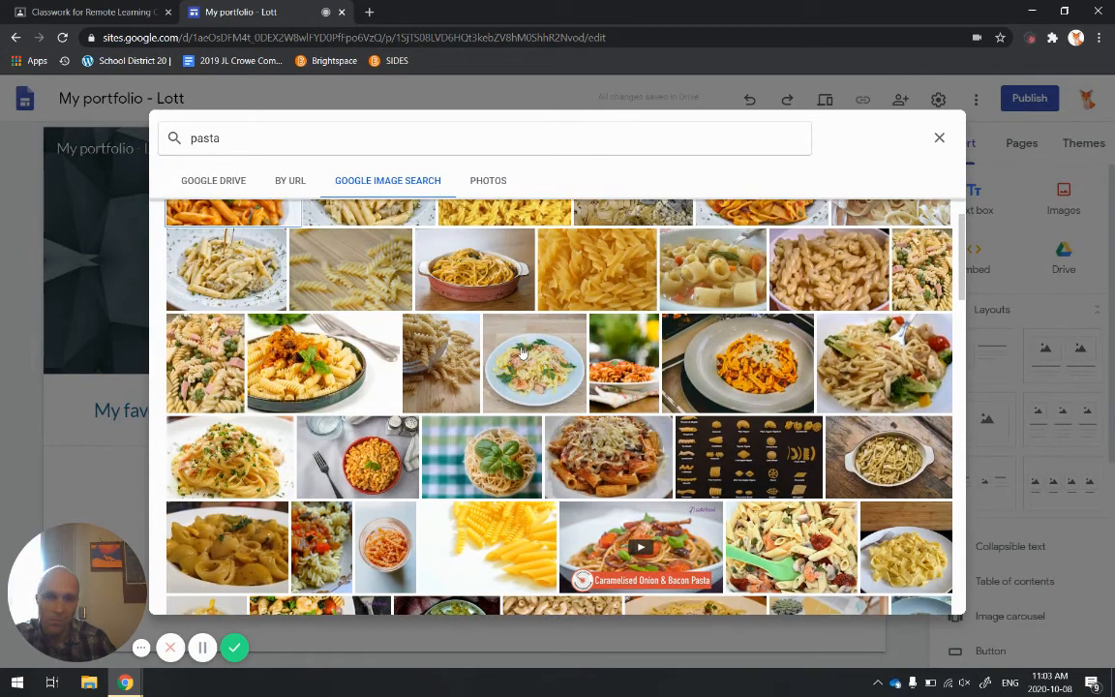
scroll(down, 3)
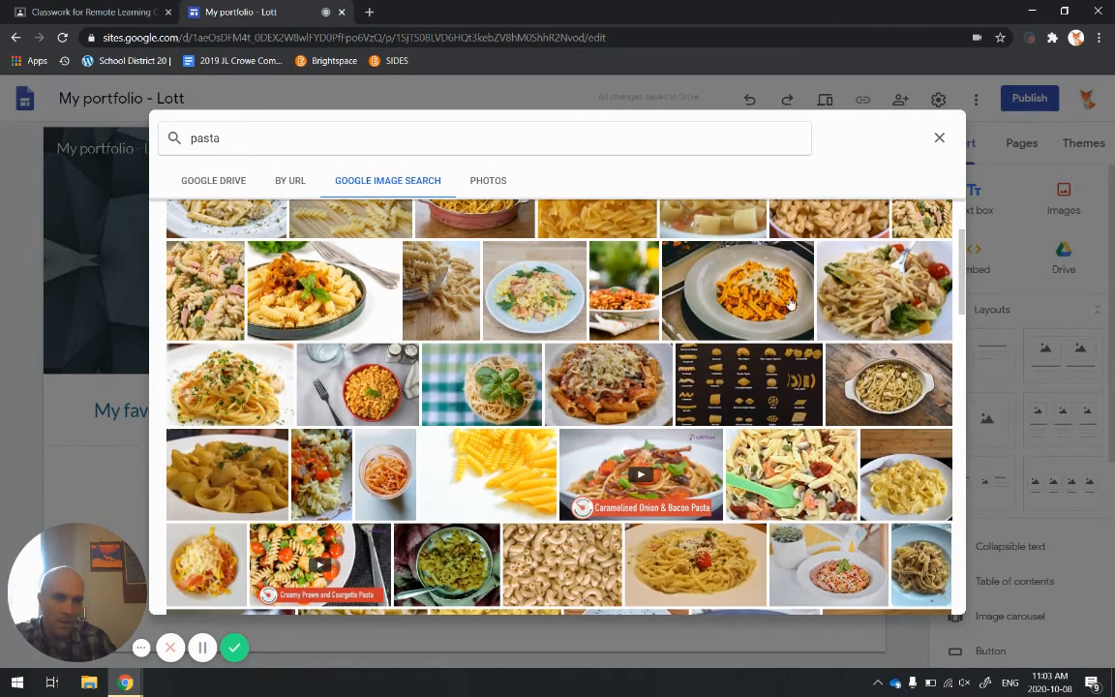
mouse_move(886, 296)
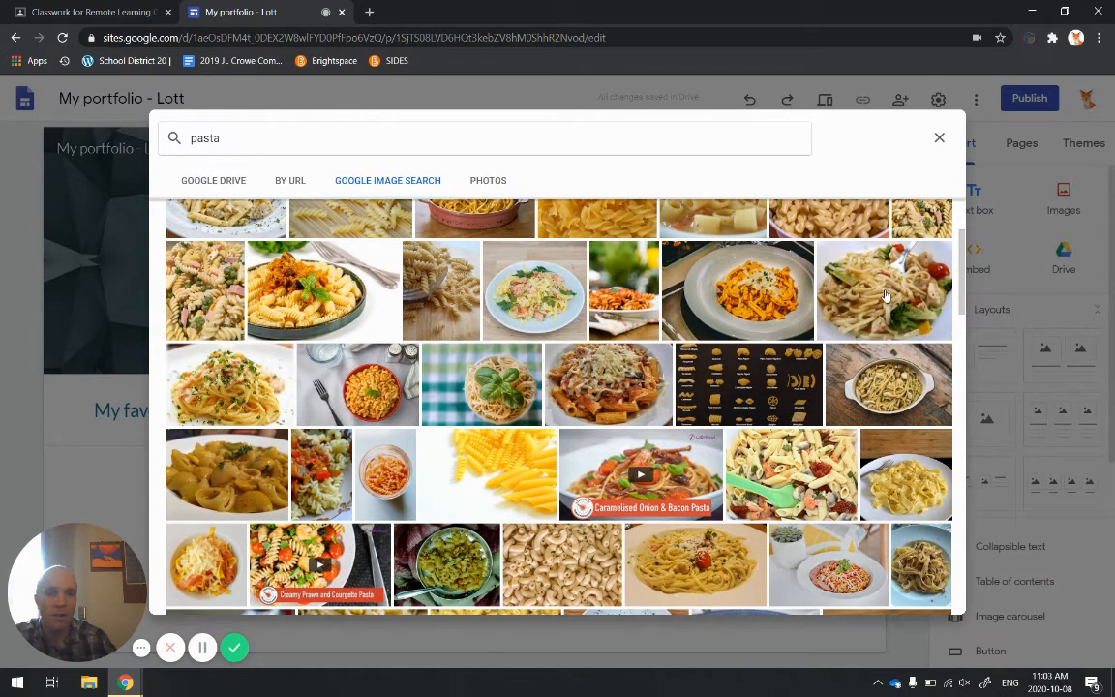
click(884, 290)
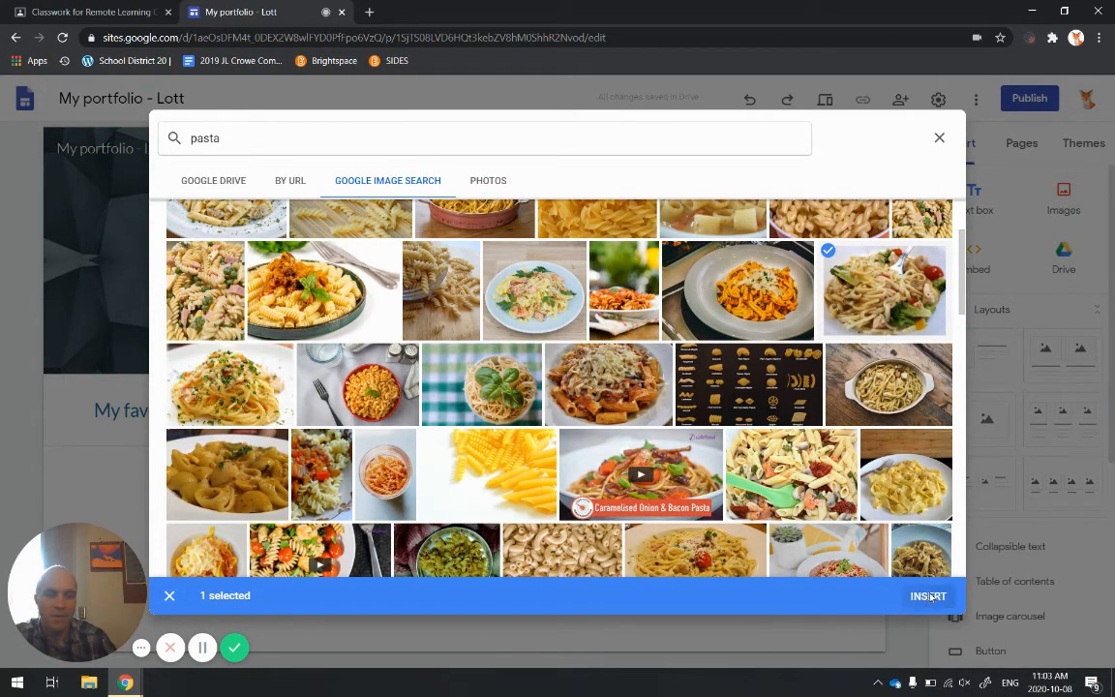
click(927, 596)
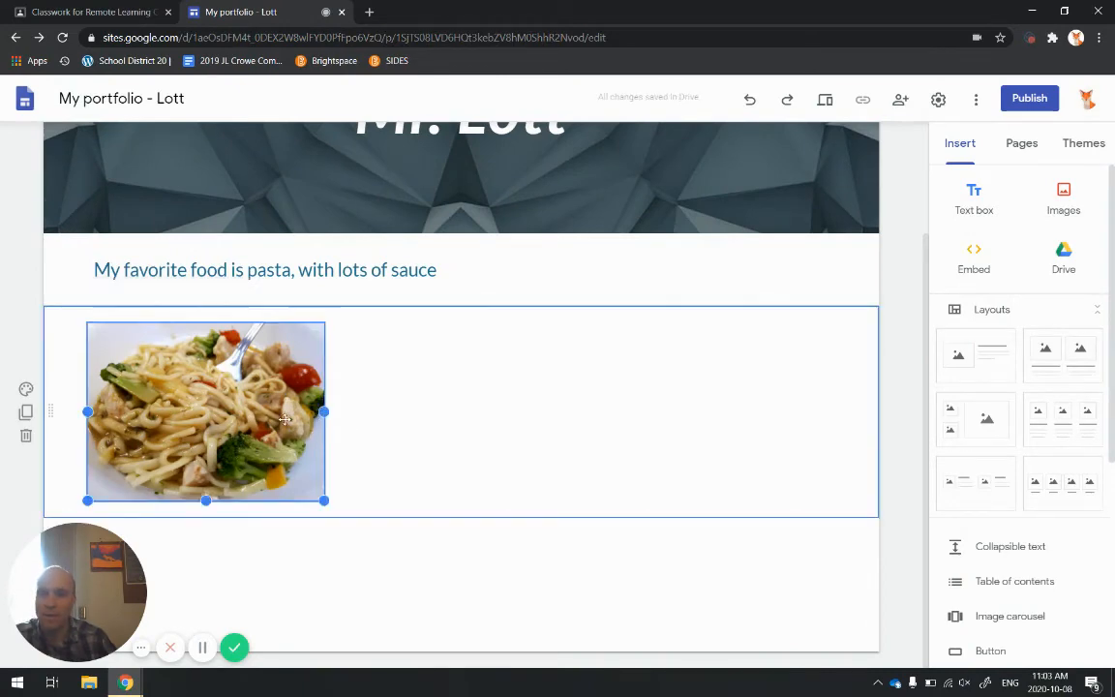
drag(324, 412, 571, 412)
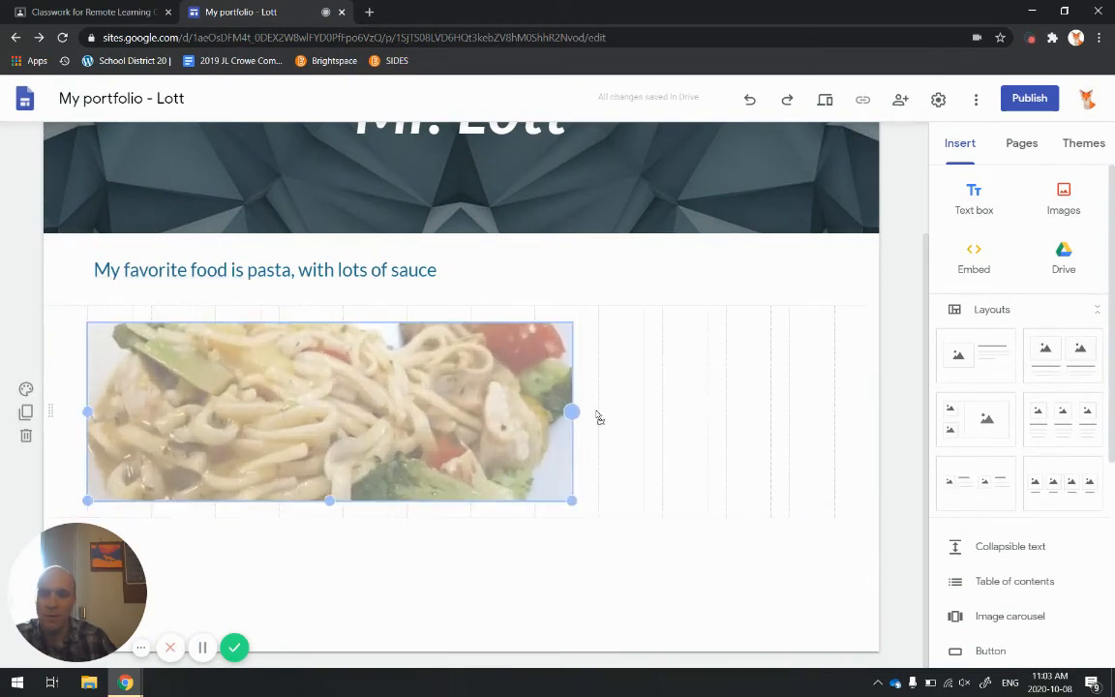
drag(571, 411, 218, 412)
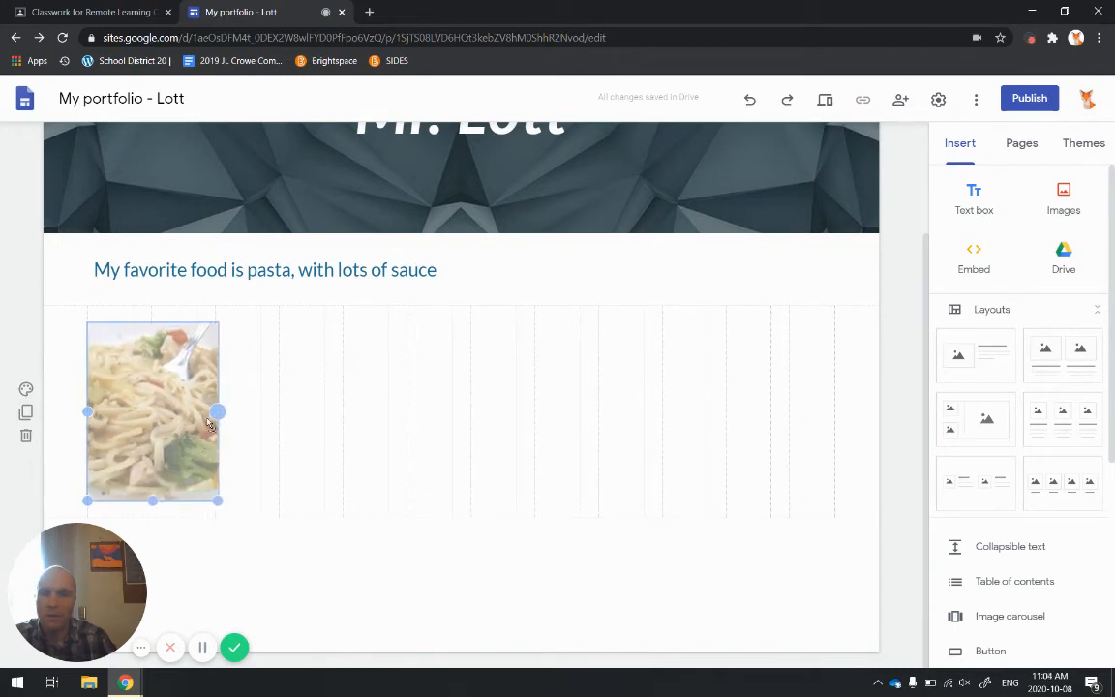
drag(218, 411, 363, 411)
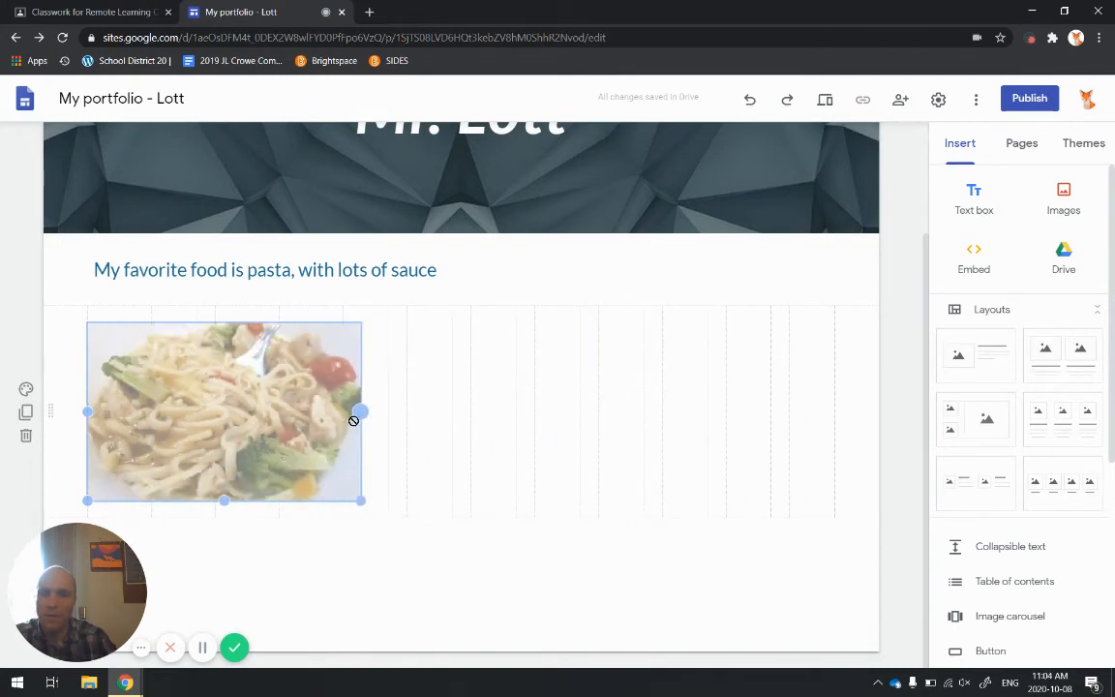
drag(361, 411, 324, 416)
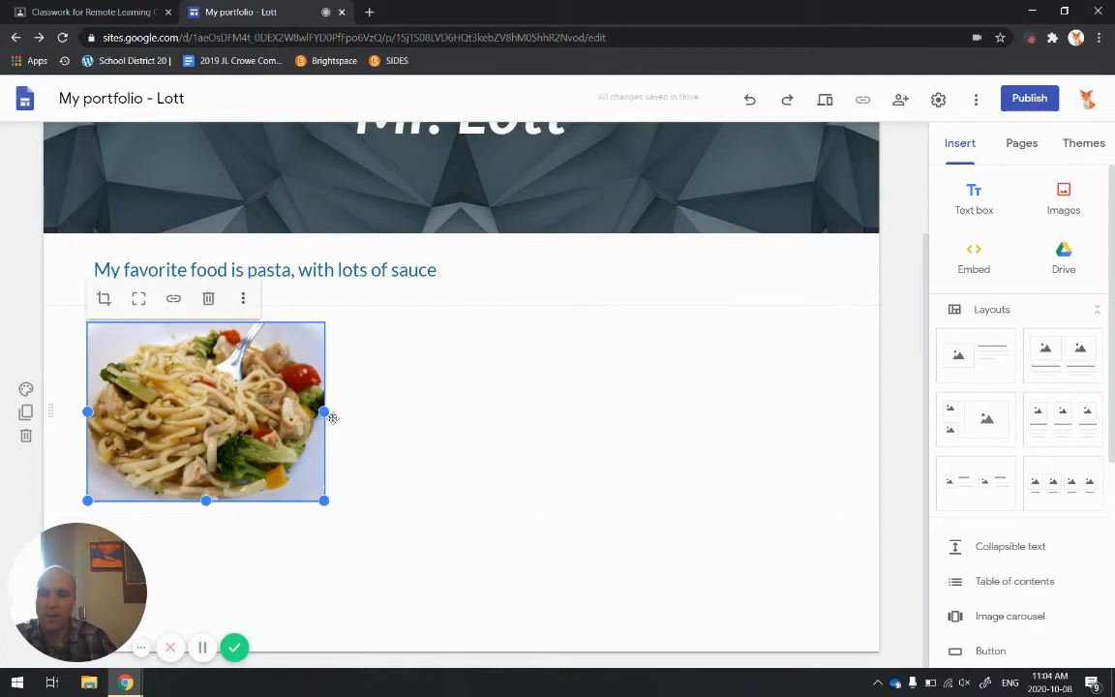
click(391, 525)
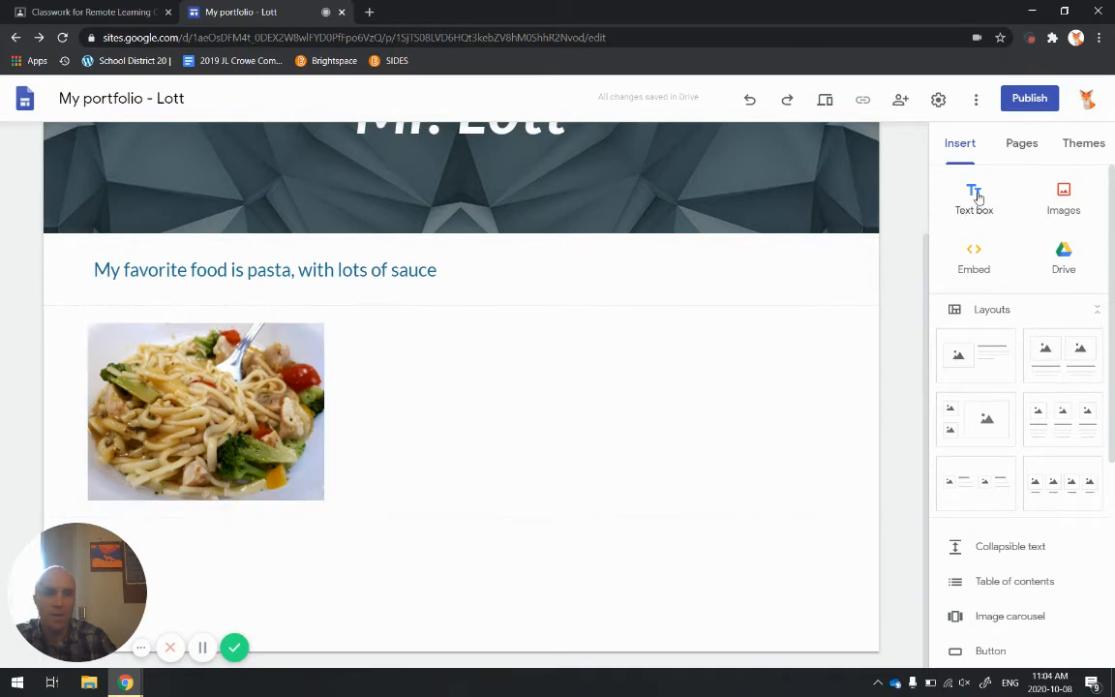
- Add a Heading-style text box below the pasta photo reading 'I have a cat named fluff'
click(974, 191)
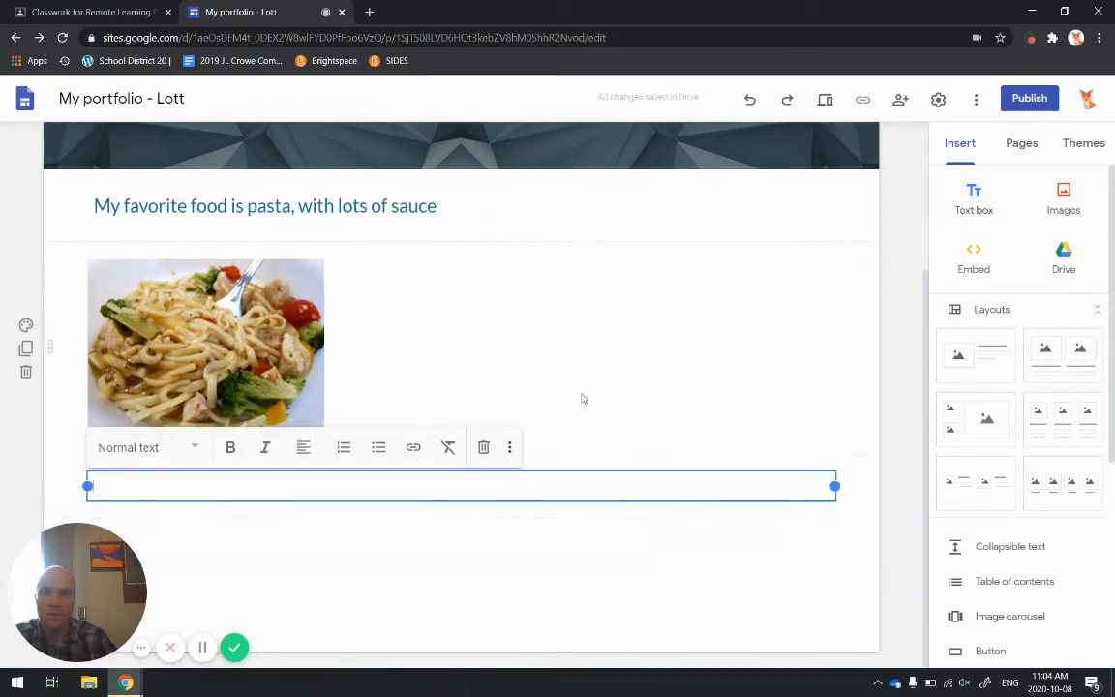
click(147, 447)
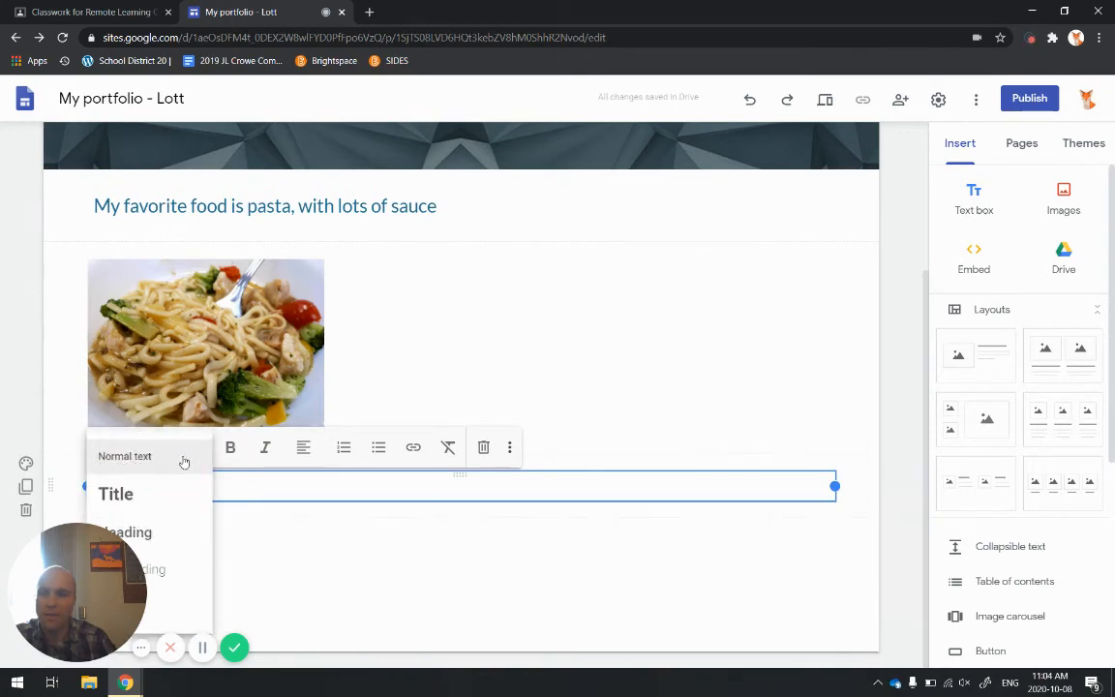
click(127, 531)
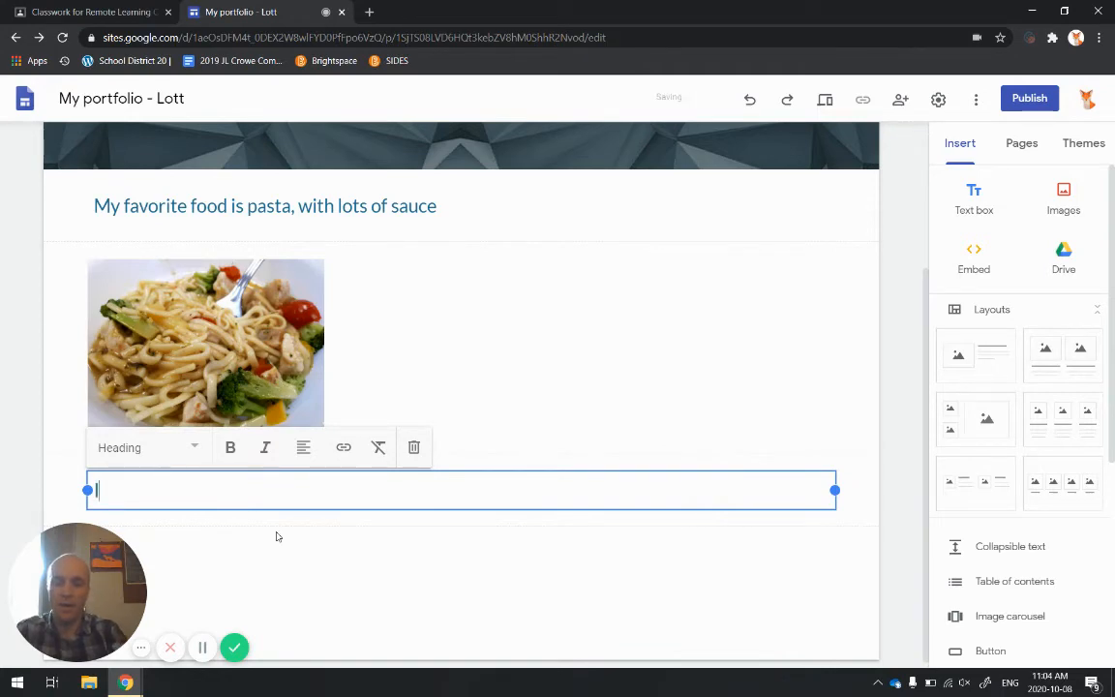
text(I have a ca)
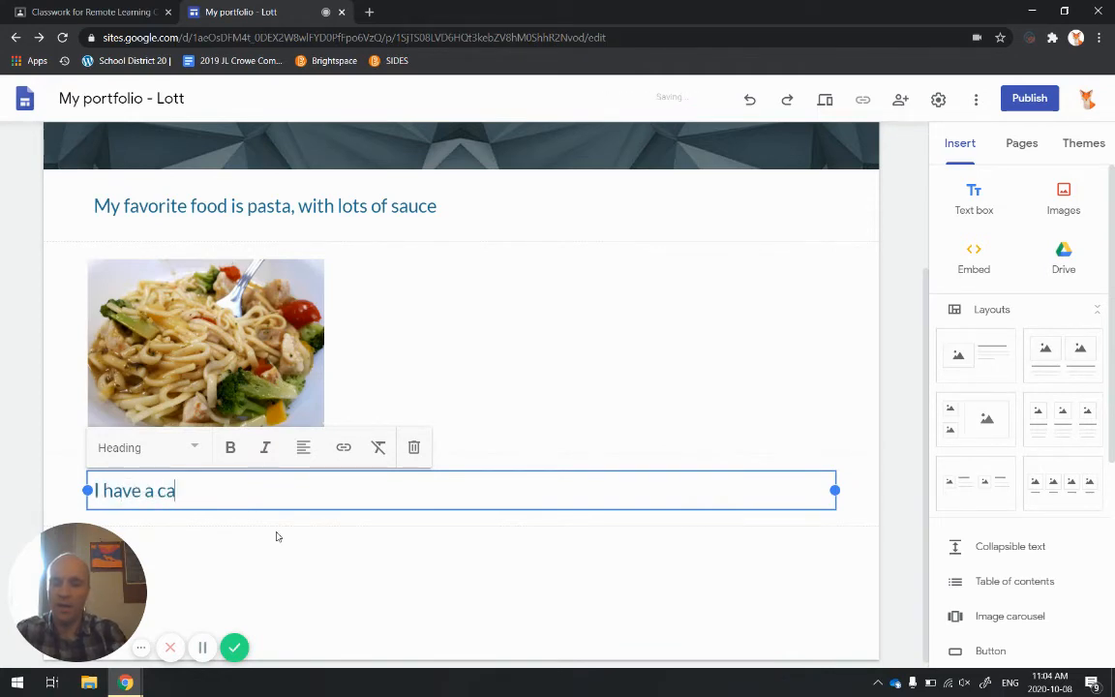
text(t named)
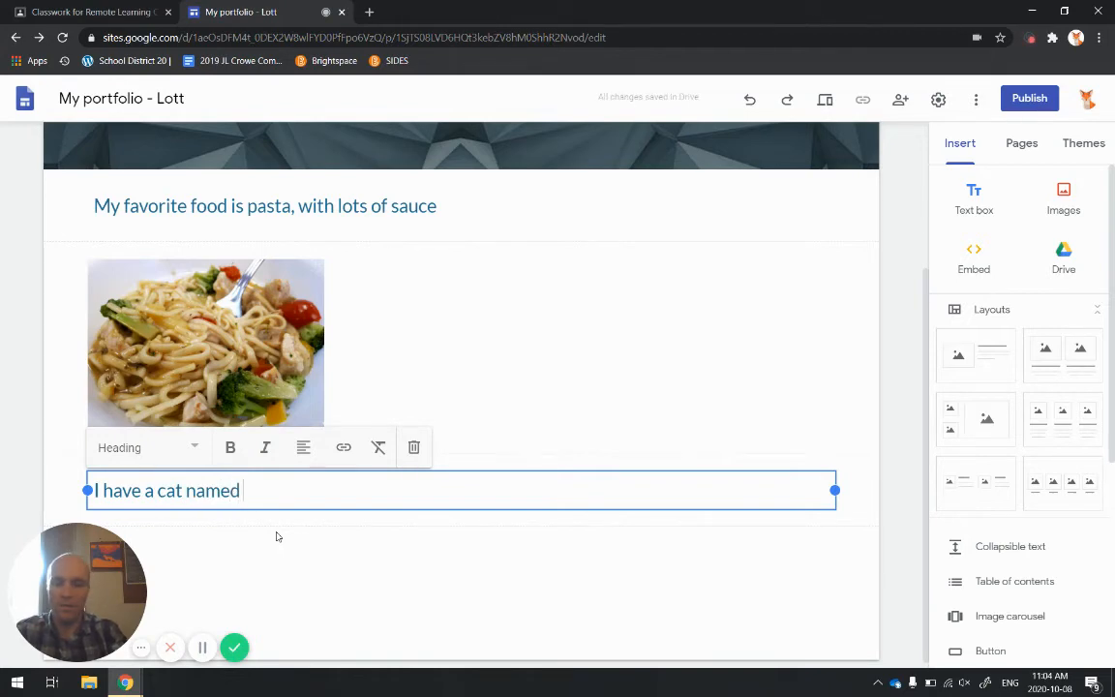
text(fluff)
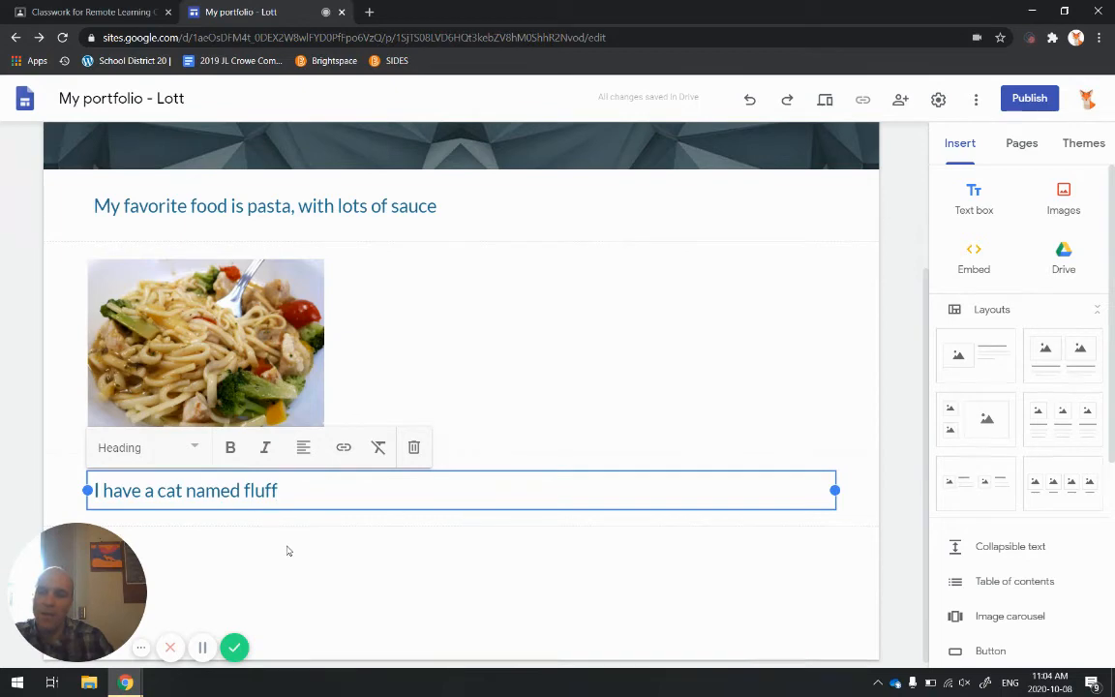
click(338, 370)
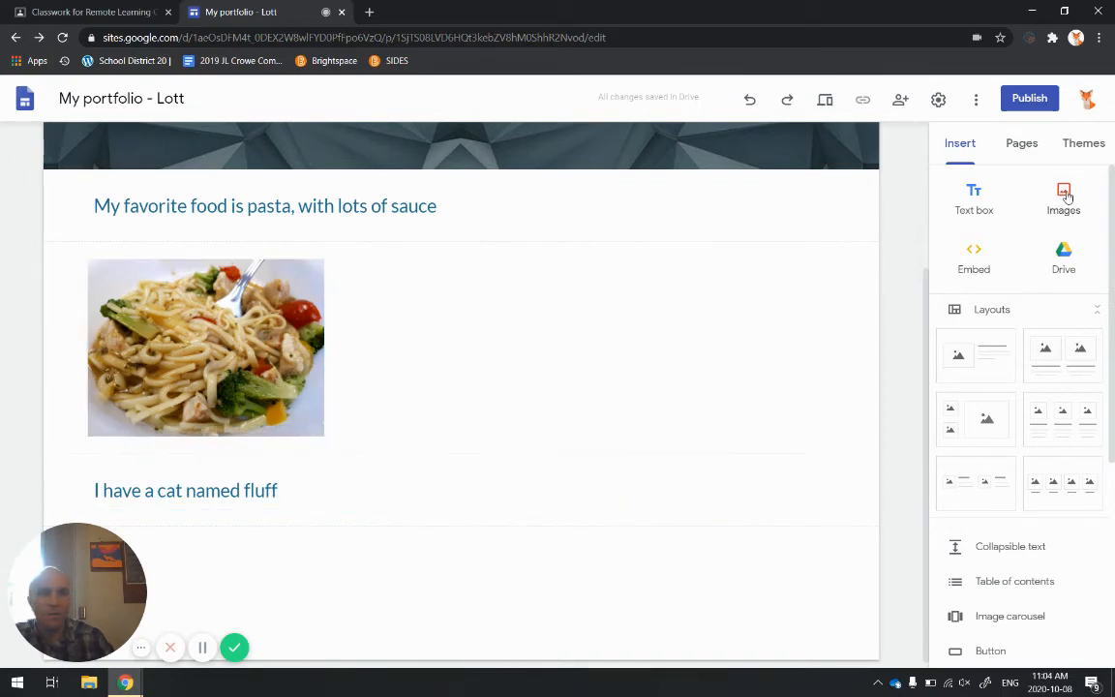
- Insert the close-up tabby cat photo from a Google Images search for 'fluffy cat'
click(1063, 195)
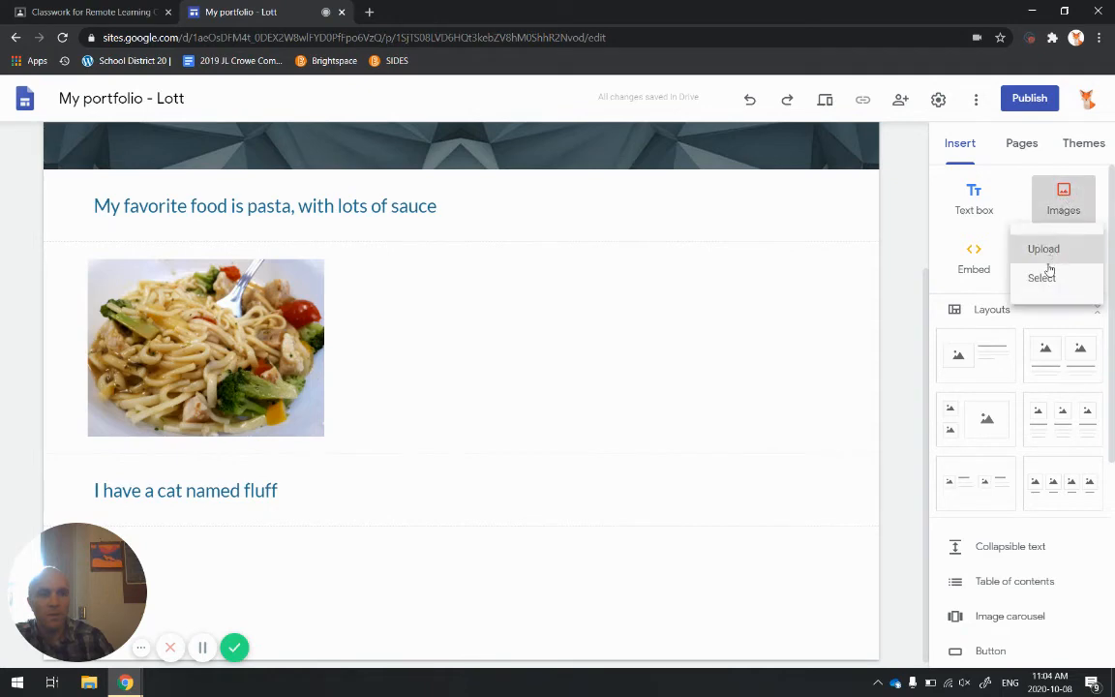
click(1041, 278)
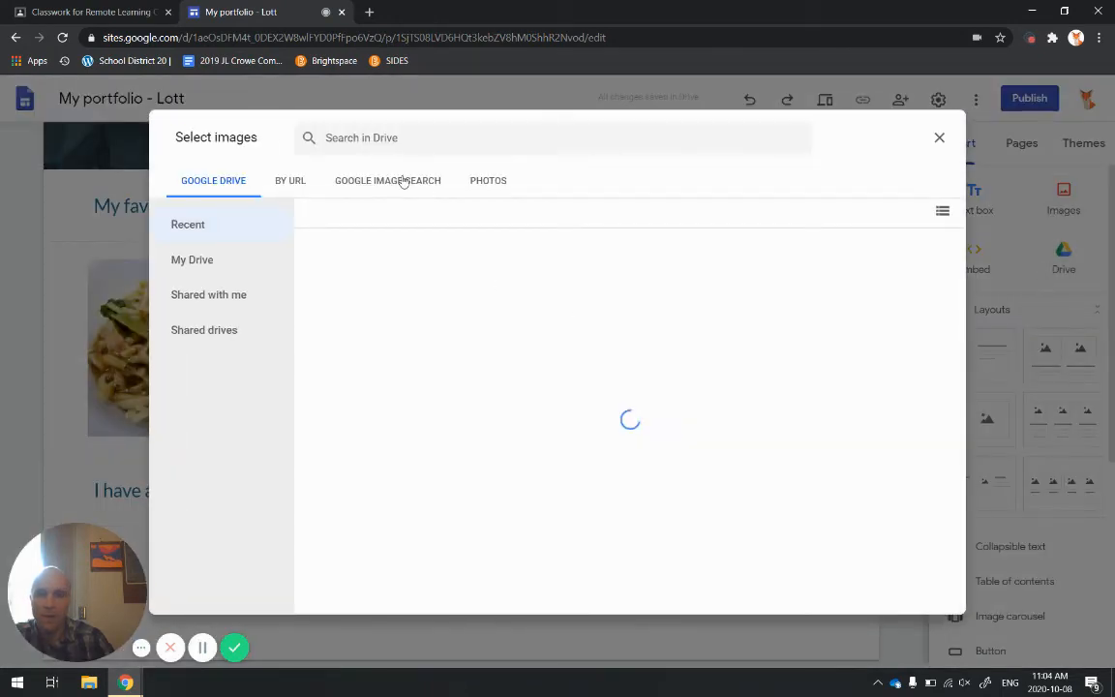
click(387, 180)
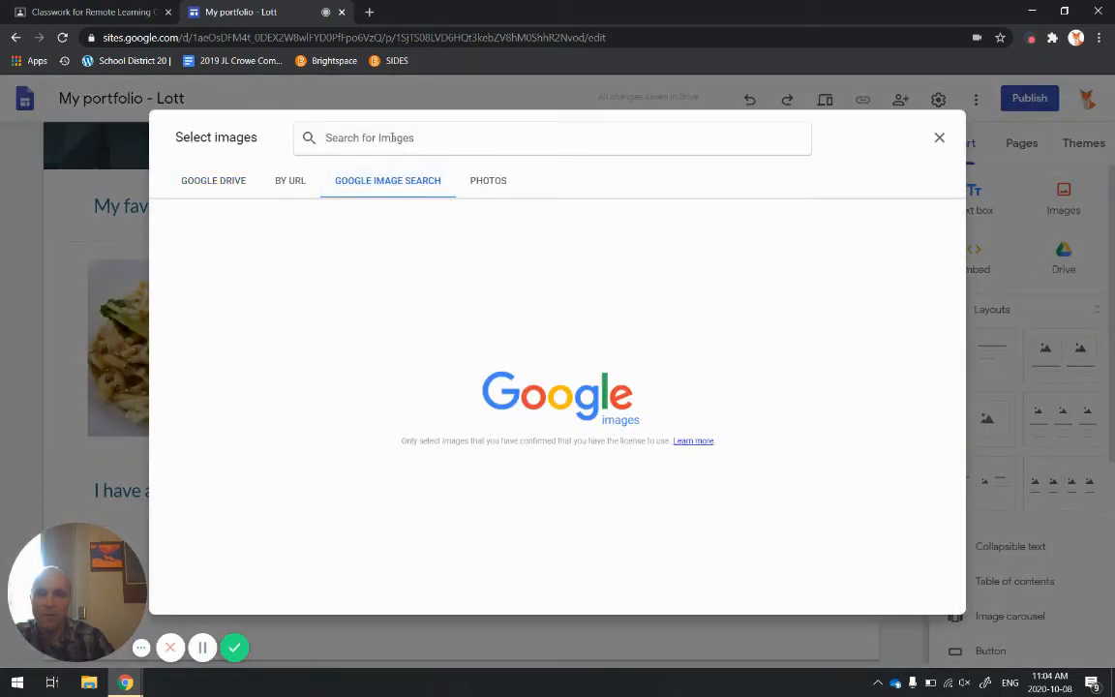
text(fluu)
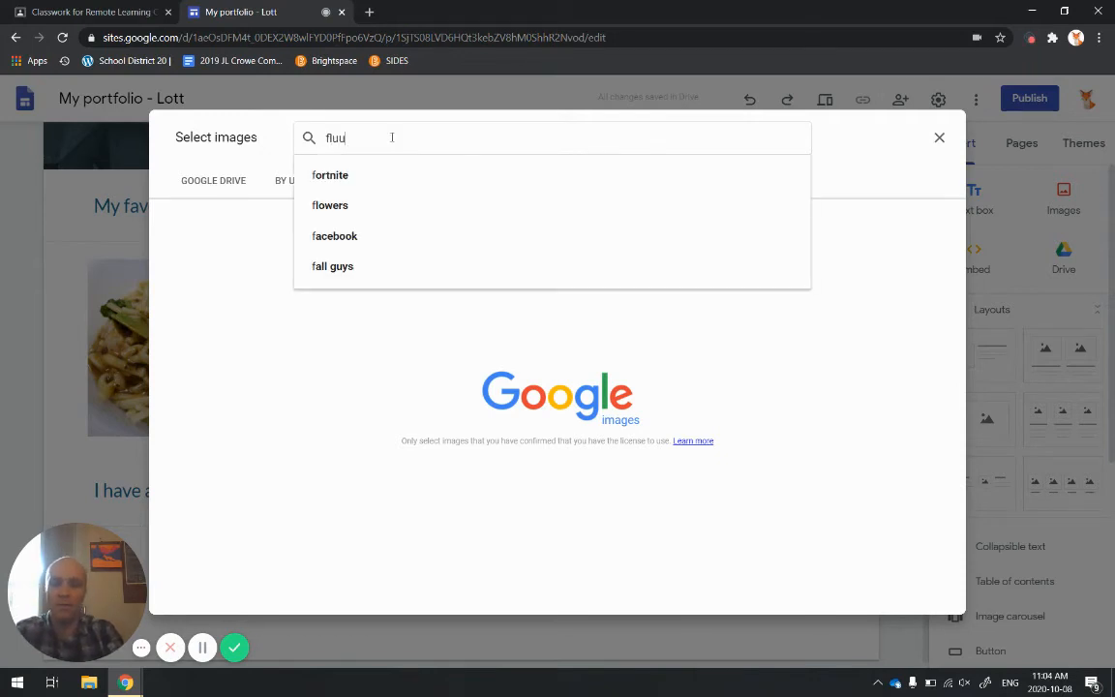
key(Backspace)
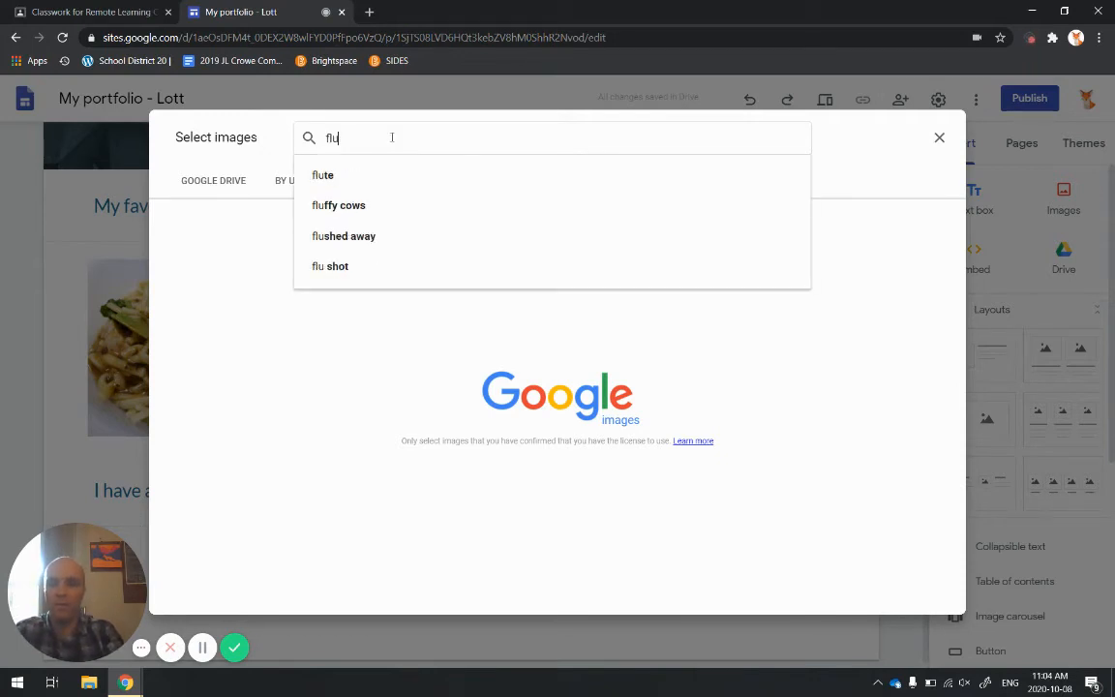
text(fluffy cat)
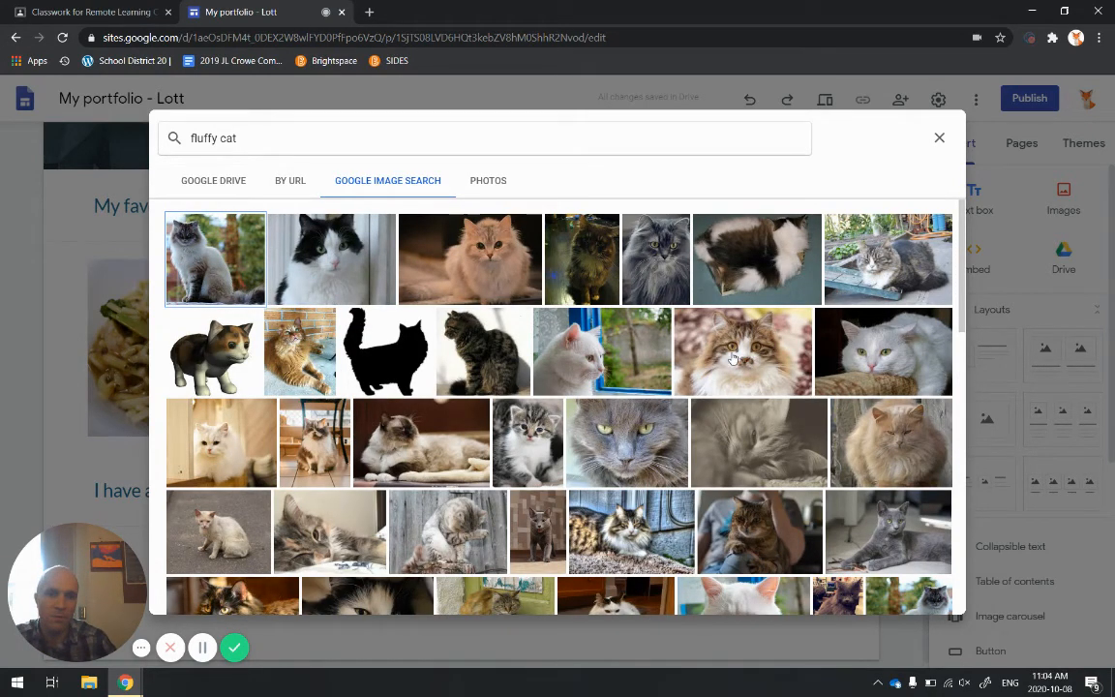
click(743, 353)
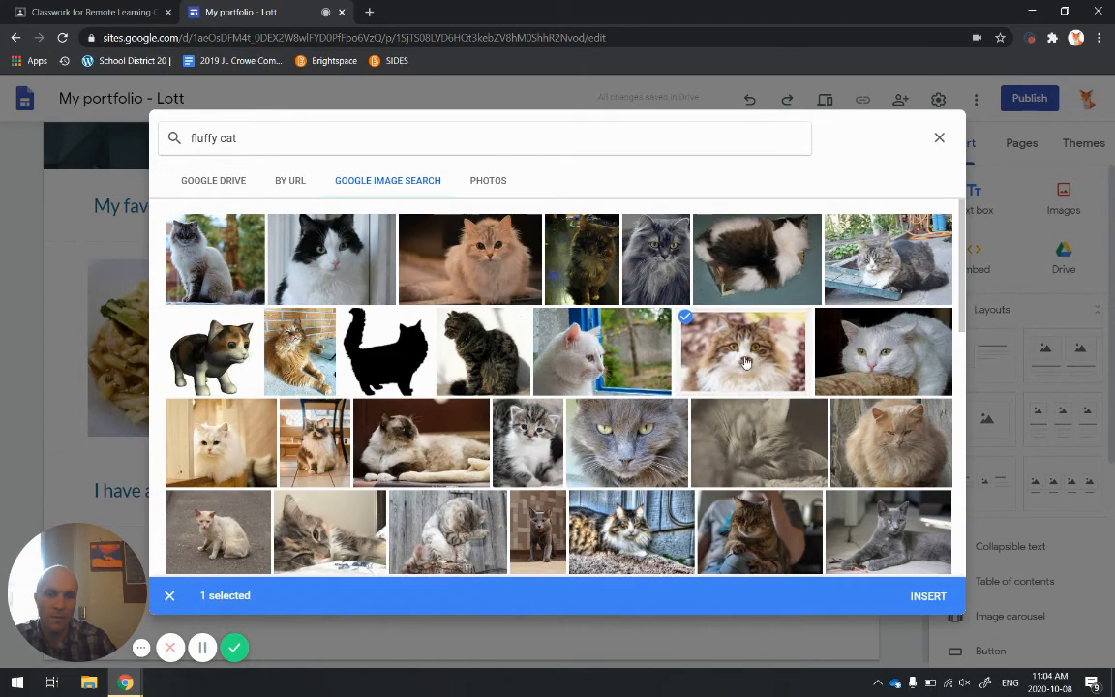
click(928, 596)
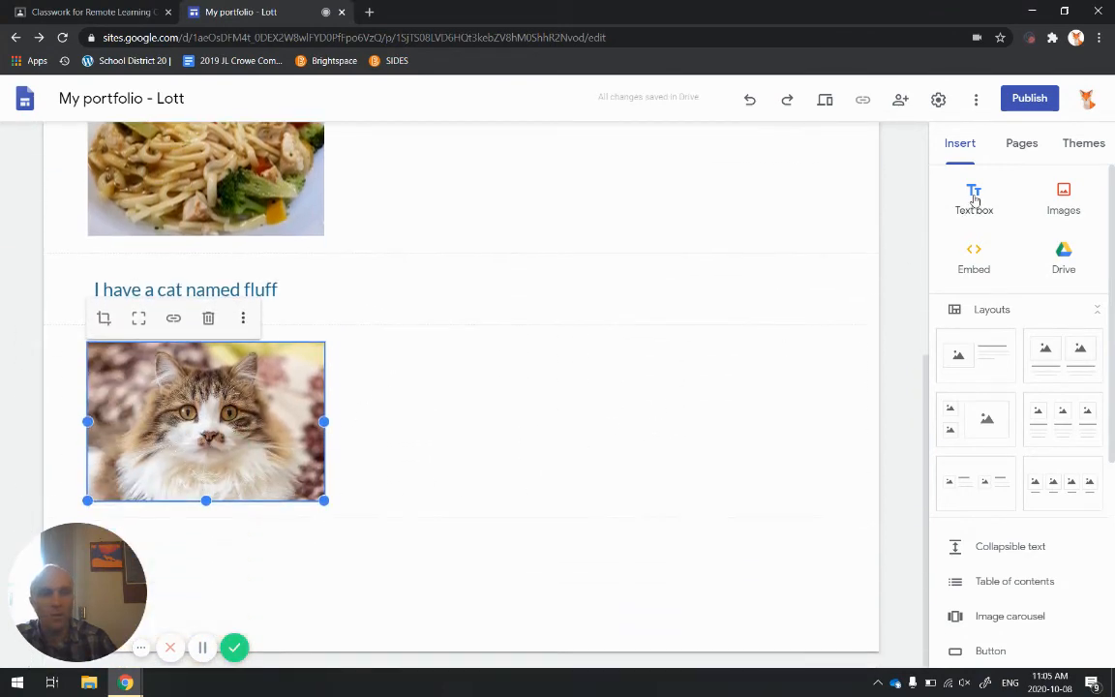
- Add a Heading text box below the cat photo reading 'My favorite colour is green'
click(973, 197)
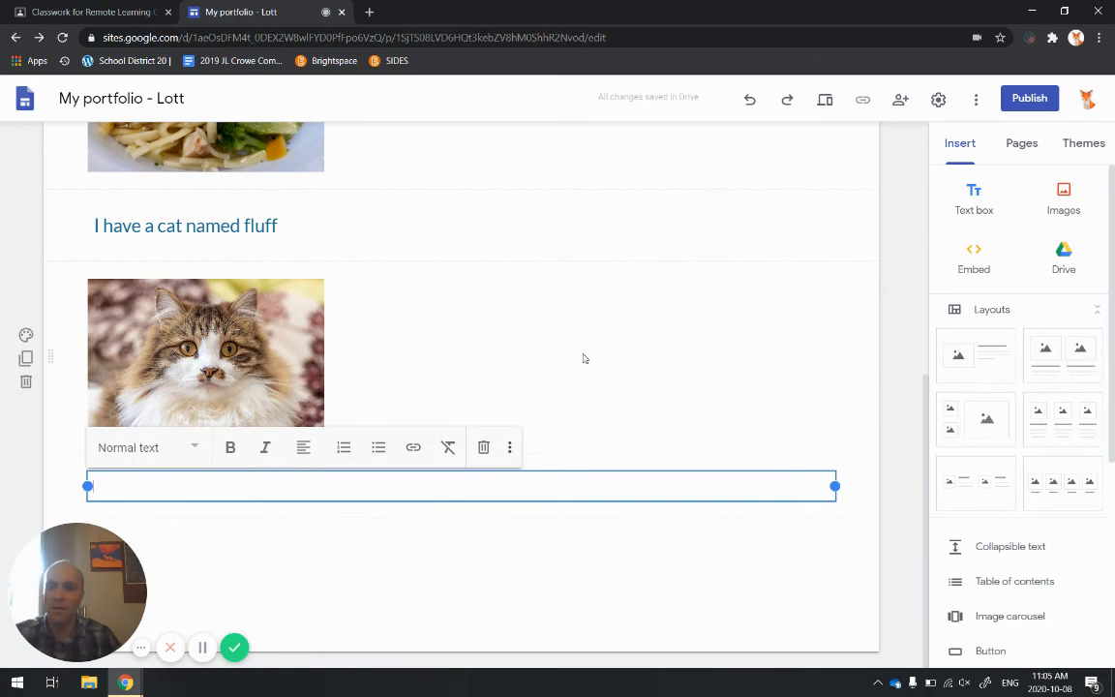
click(147, 448)
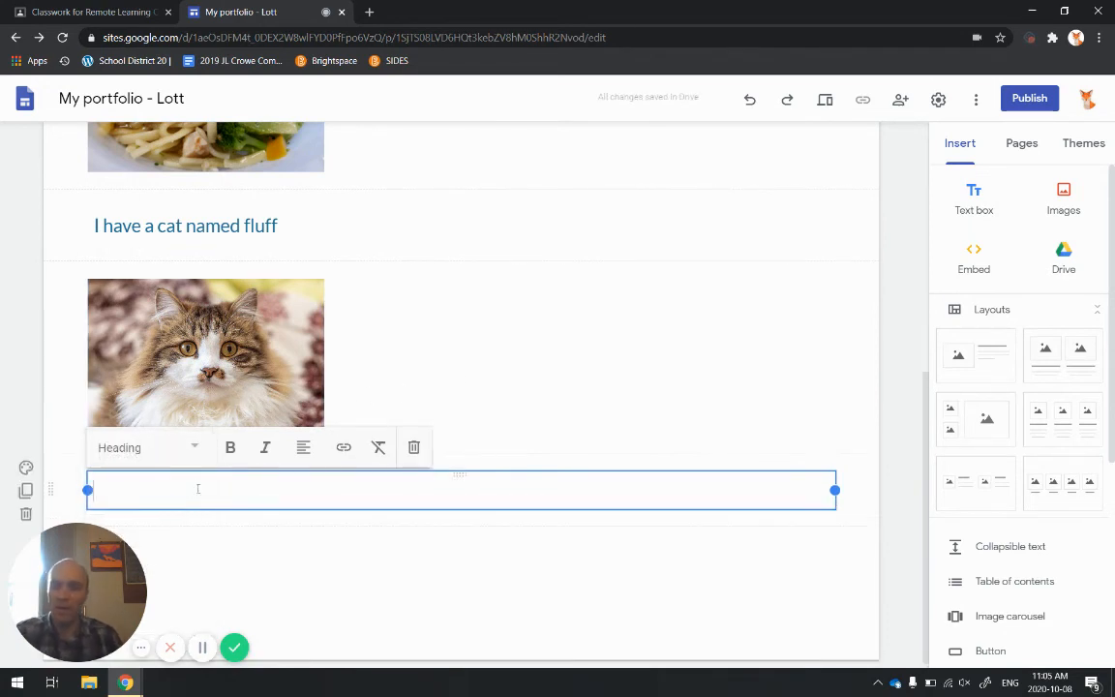
text(My favorite colour is)
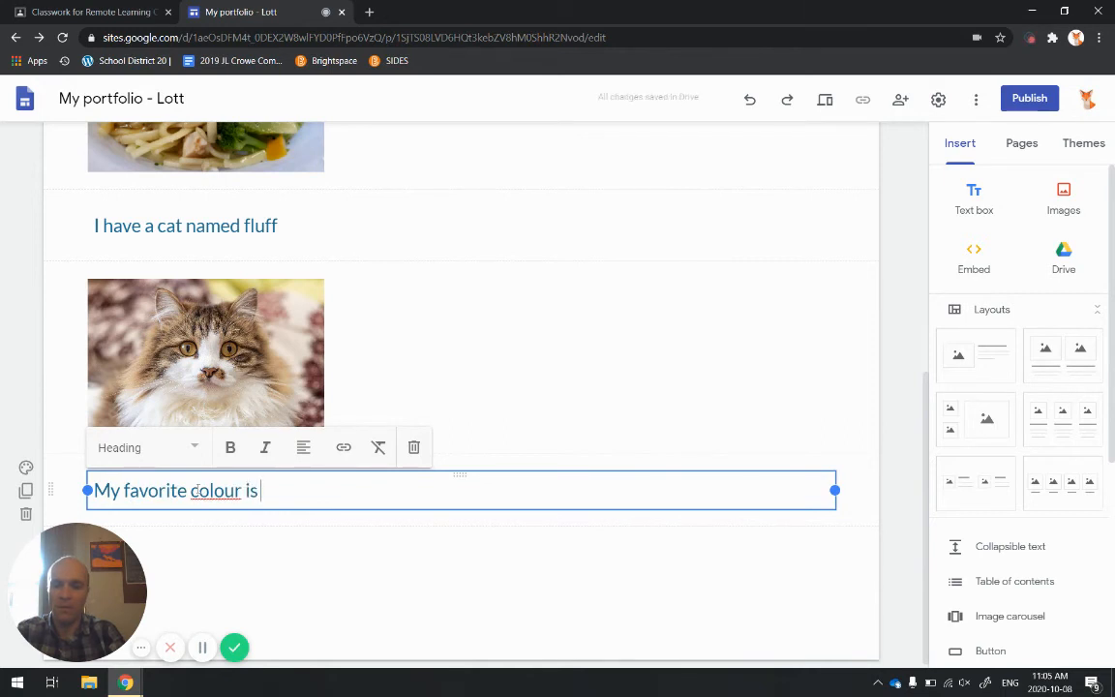
text(Gre)
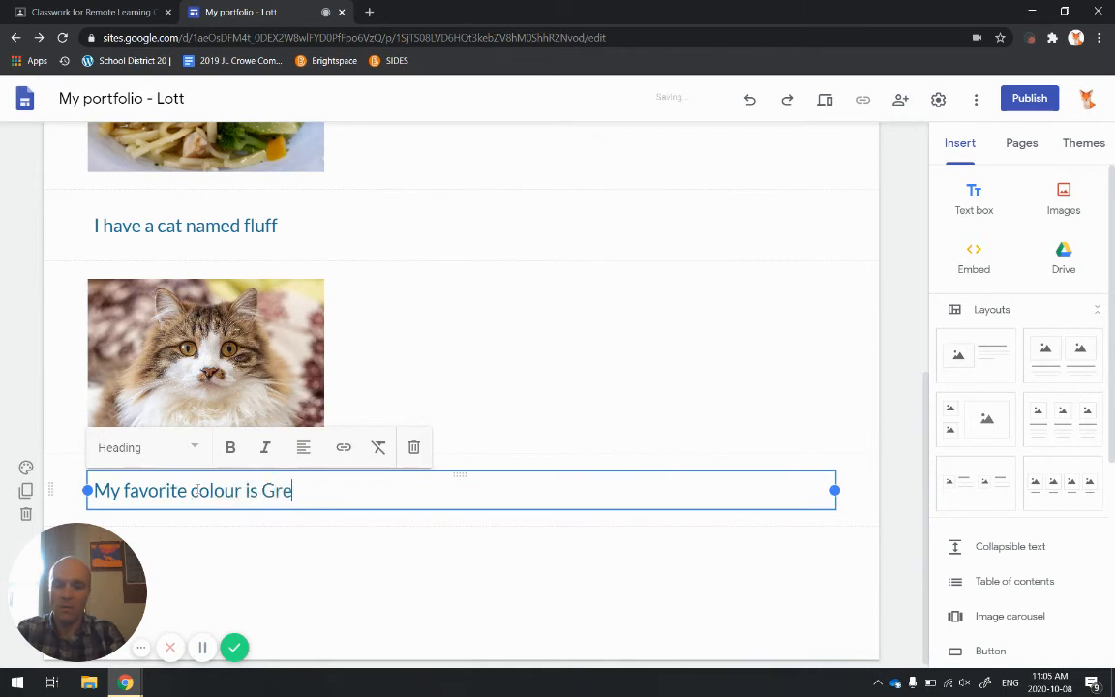
key(Backspace)
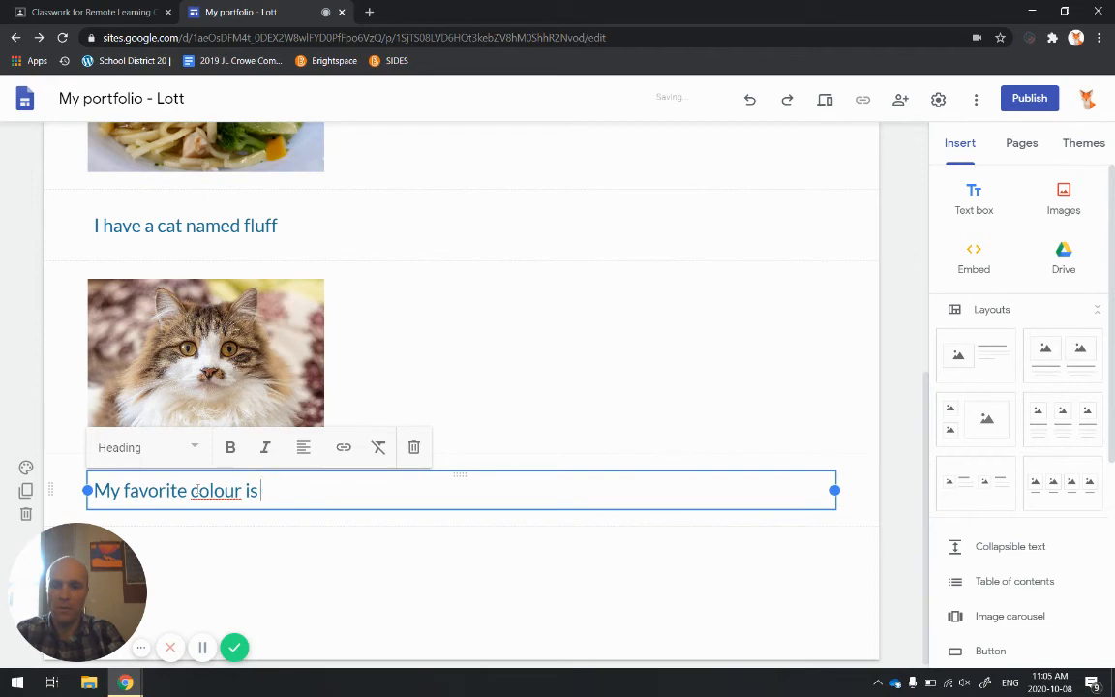
text(green)
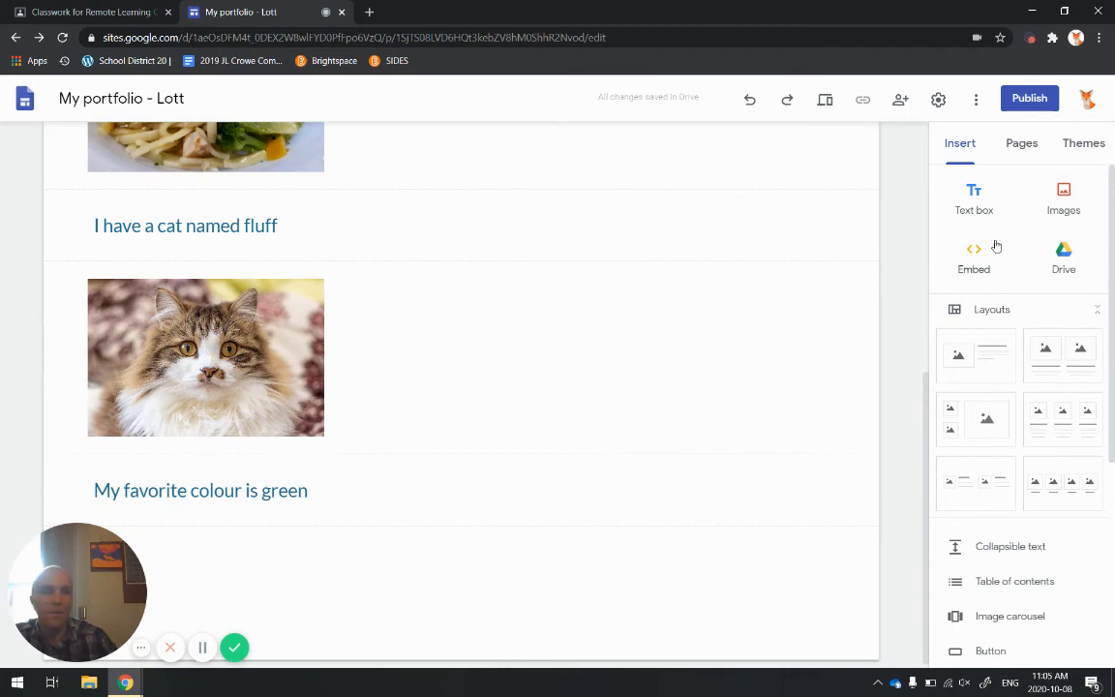
- Search Google Images for 'green' in the image picker and scroll through the results
click(1062, 198)
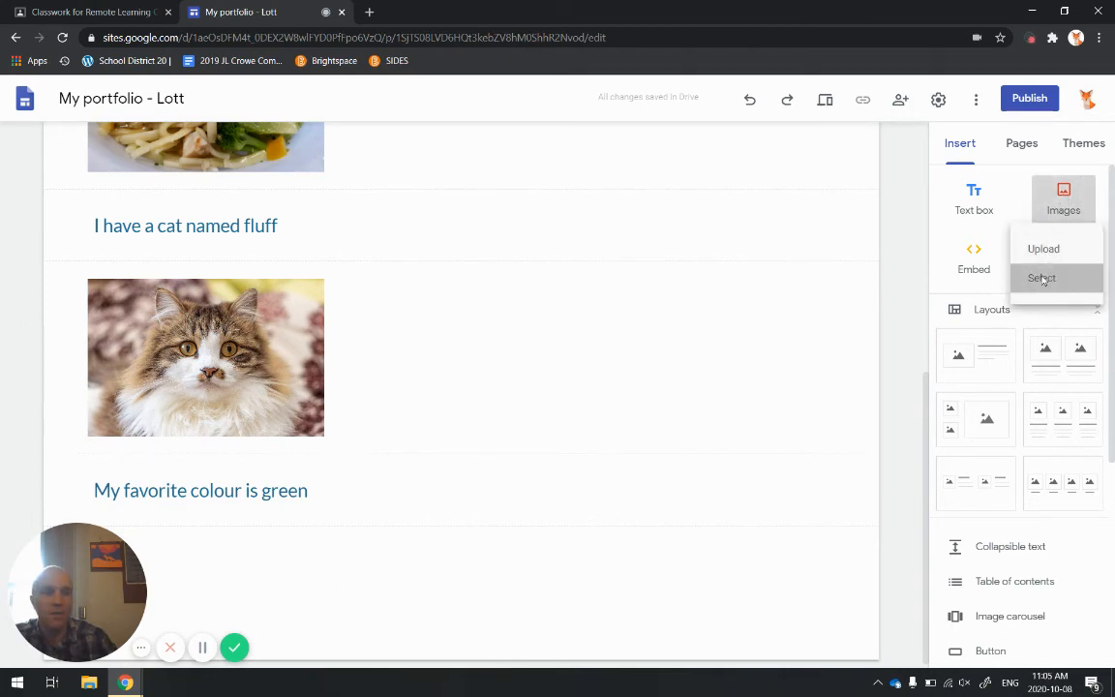
click(1041, 278)
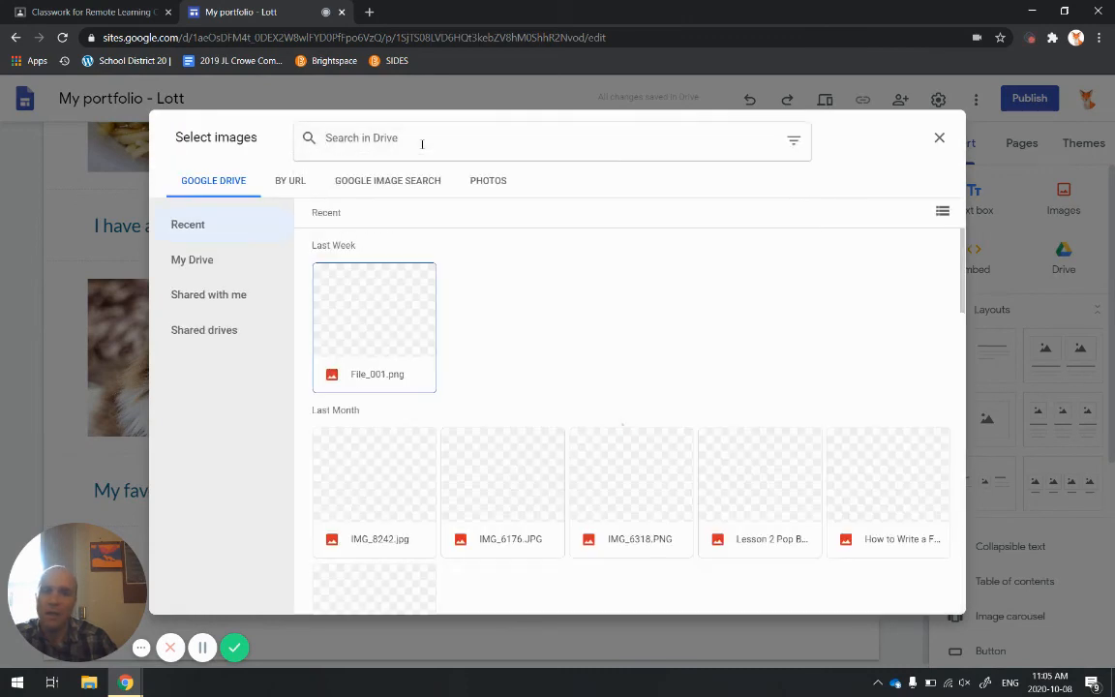
click(388, 180)
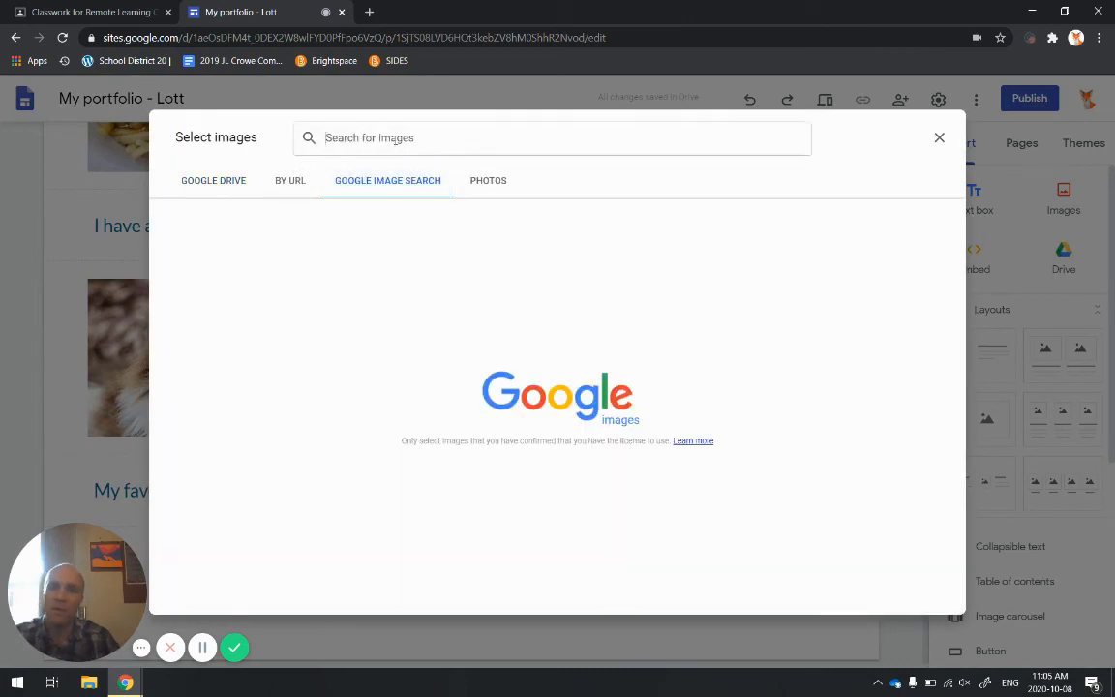
text(green)
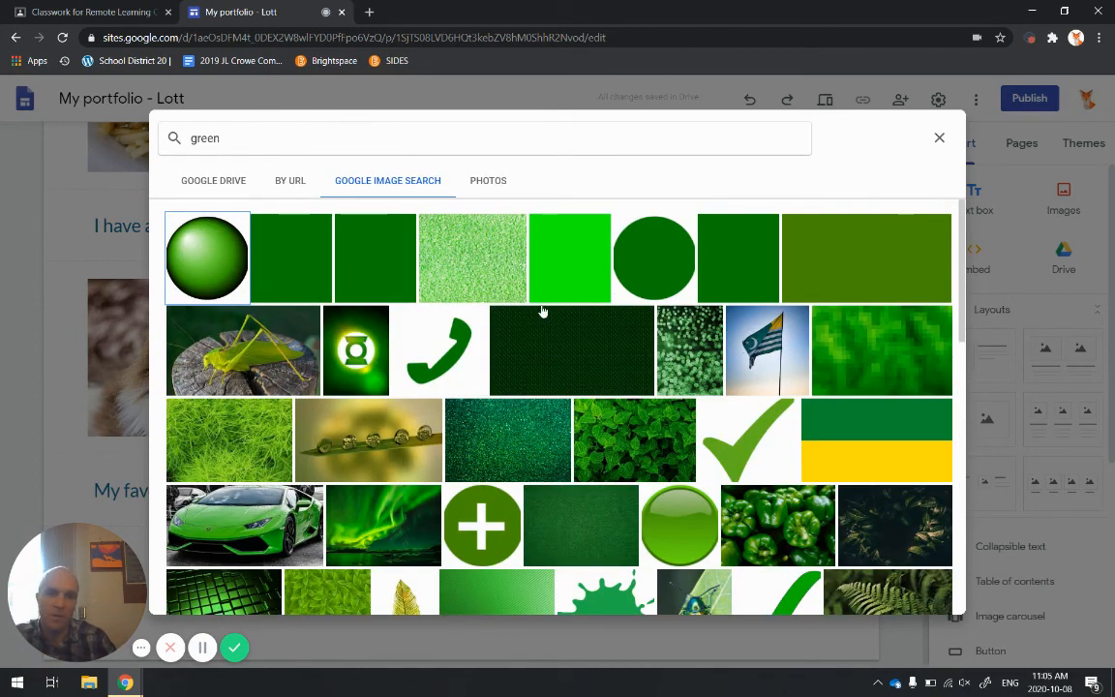
scroll(down, 3)
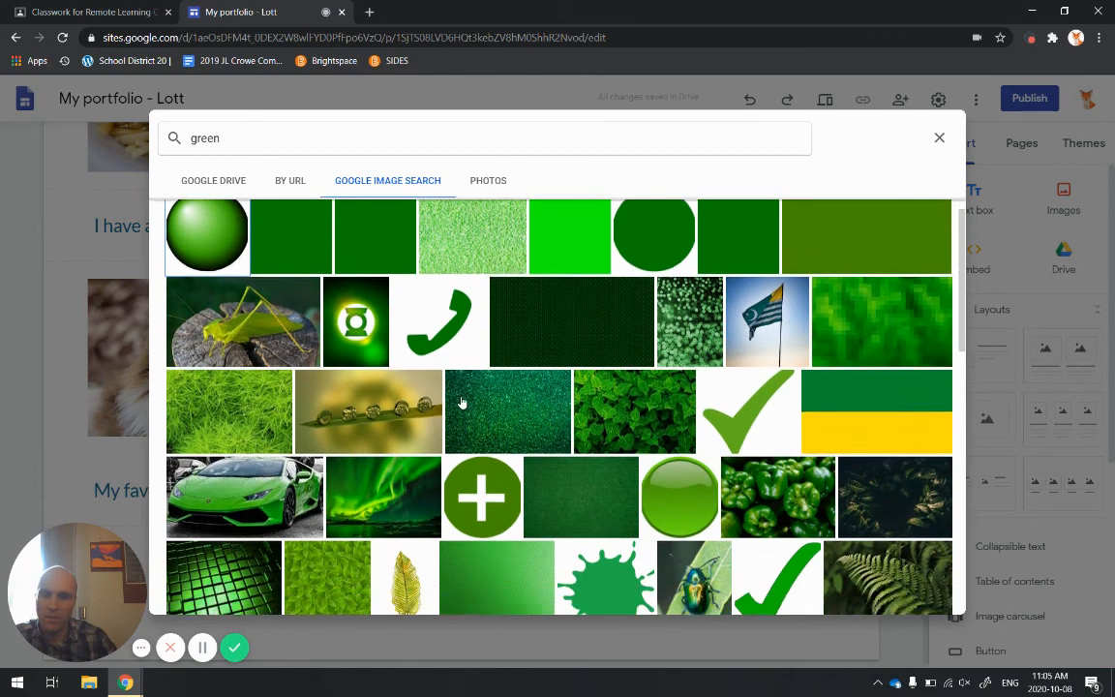
scroll(down, 3)
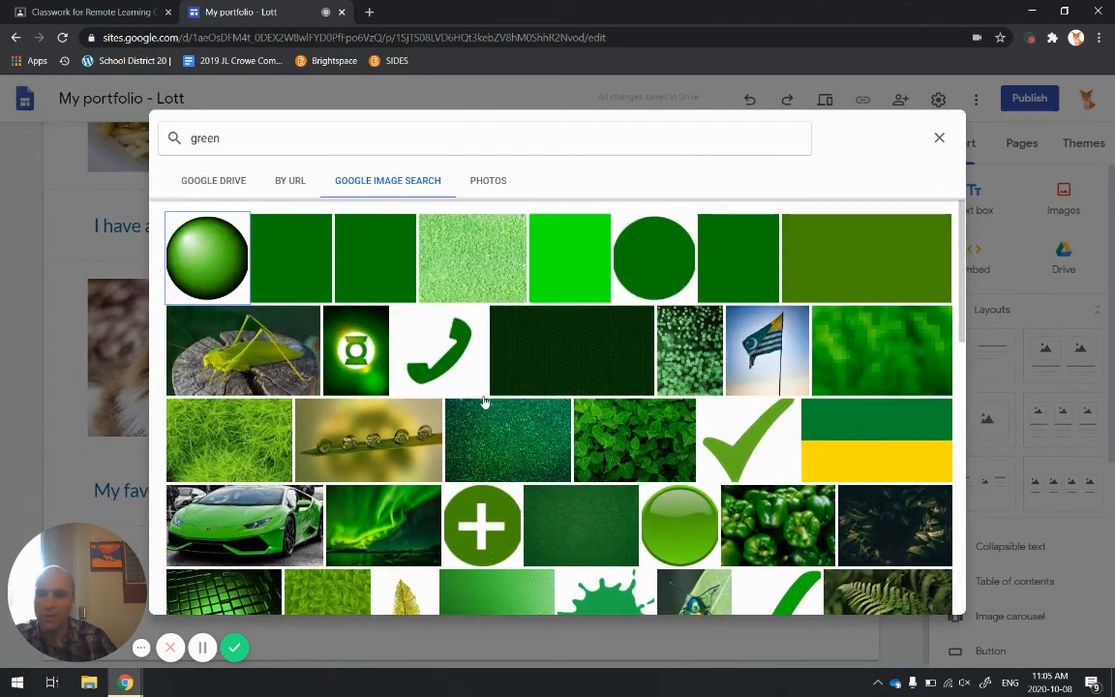
mouse_move(243, 362)
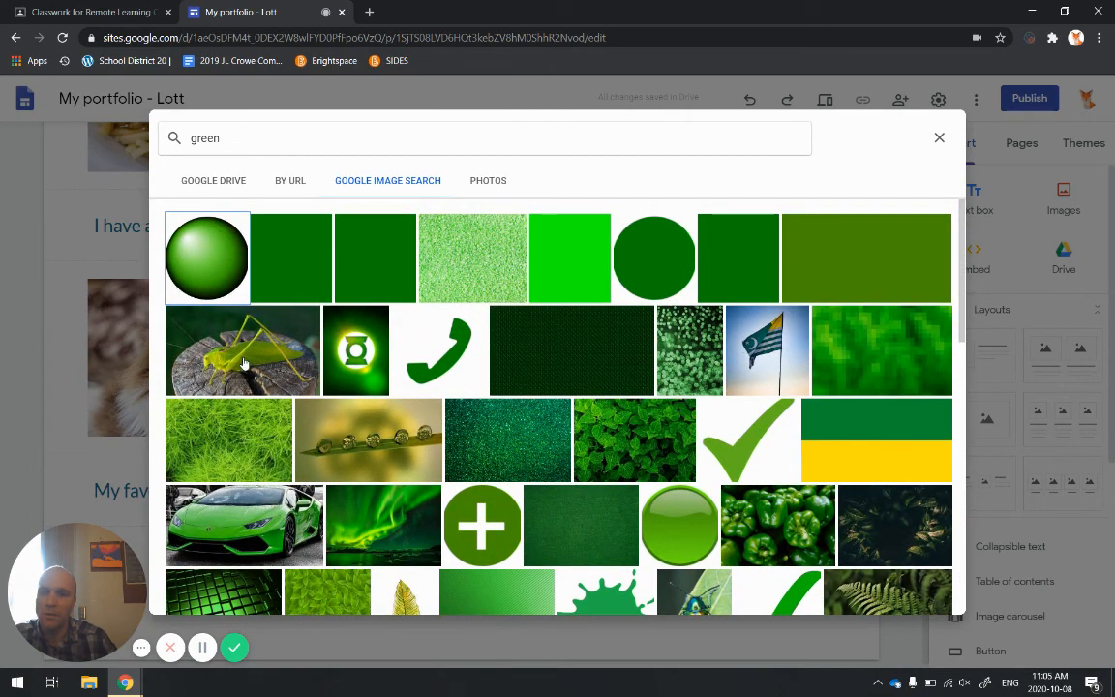
mouse_move(575, 480)
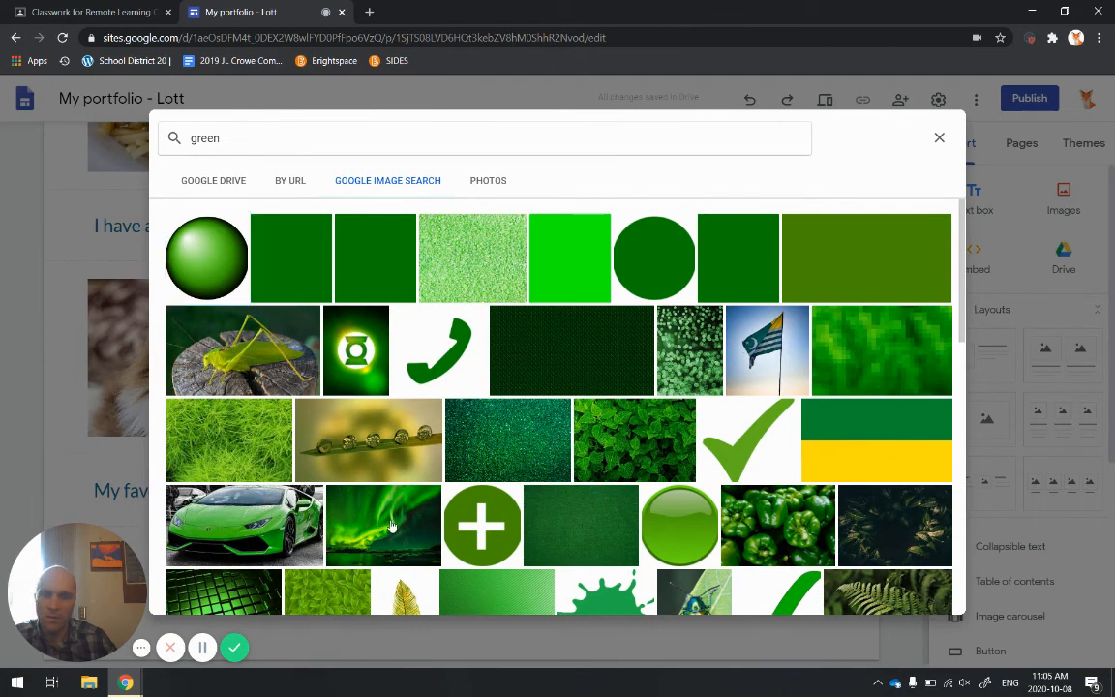
mouse_move(401, 537)
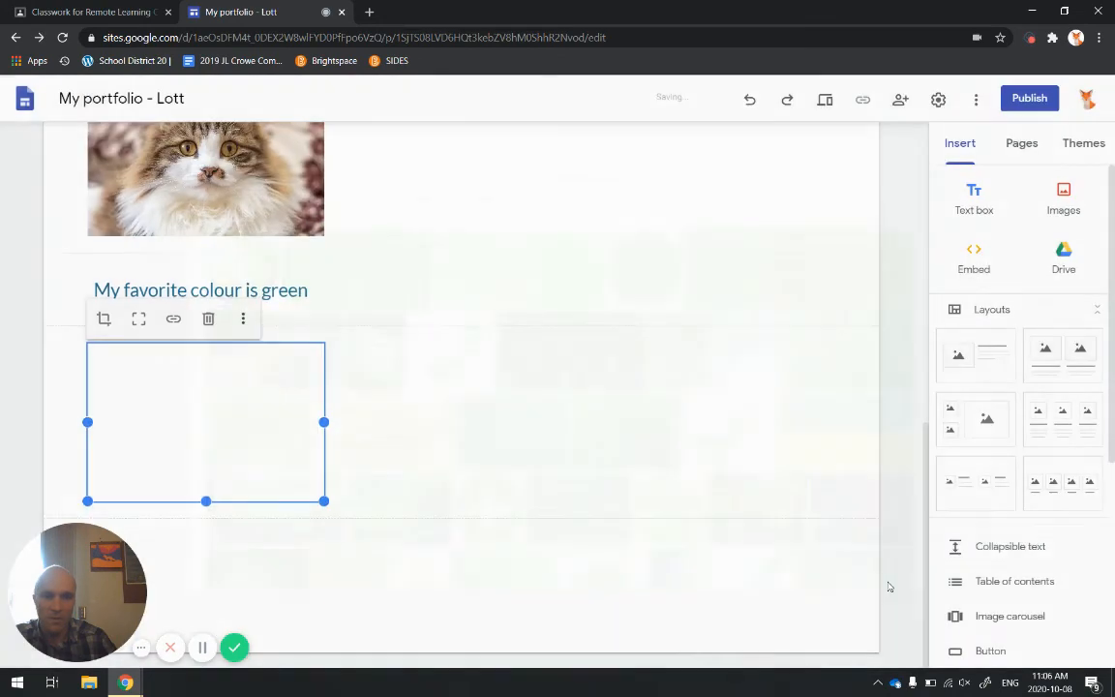
scroll(down, 3)
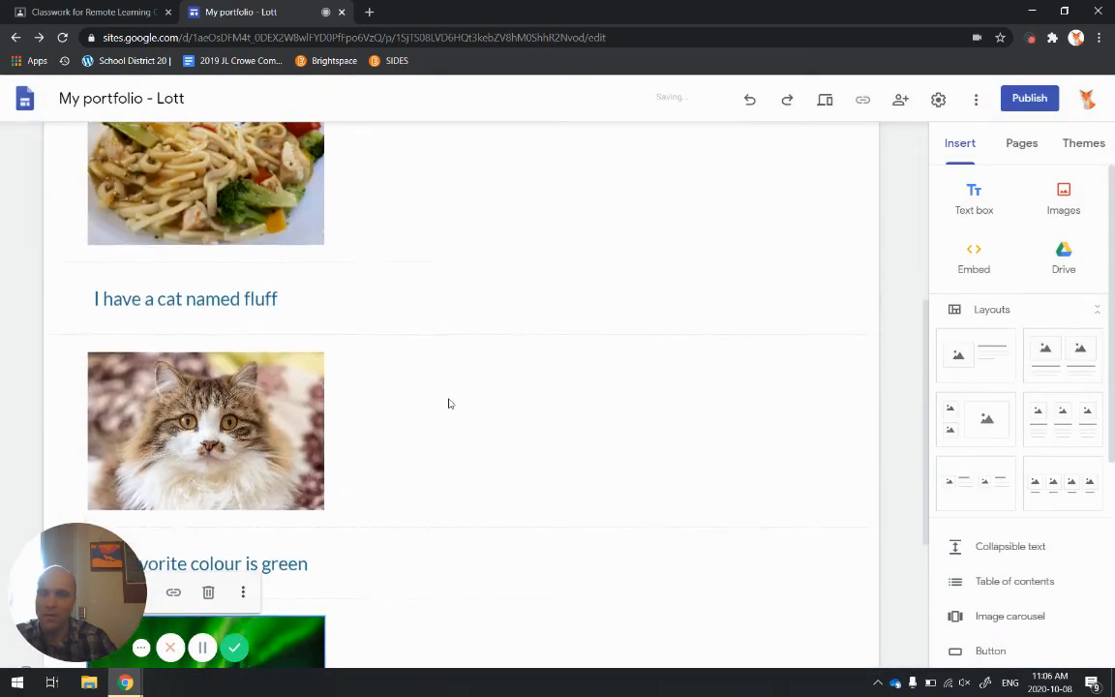
scroll(up, 3)
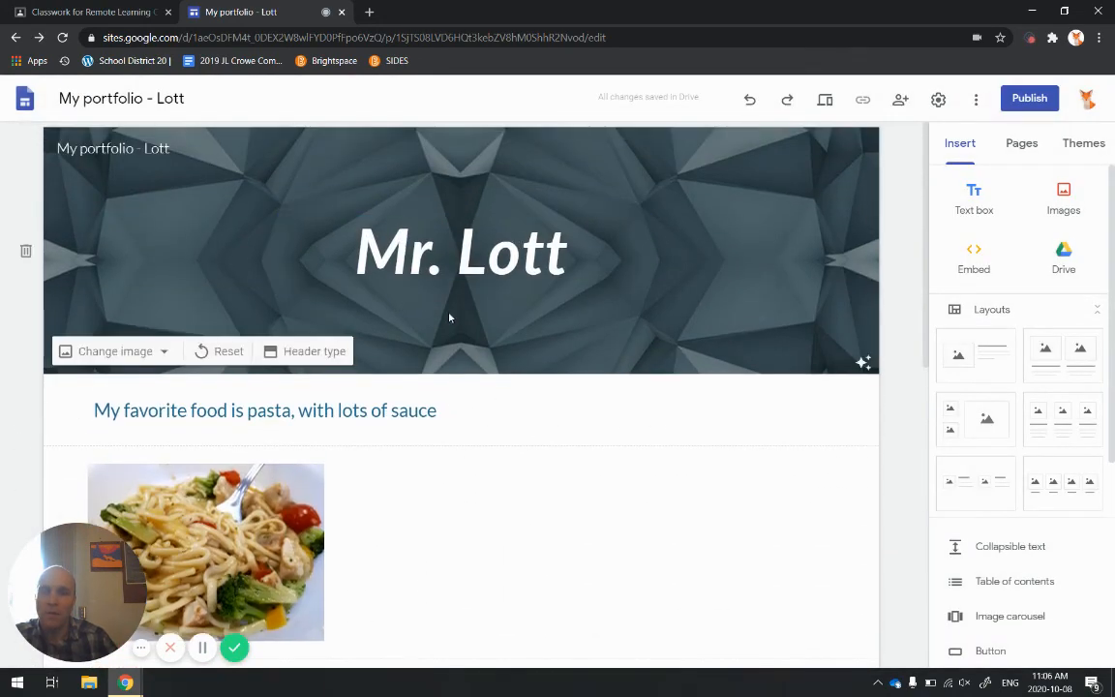
click(121, 98)
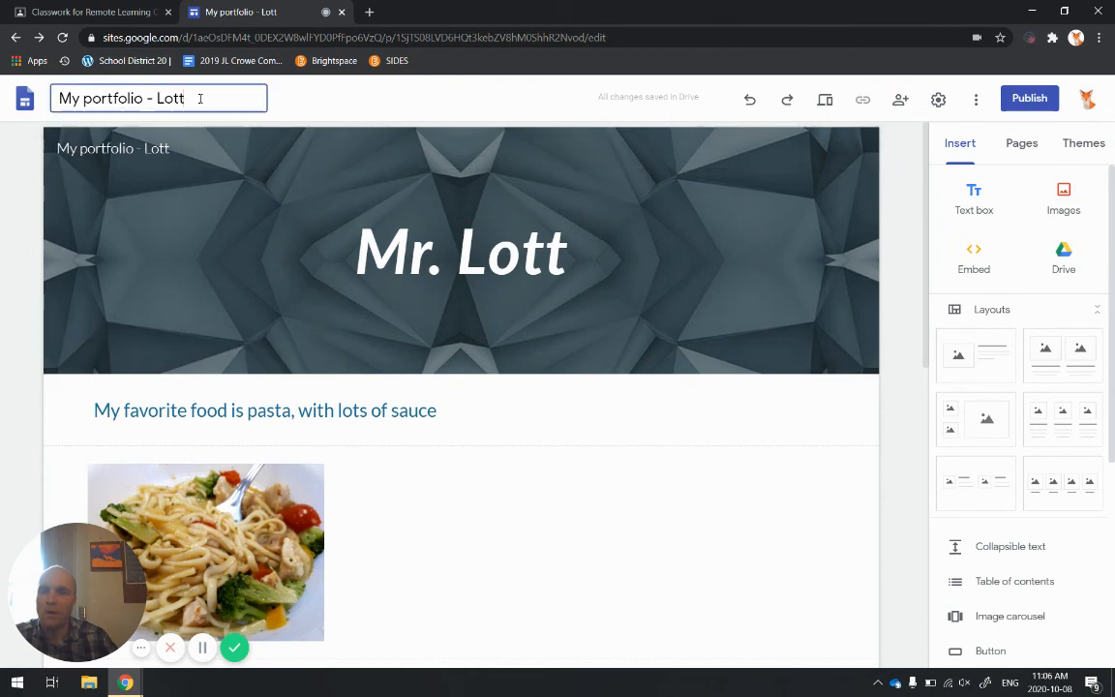
triple_click(126, 97)
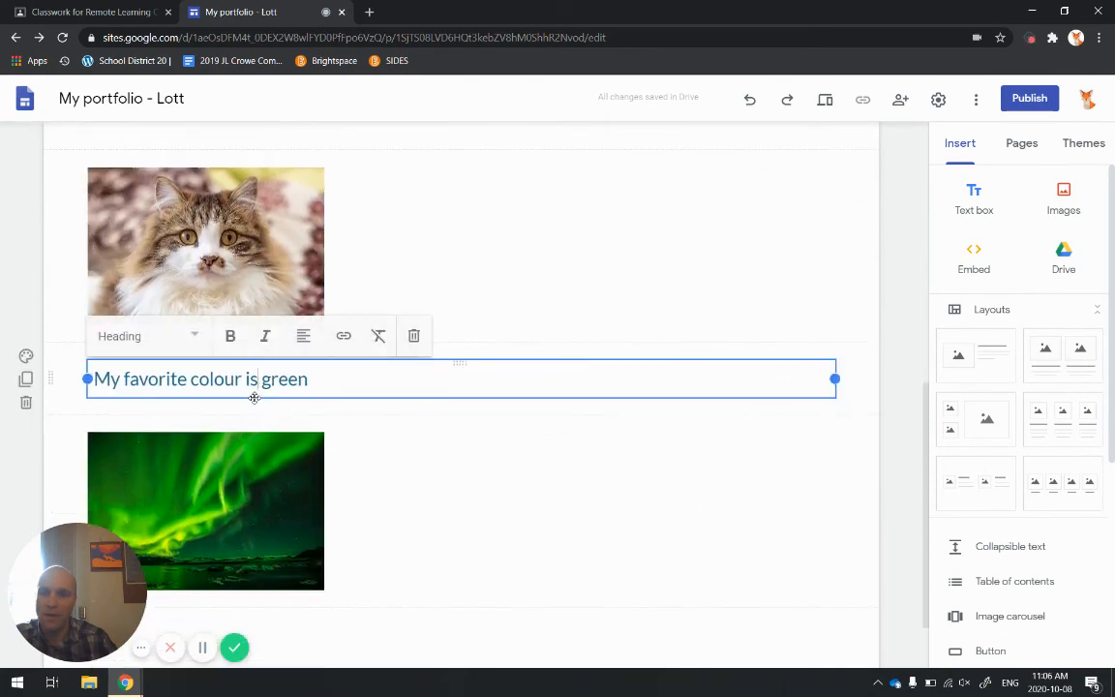
scroll(up, 3)
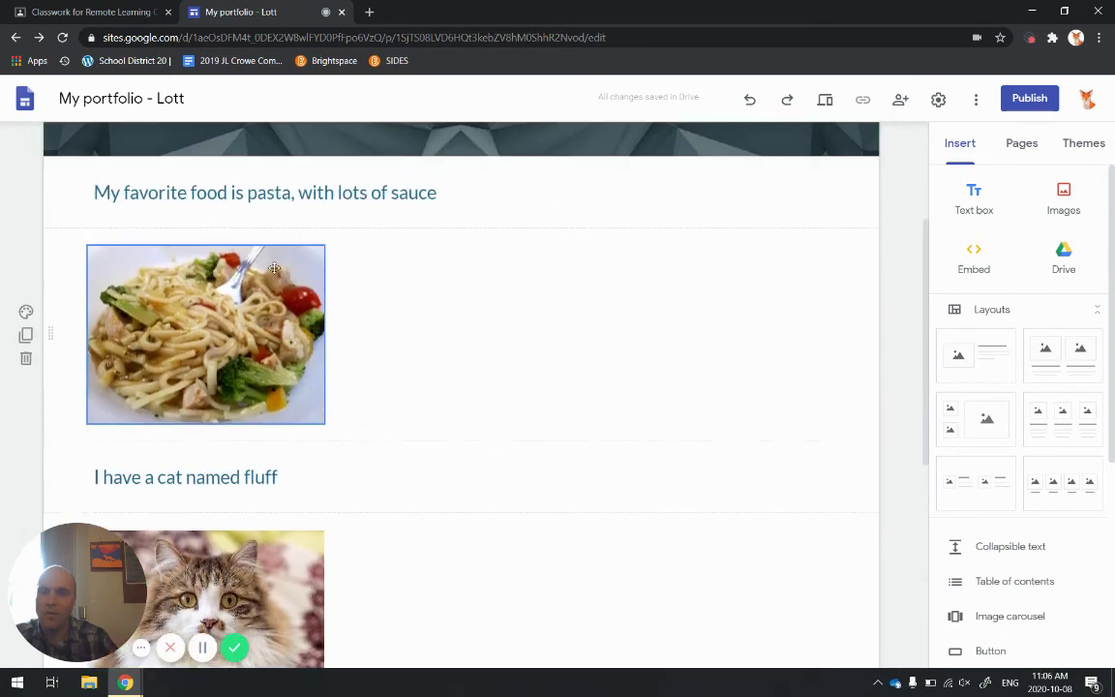
click(264, 191)
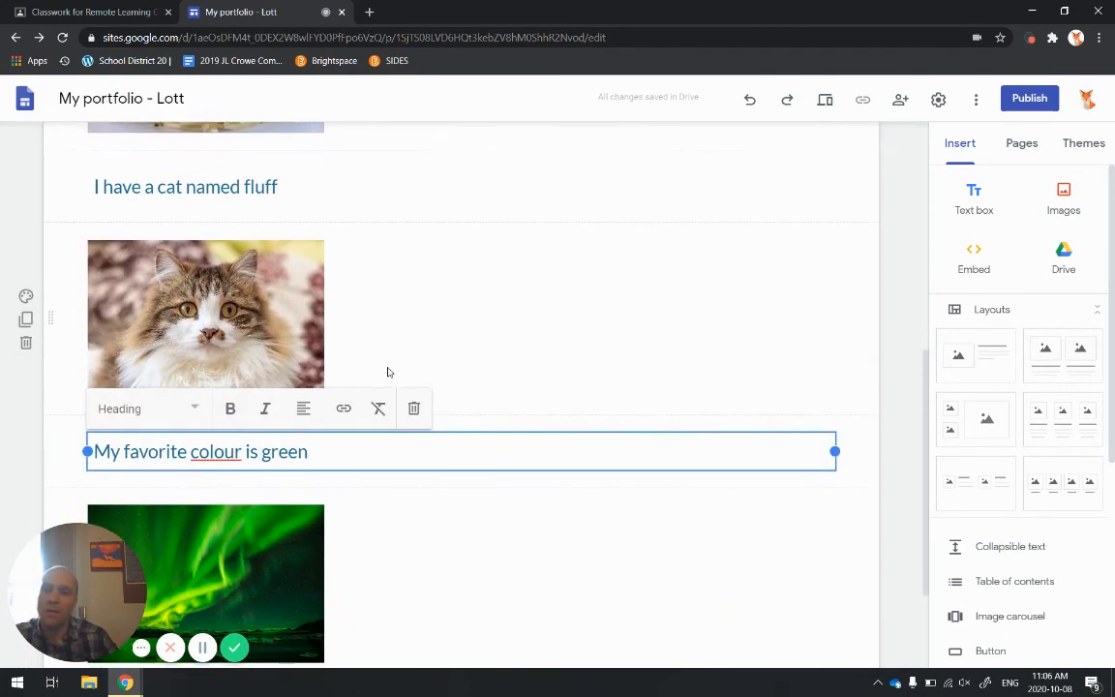
scroll(down, 3)
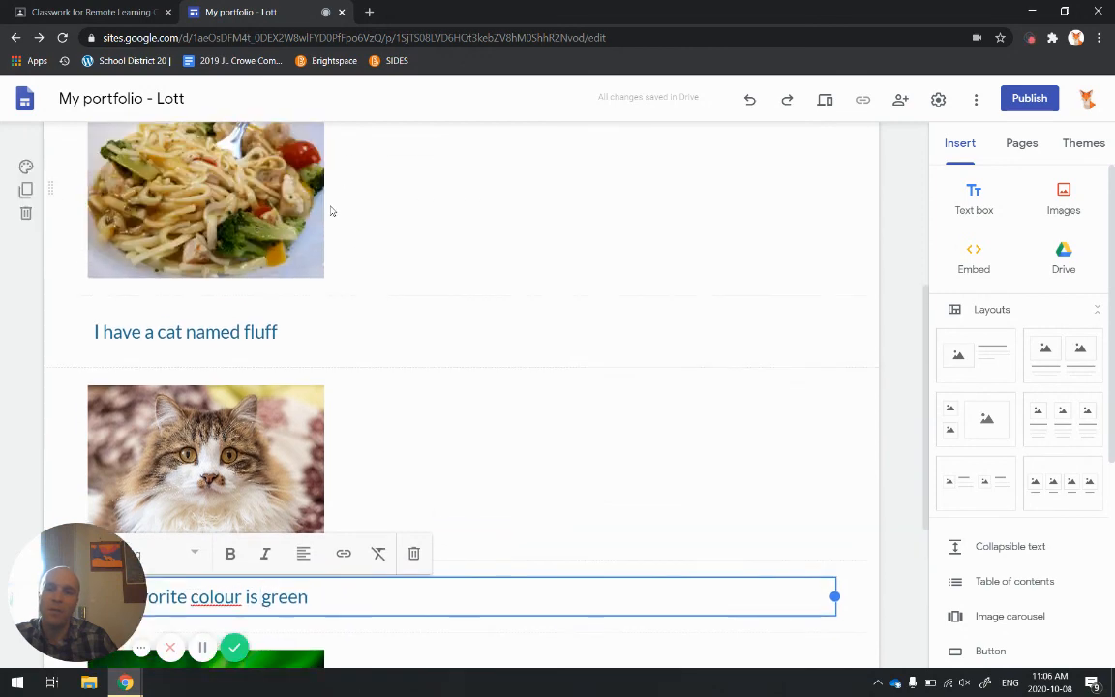
scroll(up, 3)
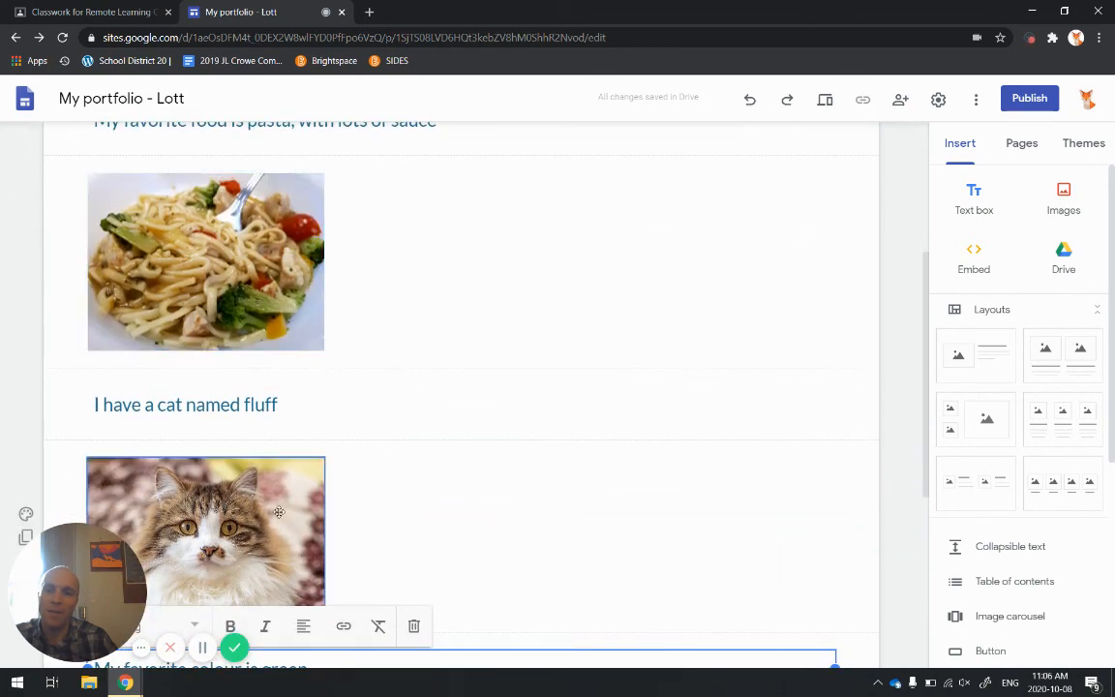